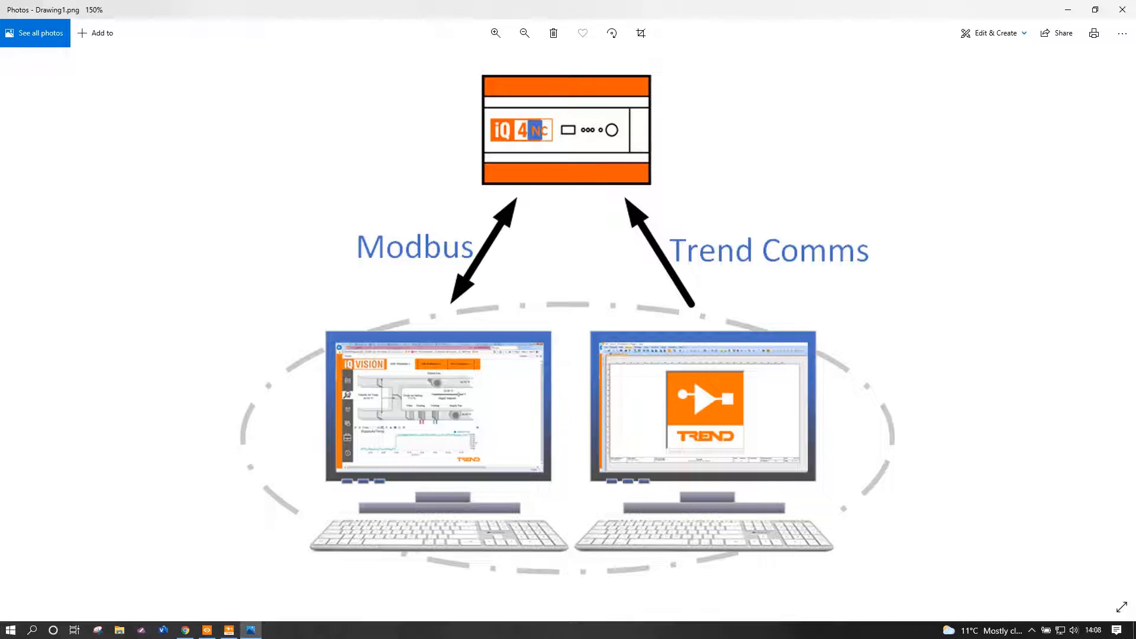
{"action": "mouse_move", "coordinate": [781, 136]}
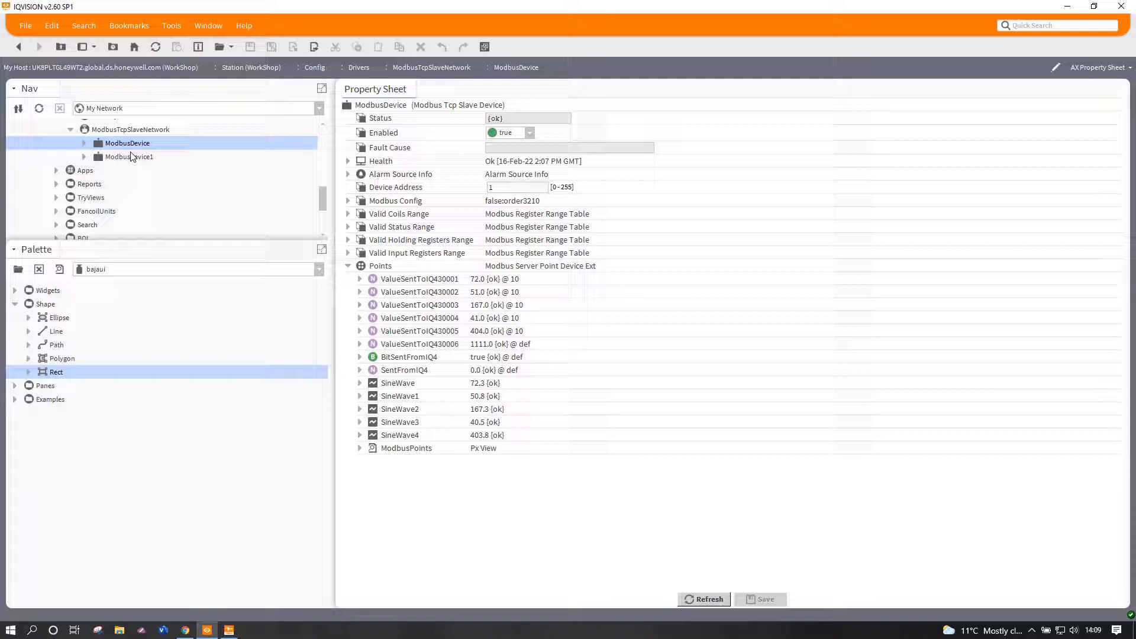
{"action": "mouse_move", "coordinate": [142, 164]}
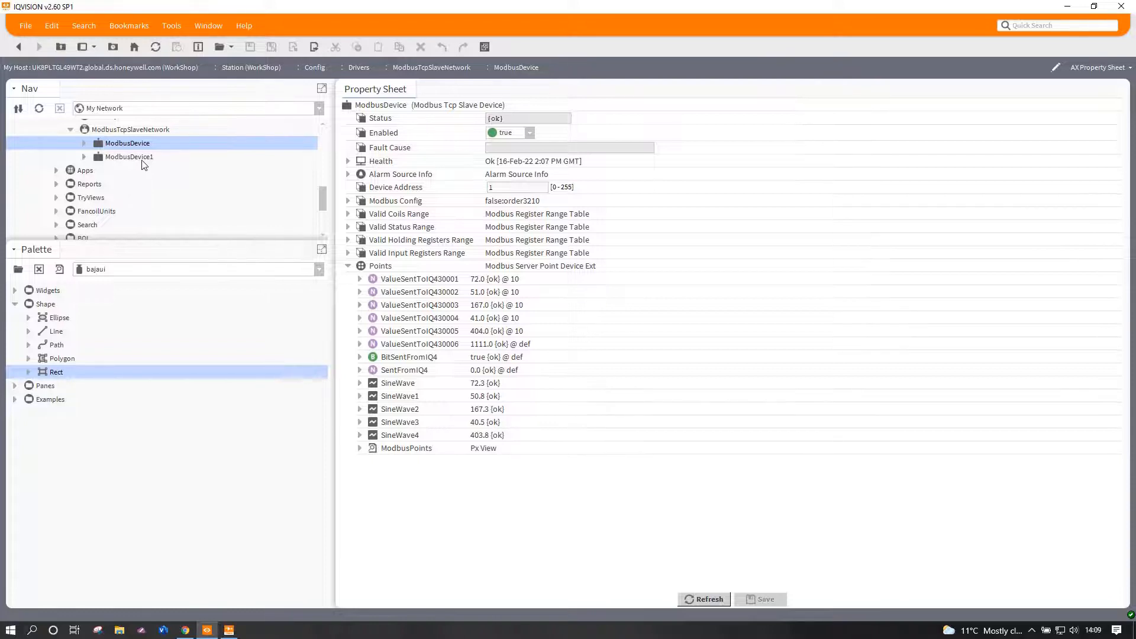
{"action": "mouse_move", "coordinate": [432, 284]}
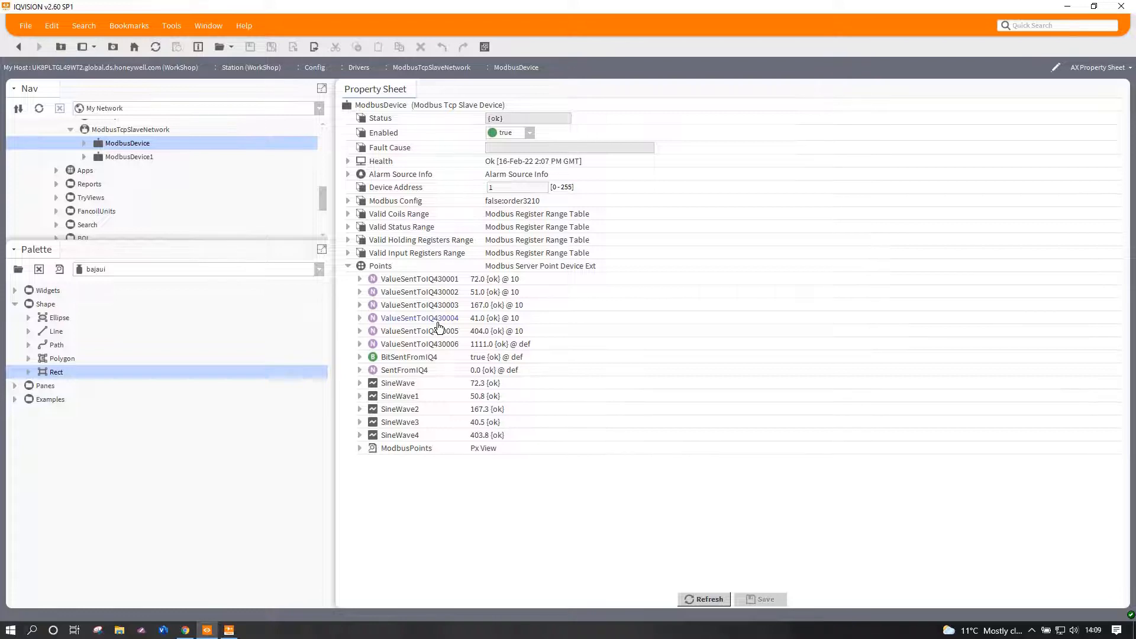
{"action": "mouse_move", "coordinate": [1030, 58]}
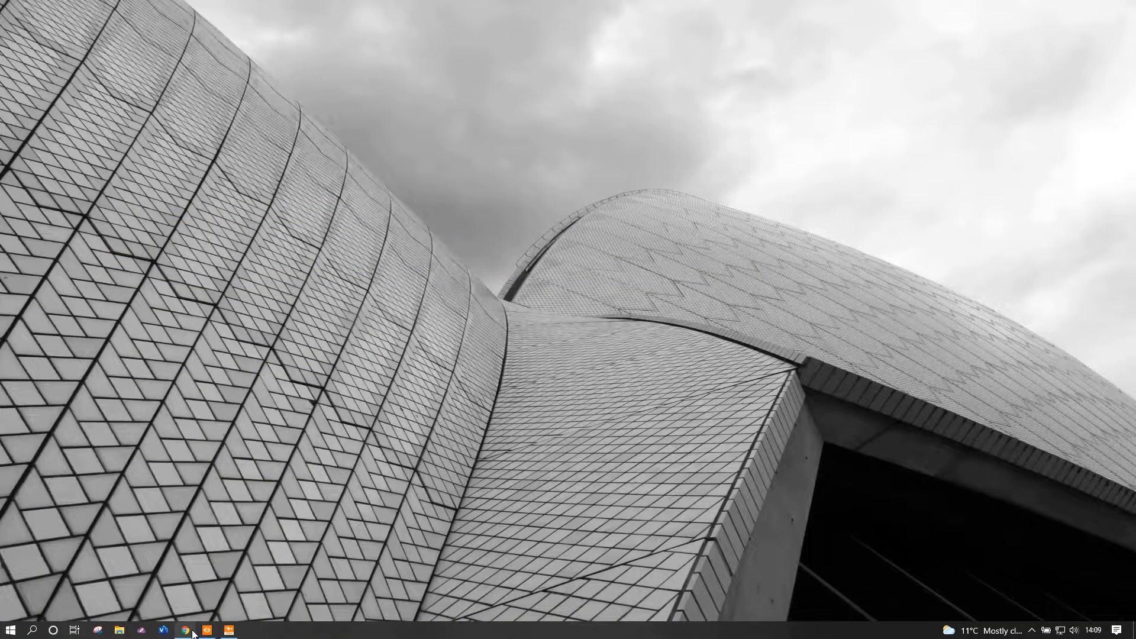
Bring the Trend SET editor for Lan 9, Outstation 9, page 2 to the front.
{"action": "left_click", "coordinate": [185, 629]}
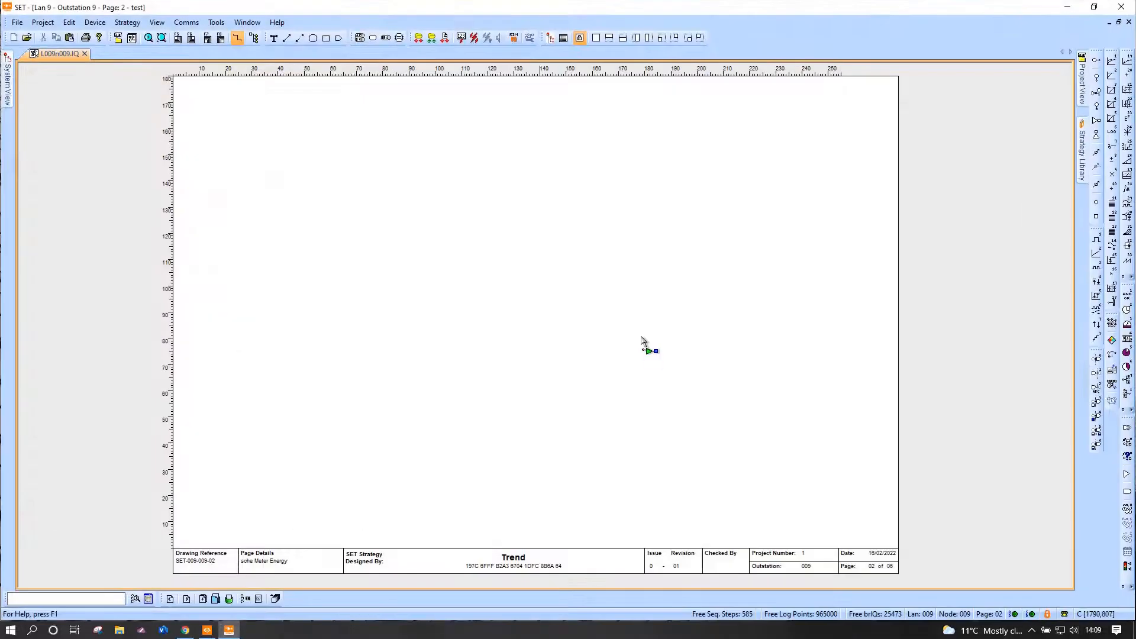
{"action": "mouse_move", "coordinate": [638, 337]}
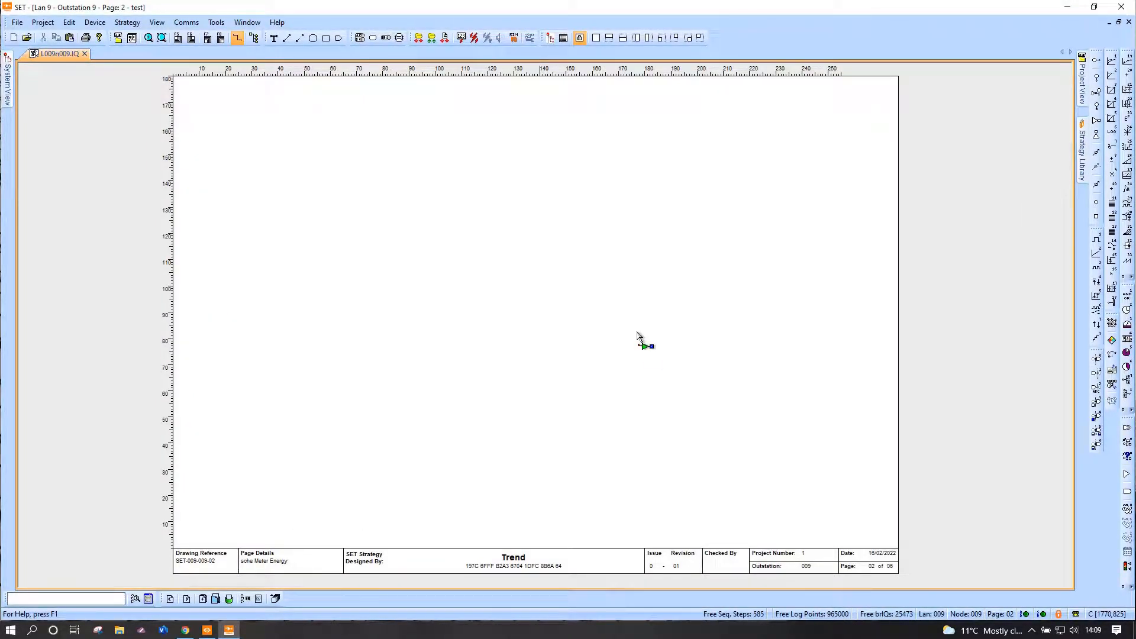
{"action": "mouse_move", "coordinate": [607, 312]}
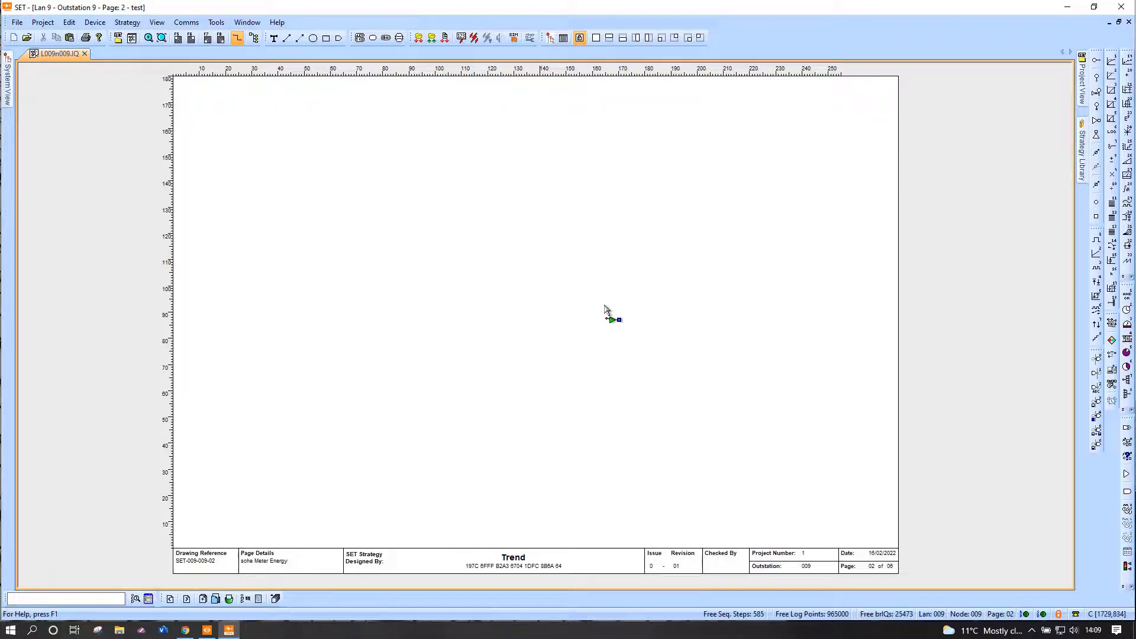
{"action": "mouse_move", "coordinate": [605, 303]}
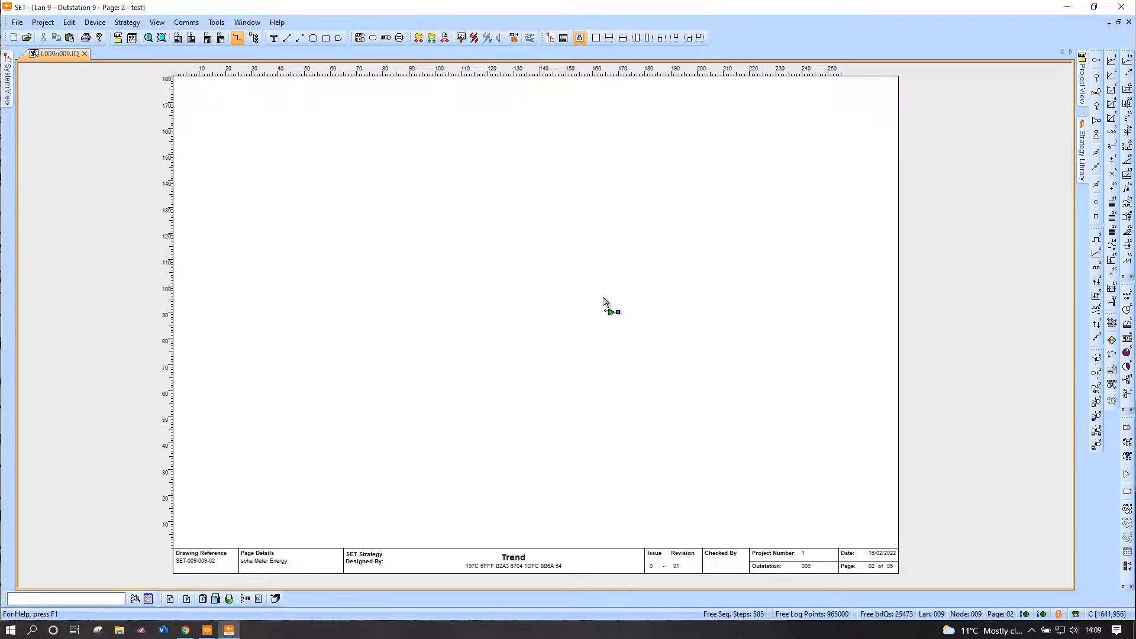
{"action": "mouse_move", "coordinate": [571, 300]}
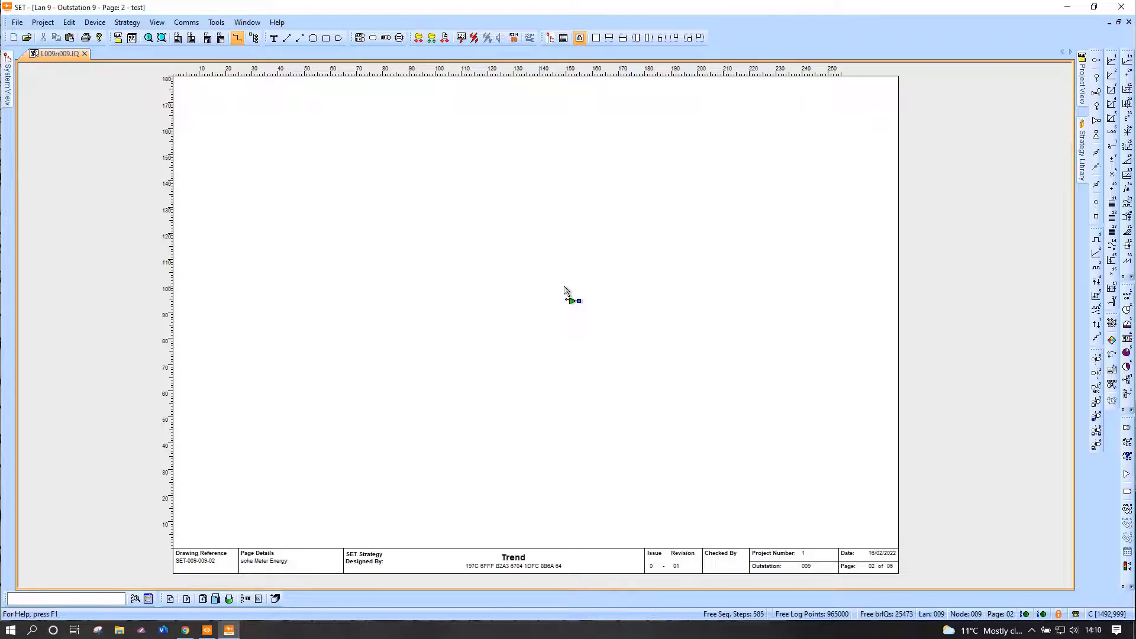
{"action": "mouse_move", "coordinate": [472, 283]}
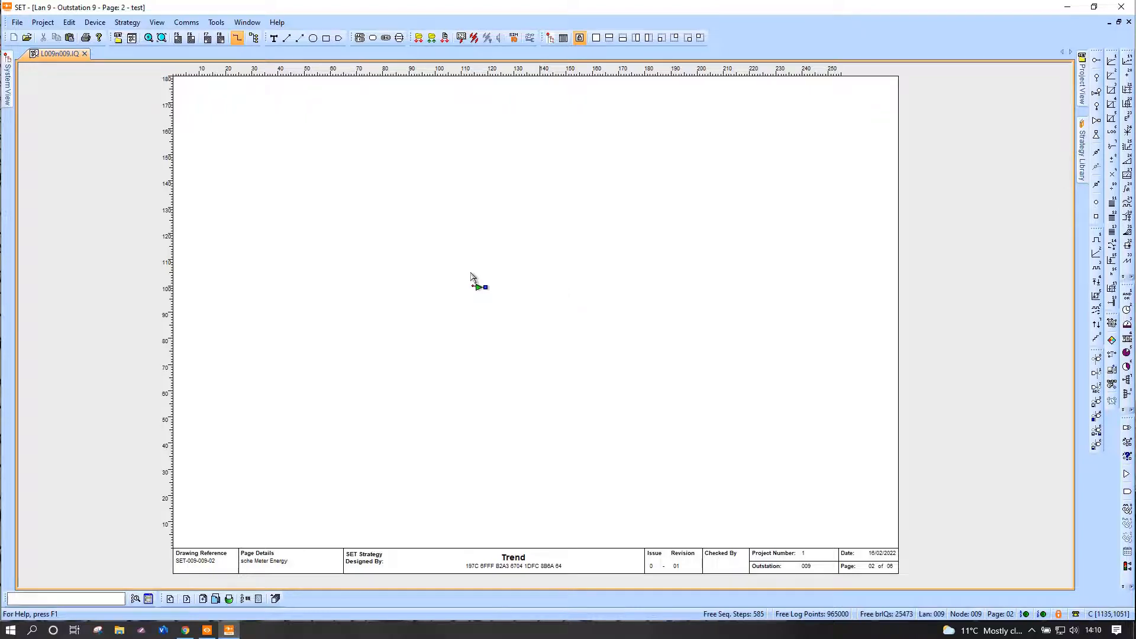
Create a new Modbus IP network module in Network Module Configuration.
{"action": "right_click", "coordinate": [478, 287]}
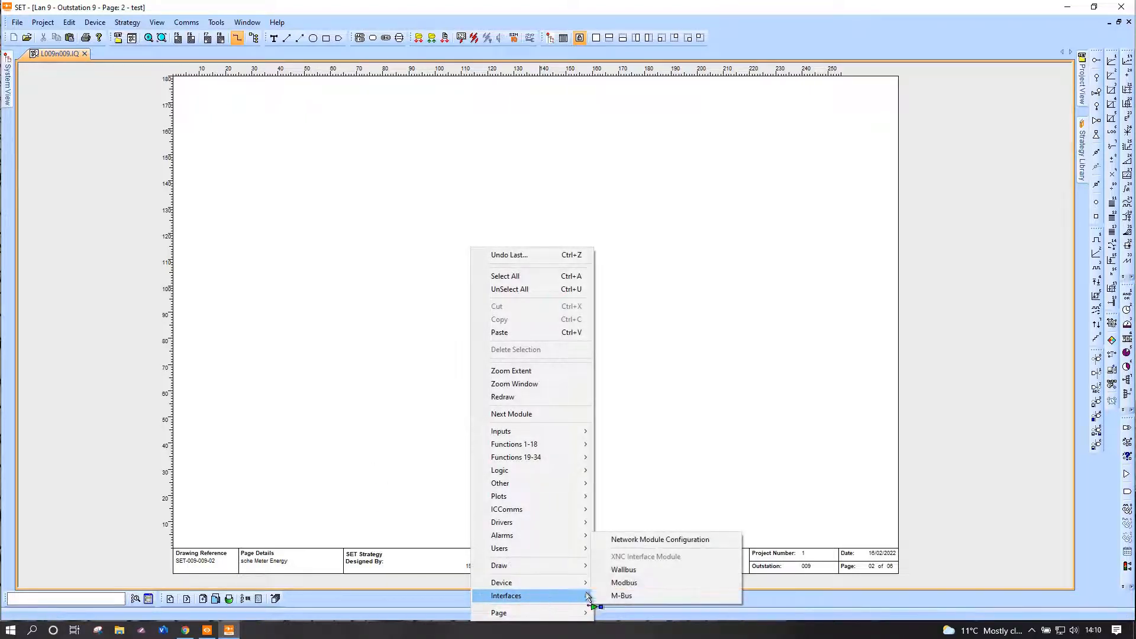
{"action": "left_click", "coordinate": [623, 569]}
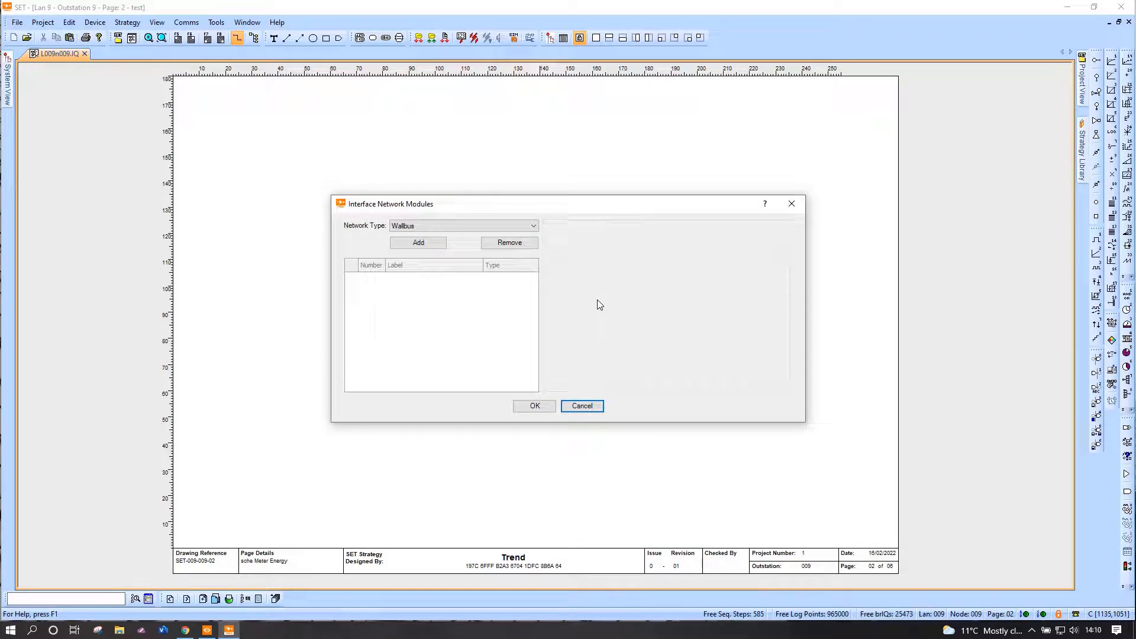
{"action": "left_click", "coordinate": [534, 225]}
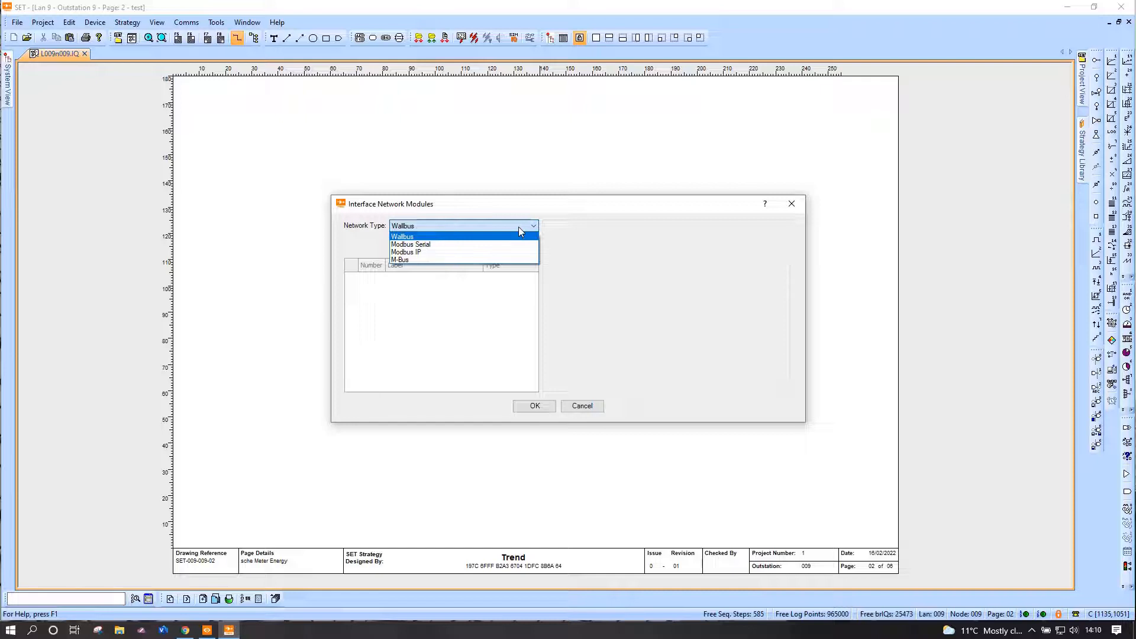
{"action": "mouse_move", "coordinate": [410, 218]}
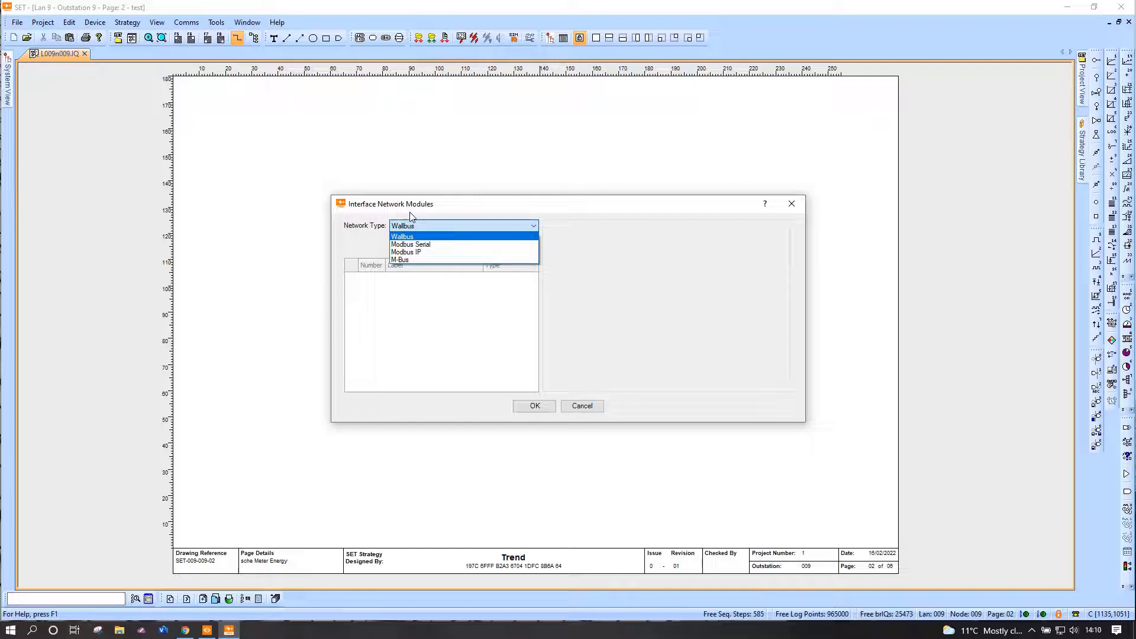
{"action": "mouse_move", "coordinate": [427, 232]}
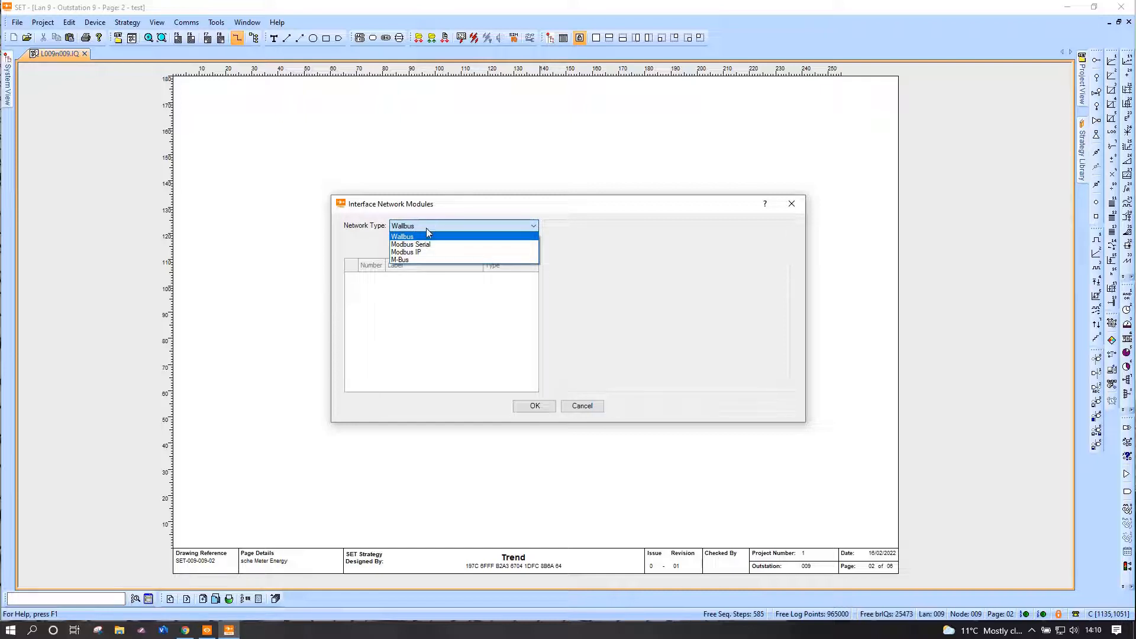
{"action": "mouse_move", "coordinate": [420, 252]}
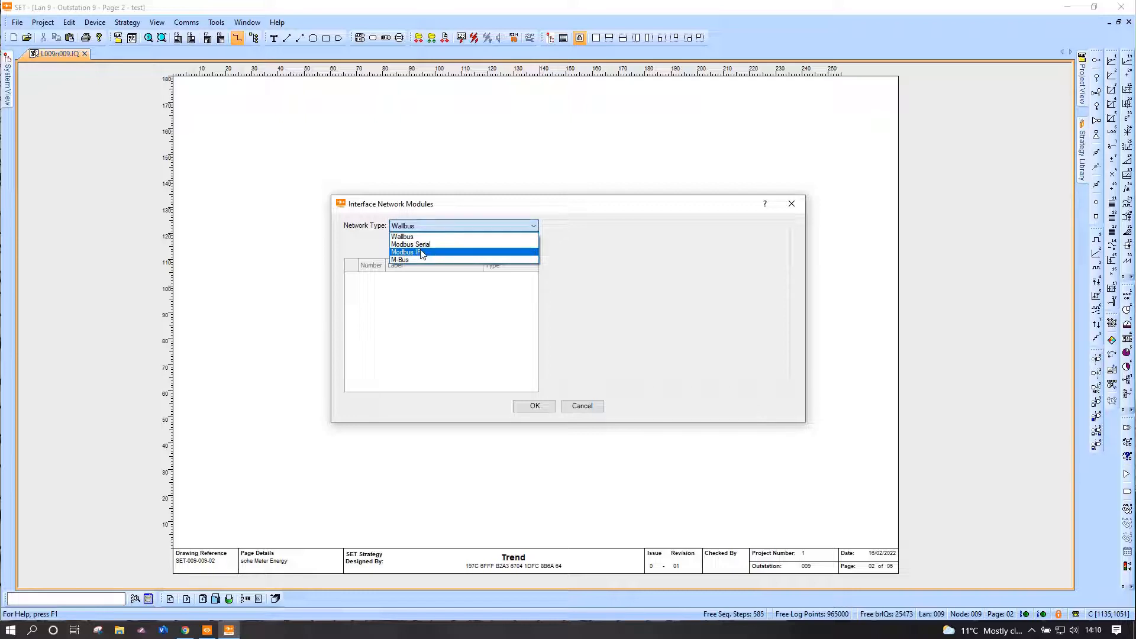
{"action": "left_click", "coordinate": [407, 253]}
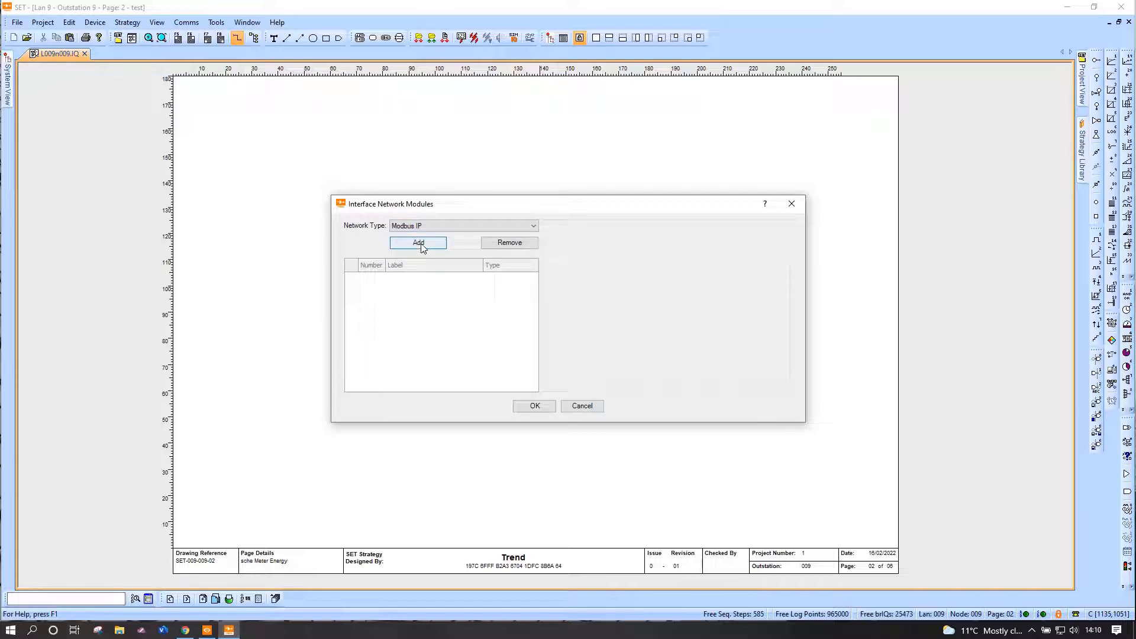
{"action": "left_click", "coordinate": [418, 243]}
{"action": "type", "text": "IQV"}
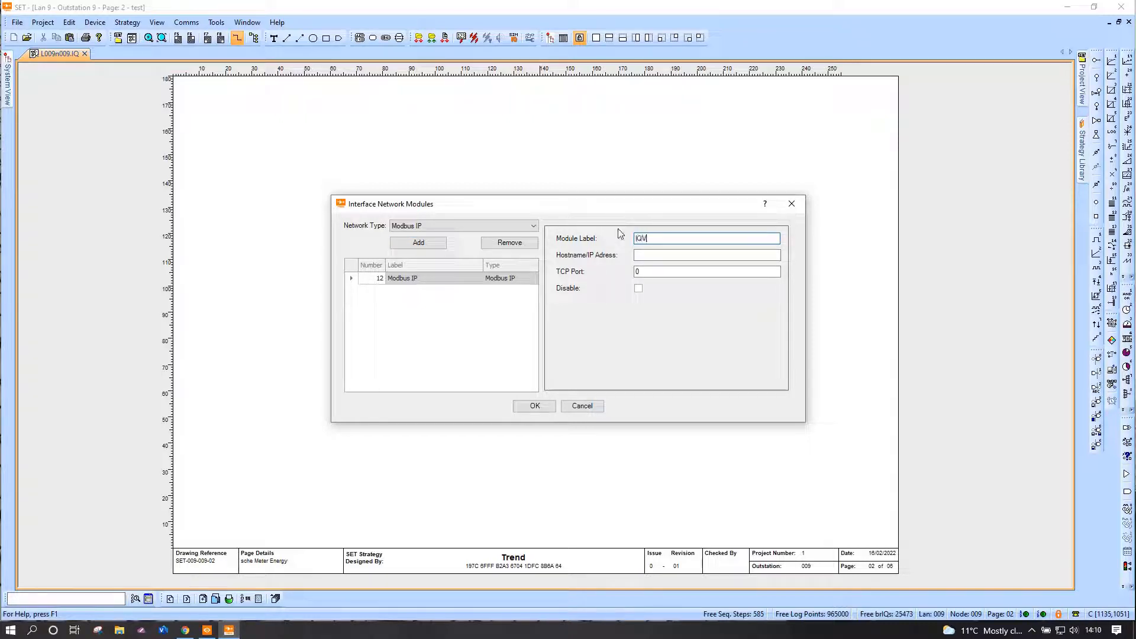
Label the module IQVISION_modbus with IP 192.168.0.109 and TCP port 502, and confirm.
{"action": "type", "text": "ISION_mo"}
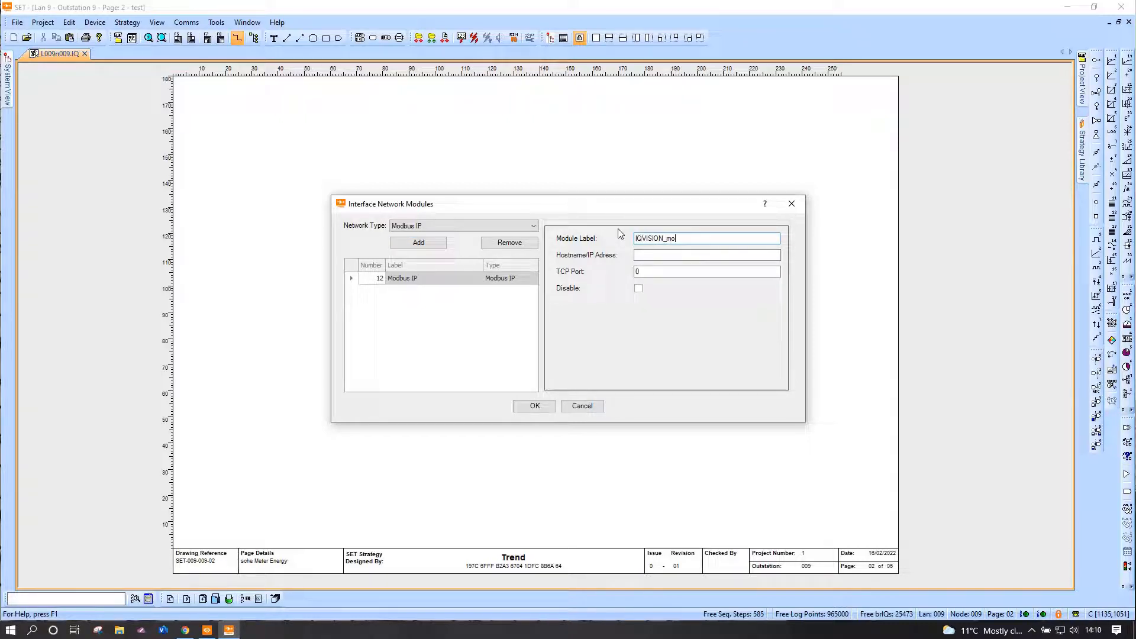
{"action": "type", "text": "dbus"}
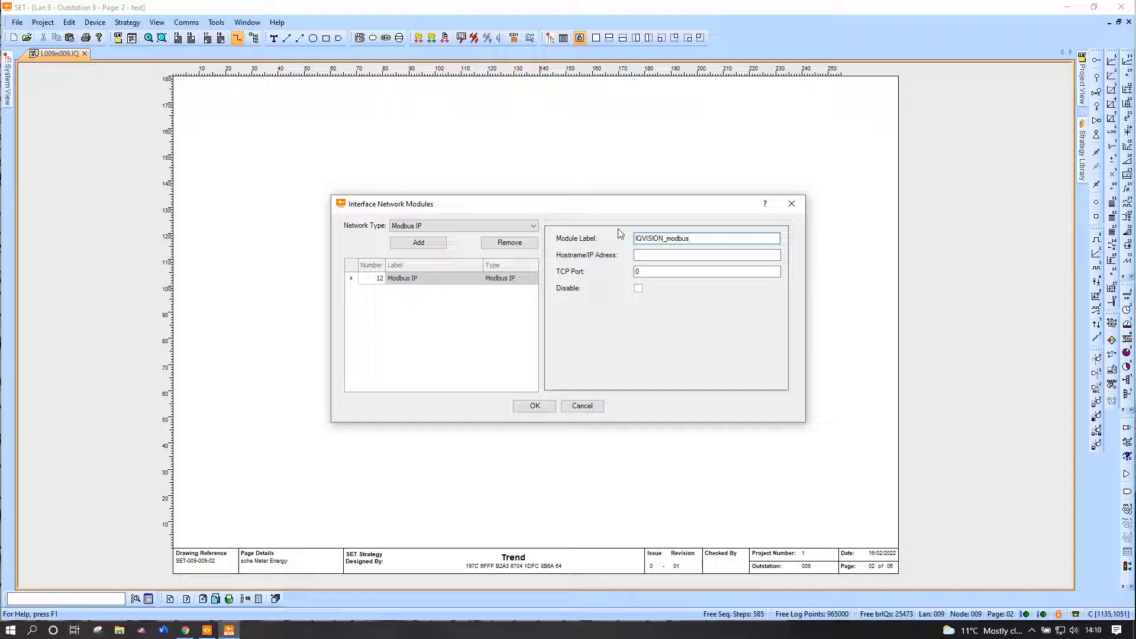
{"action": "type", "text": "102"}
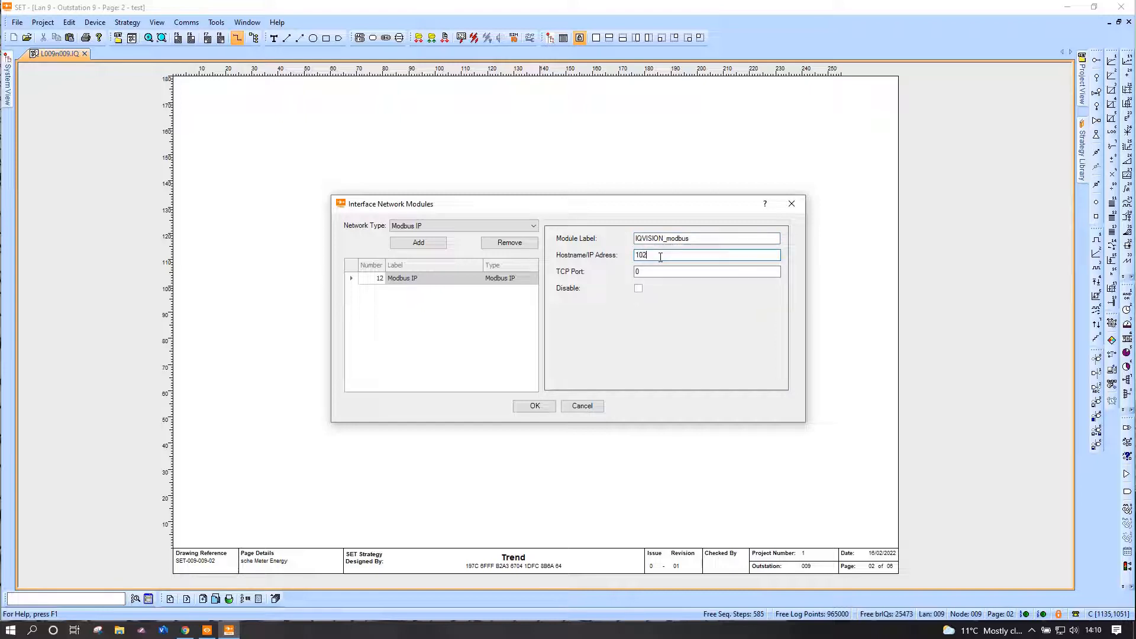
{"action": "type", "text": "192.168.0.109"}
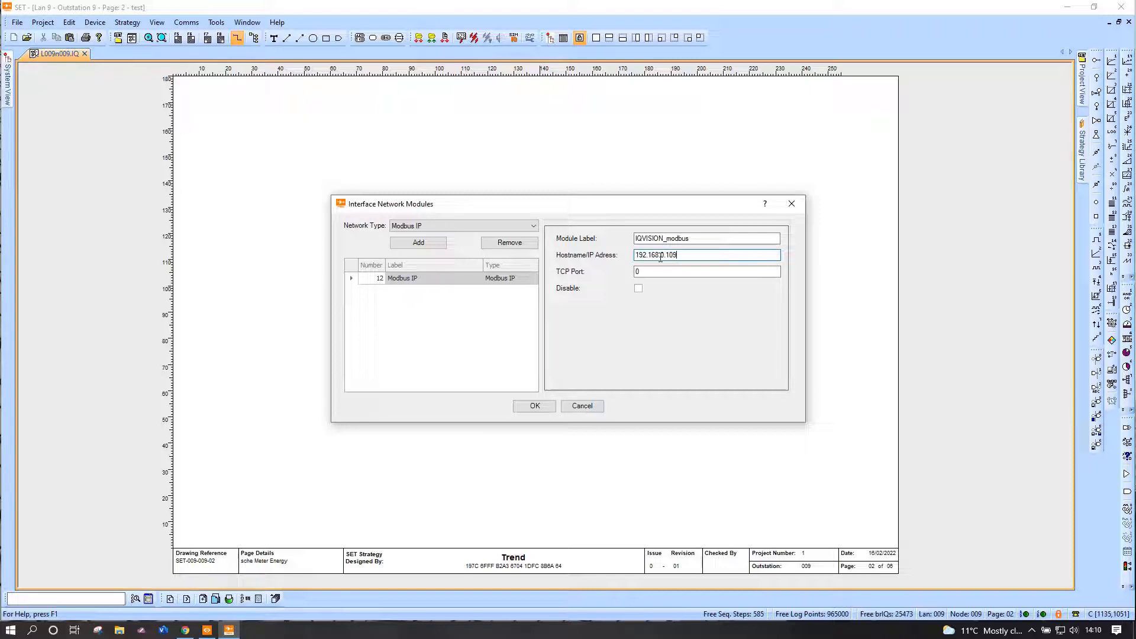
{"action": "left_click", "coordinate": [706, 272]}
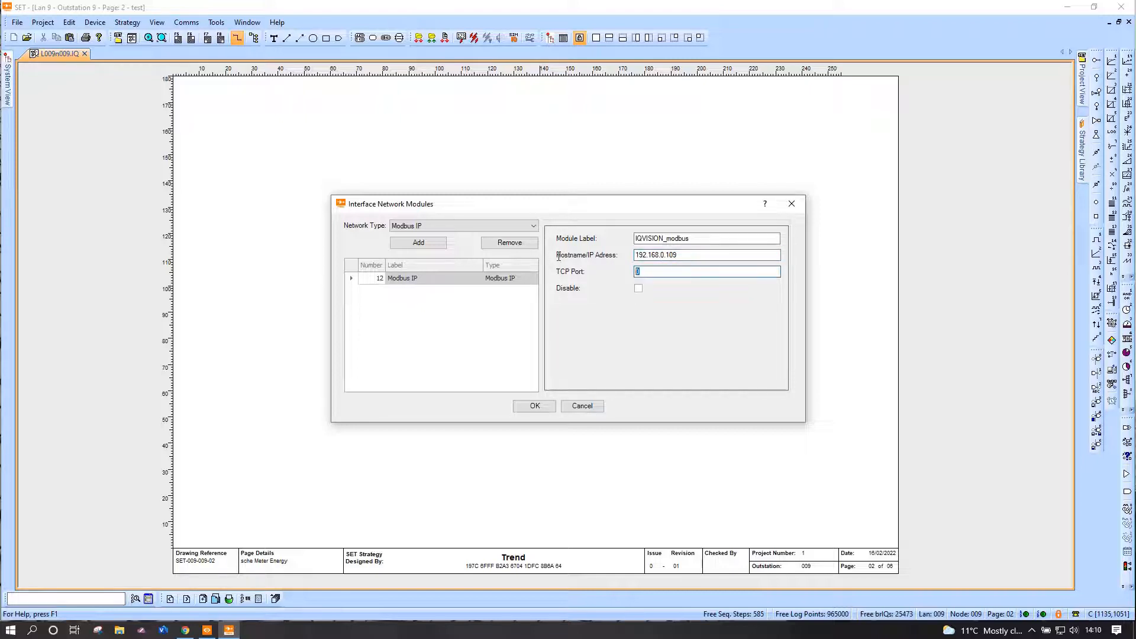
{"action": "type", "text": "502"}
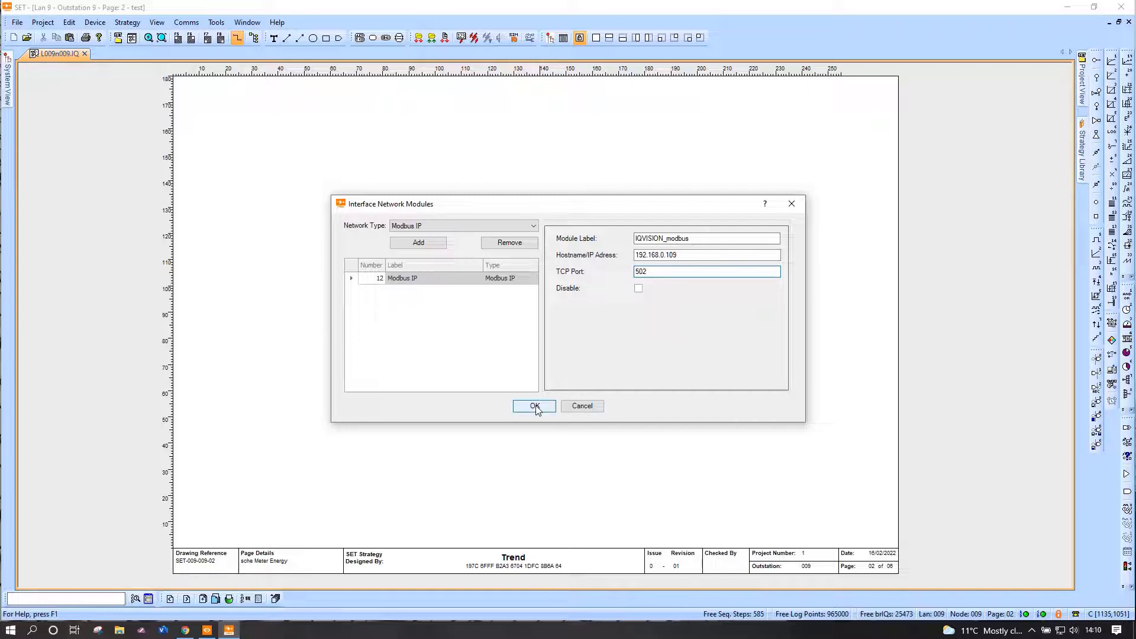
{"action": "left_click", "coordinate": [534, 406]}
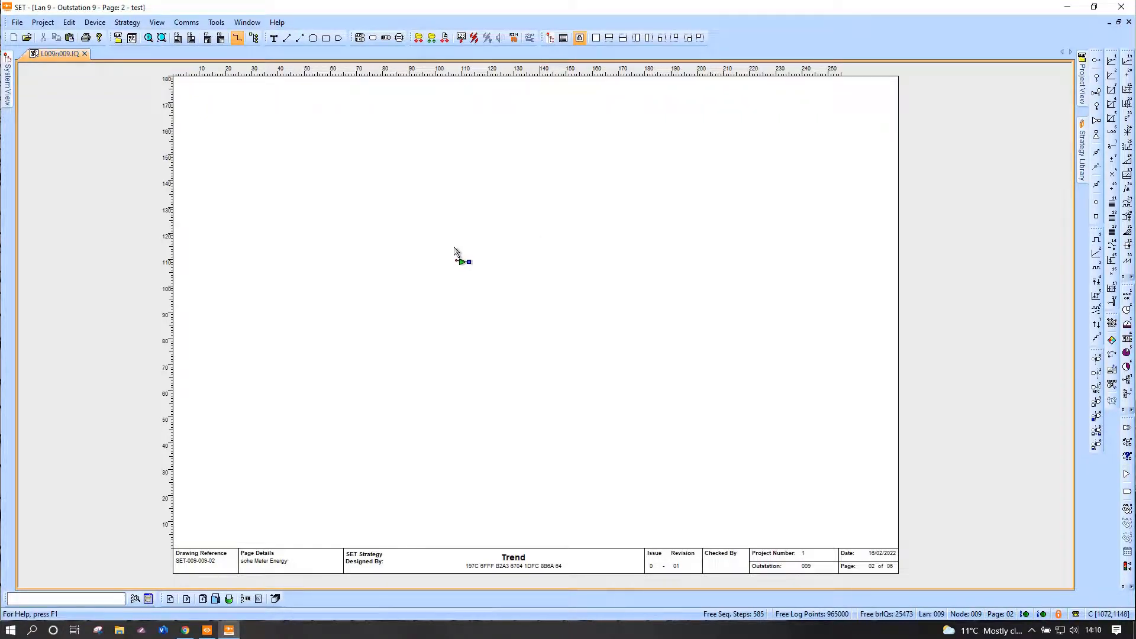
{"action": "mouse_move", "coordinate": [457, 249]}
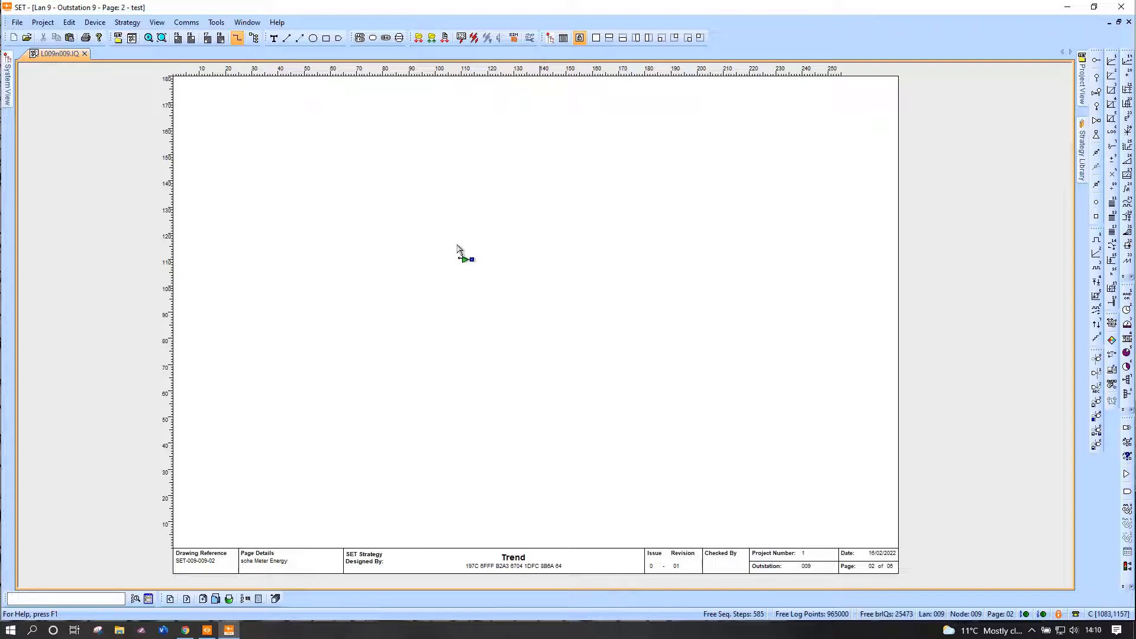
{"action": "mouse_move", "coordinate": [443, 249]}
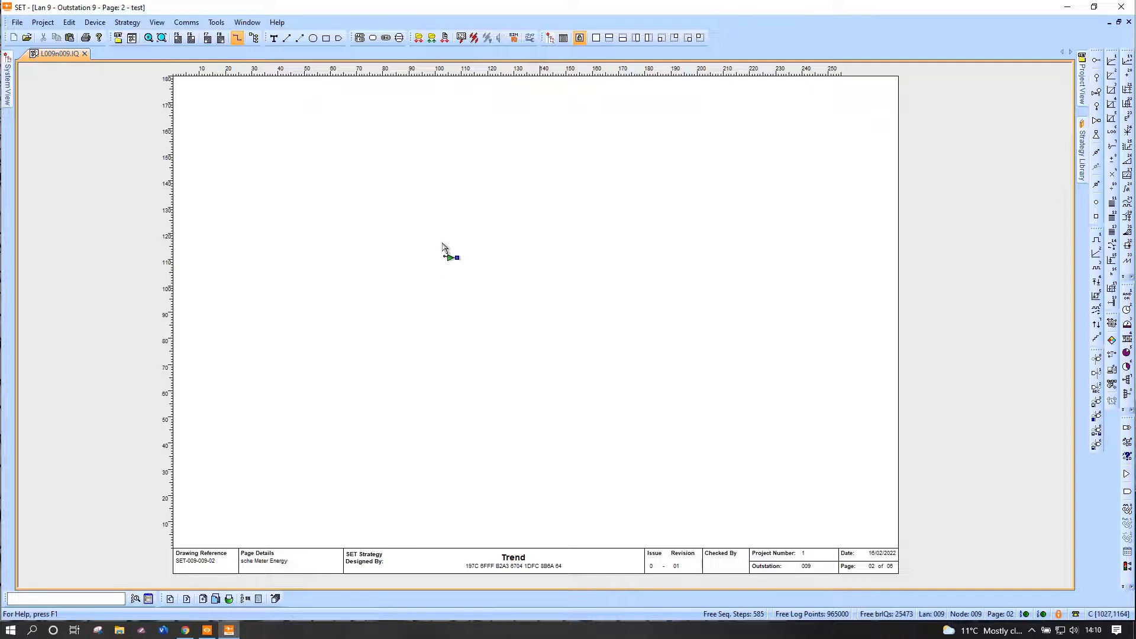
Insert the Modbus interface module t2 near the top left of the page.
{"action": "right_click", "coordinate": [445, 248]}
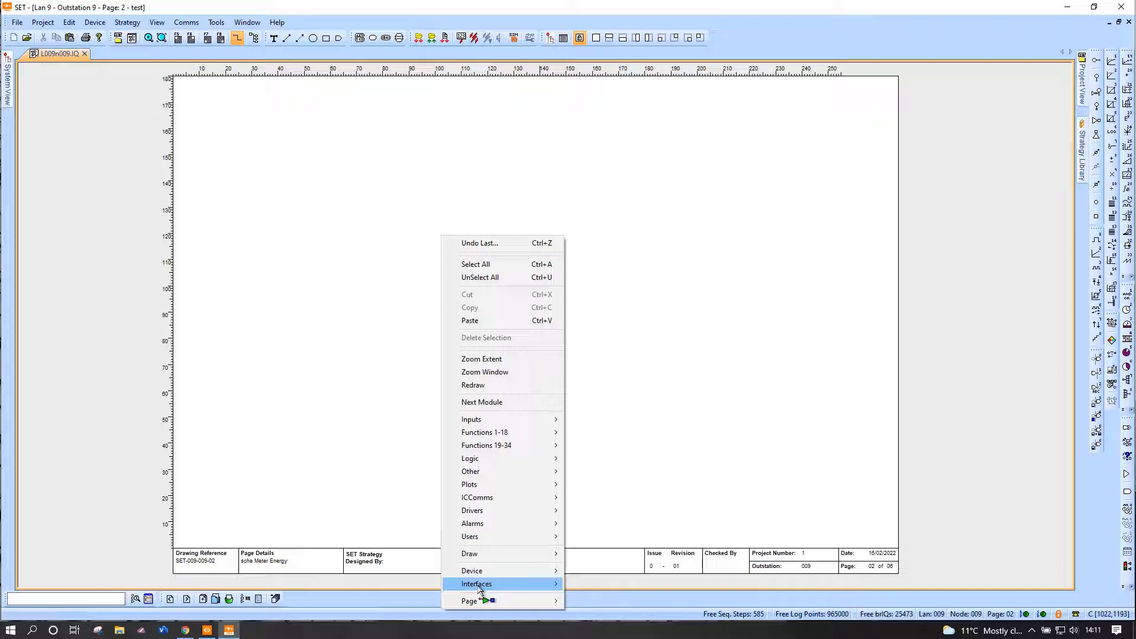
{"action": "mouse_move", "coordinate": [476, 583]}
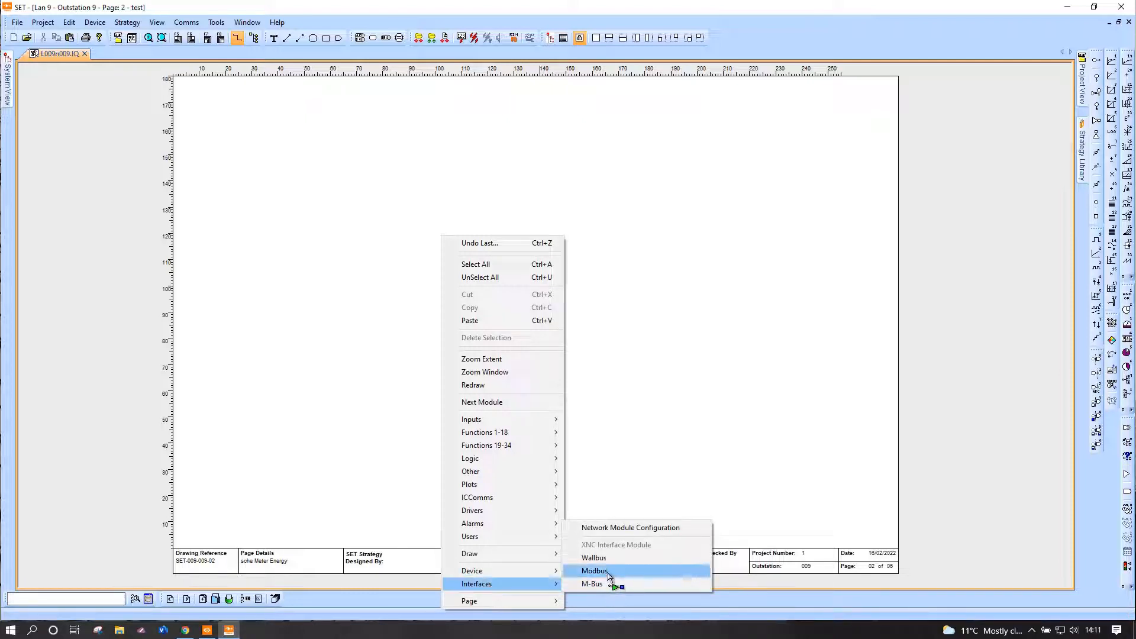
{"action": "left_click", "coordinate": [593, 572]}
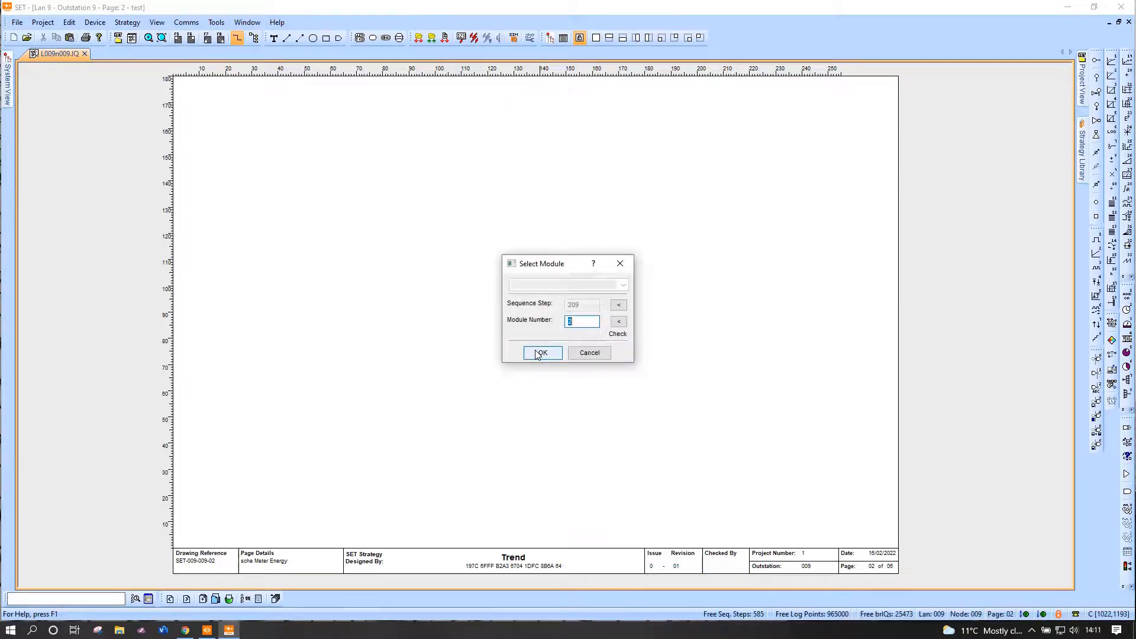
{"action": "left_click", "coordinate": [542, 353]}
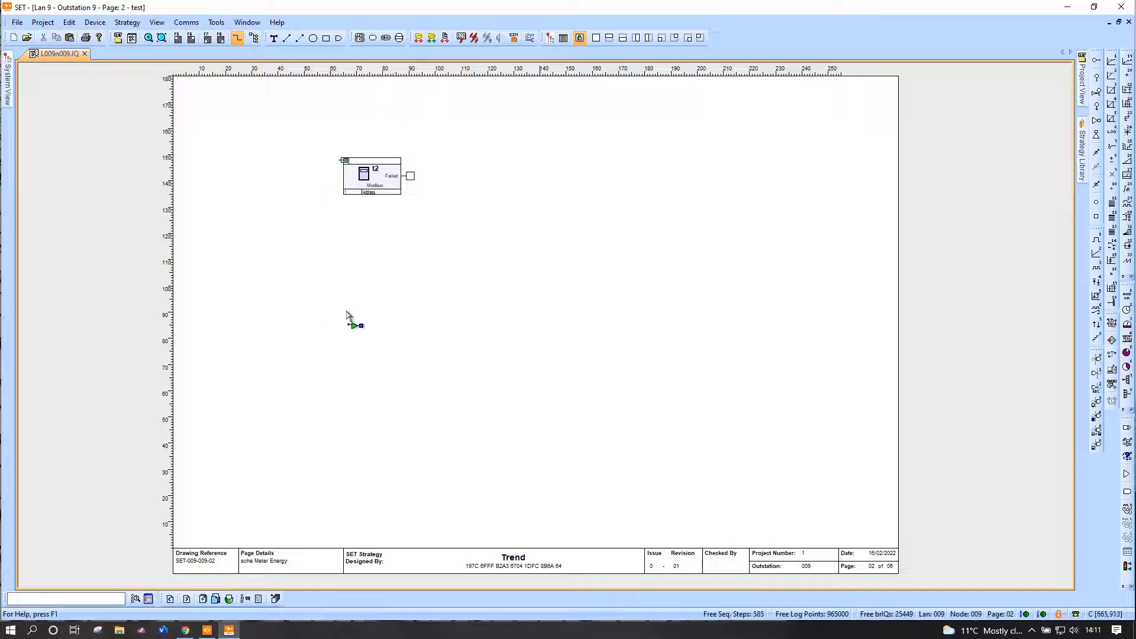
Label the t2 module Modbus_1 and assign network module n12 IQVISION_modbus.
{"action": "double_click", "coordinate": [369, 174]}
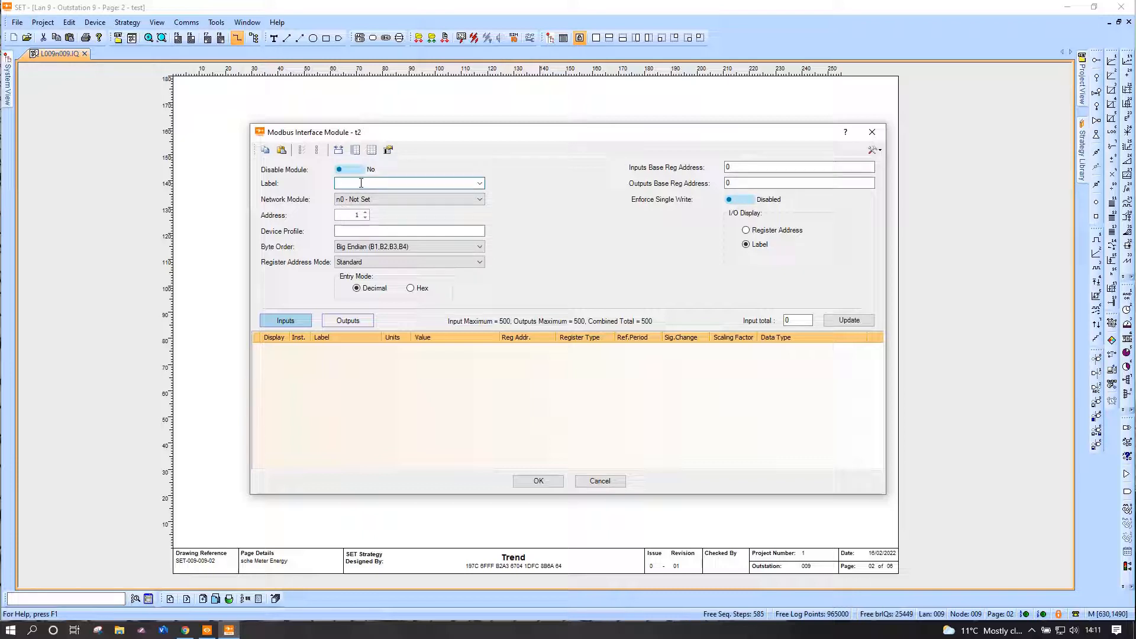
{"action": "type", "text": "Modbus"}
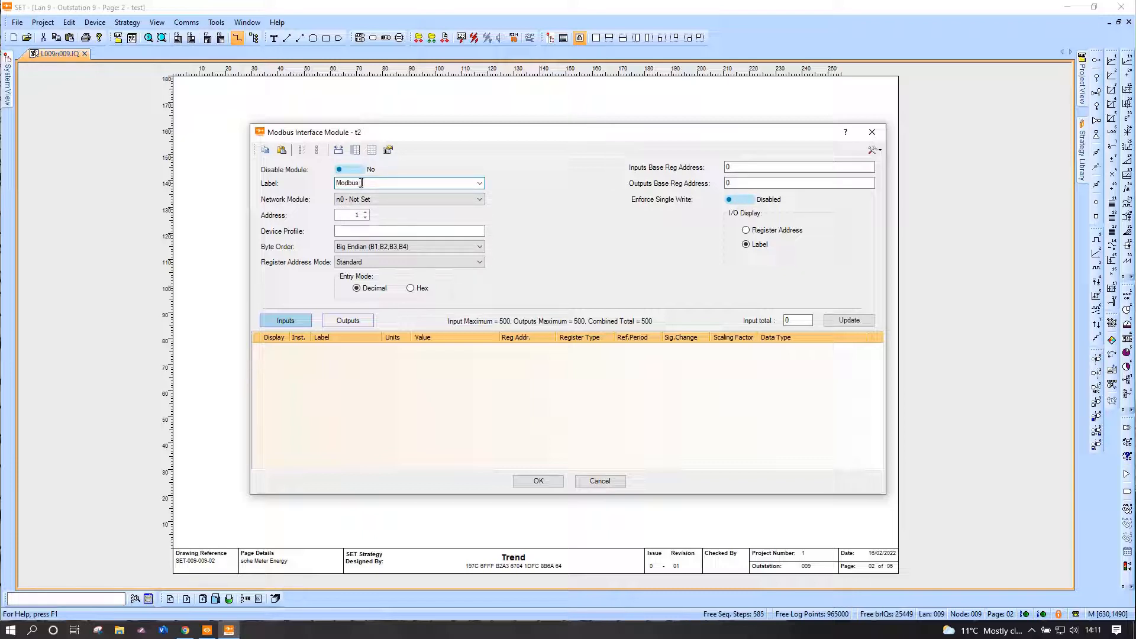
{"action": "type", "text": "_1"}
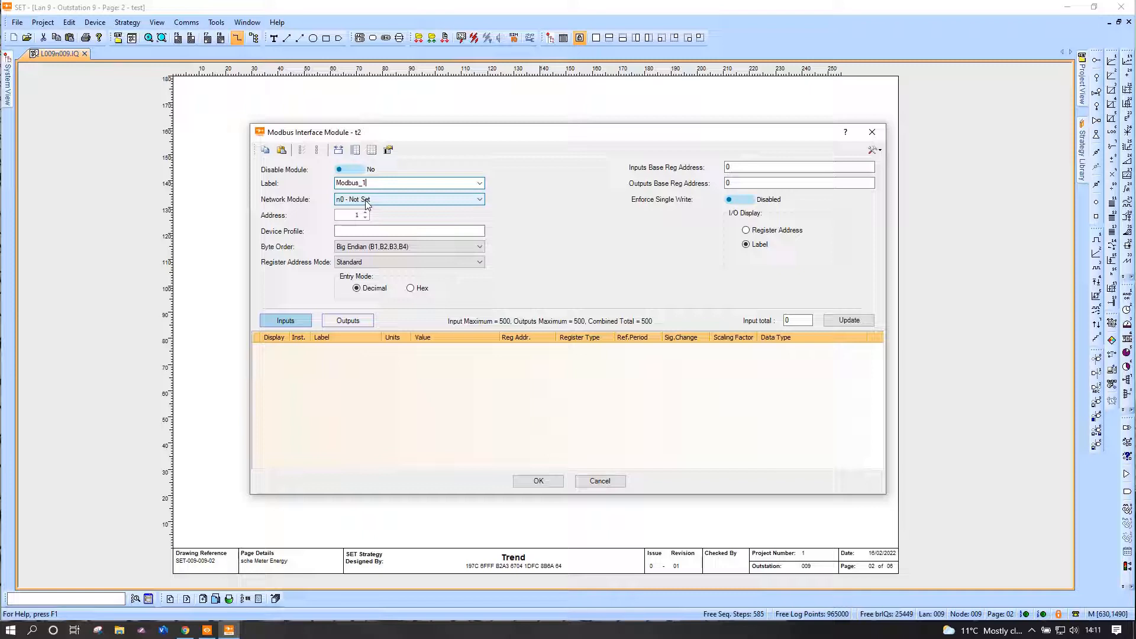
{"action": "left_click", "coordinate": [479, 199]}
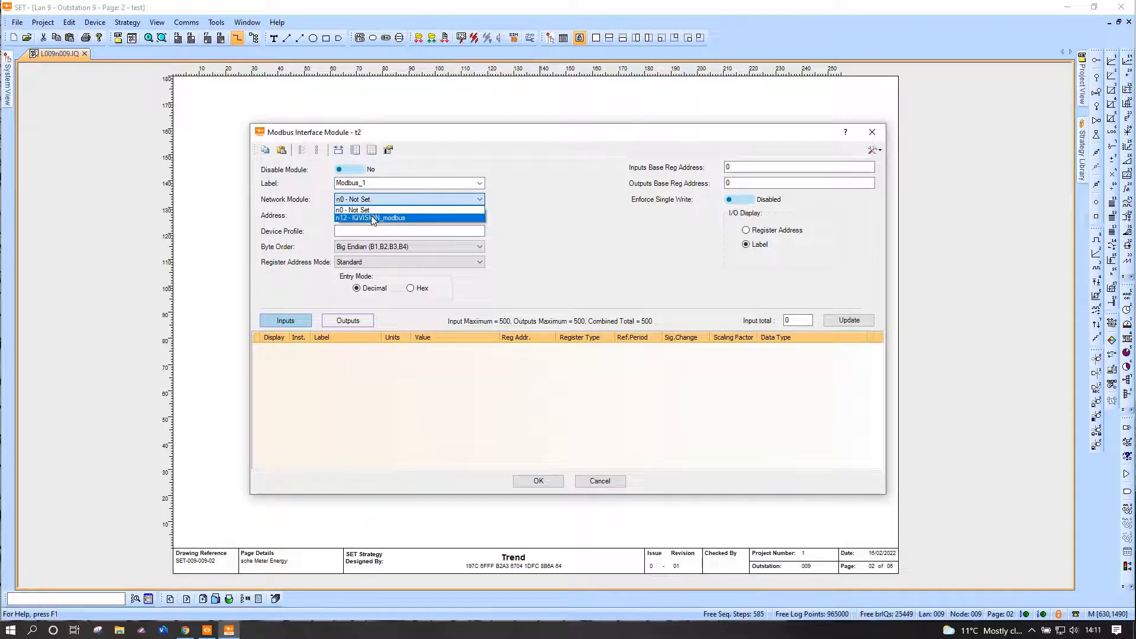
{"action": "left_click", "coordinate": [371, 217]}
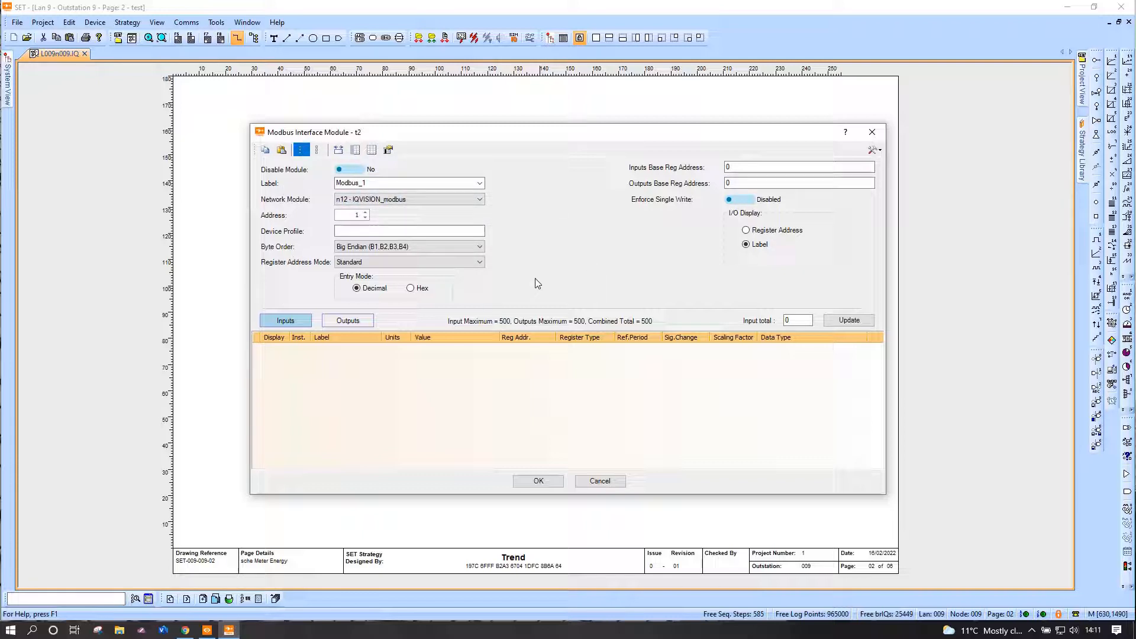
{"action": "mouse_move", "coordinate": [546, 277]}
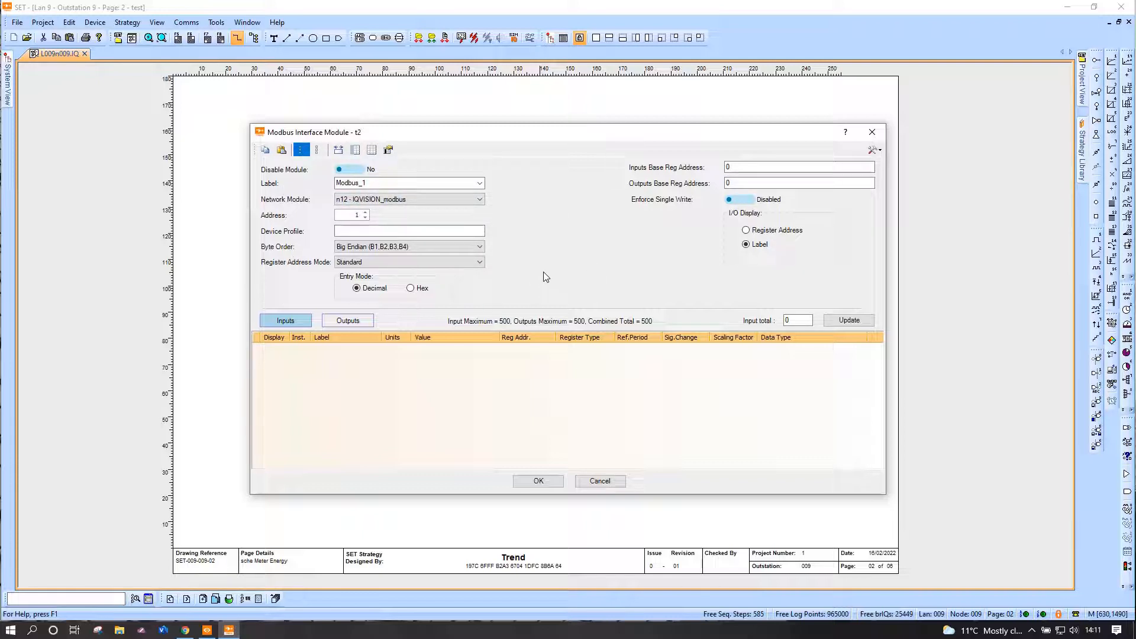
{"action": "mouse_move", "coordinate": [406, 401]}
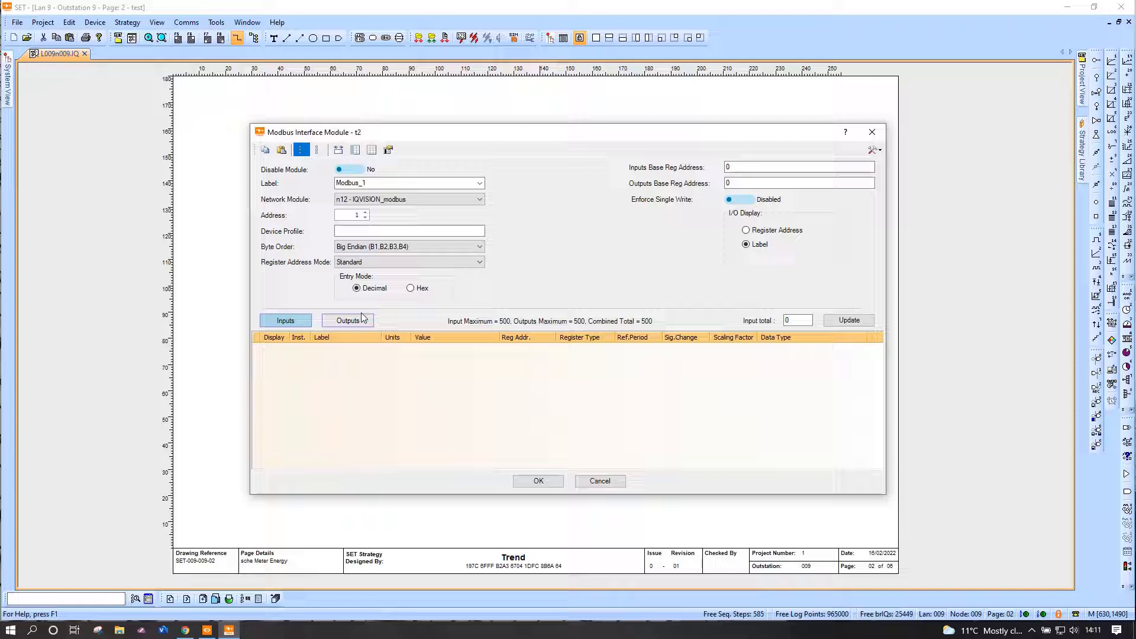
Set the module's outputs total to 3 and label them Mod_11, Mod_12, Mod_13.
{"action": "left_click", "coordinate": [348, 320]}
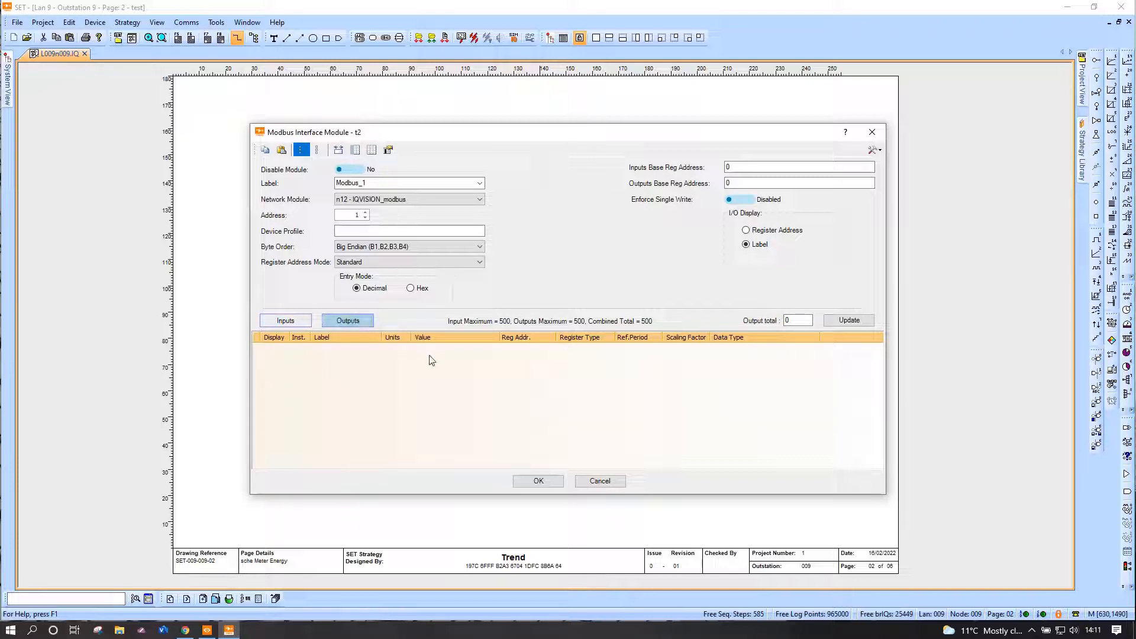
{"action": "mouse_move", "coordinate": [429, 371]}
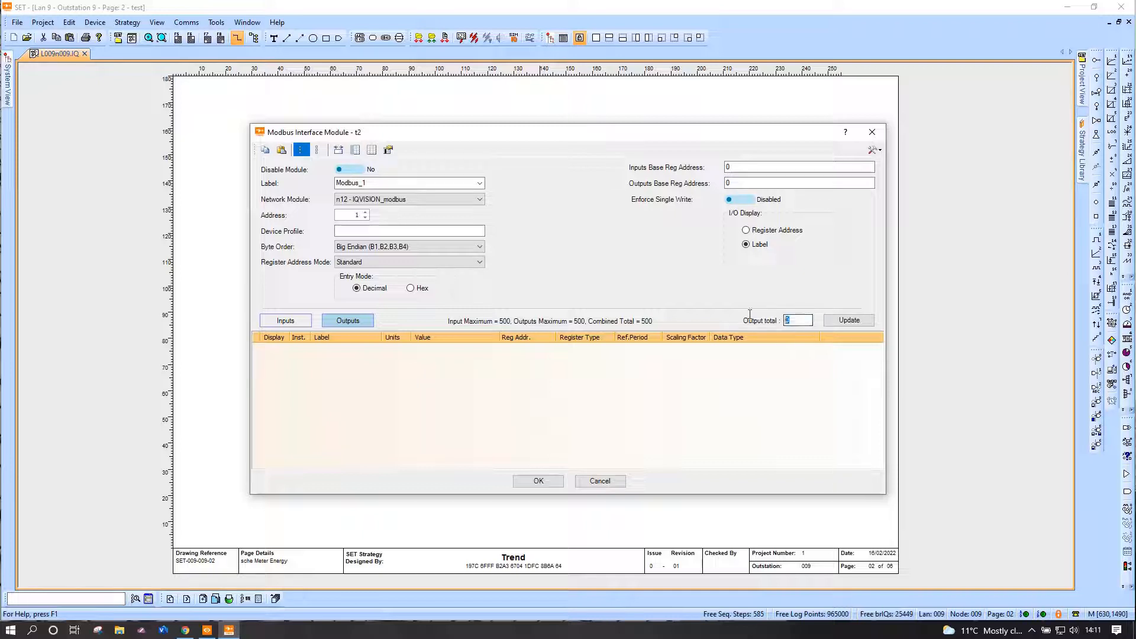
{"action": "left_click", "coordinate": [848, 320]}
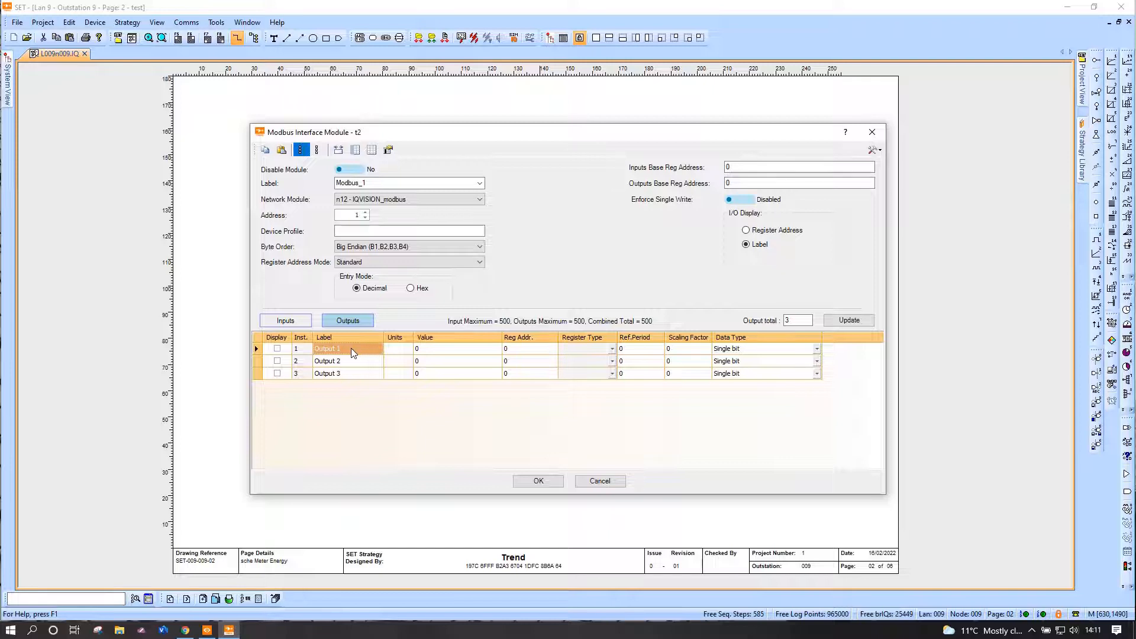
{"action": "type", "text": "Mdob"}
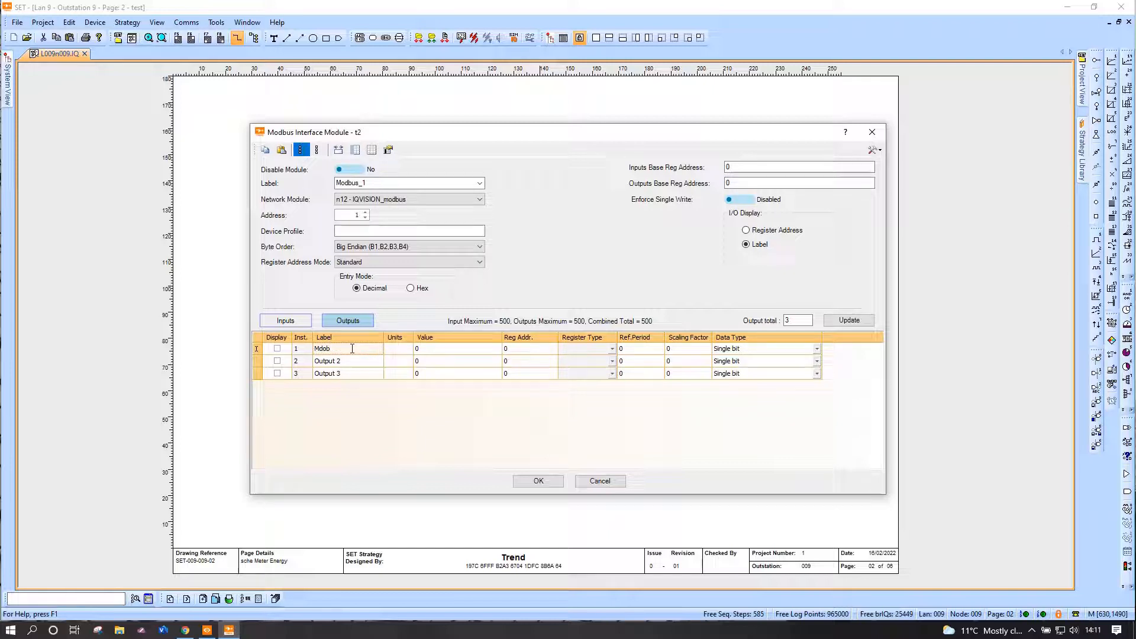
{"action": "type", "text": "Mod_1"}
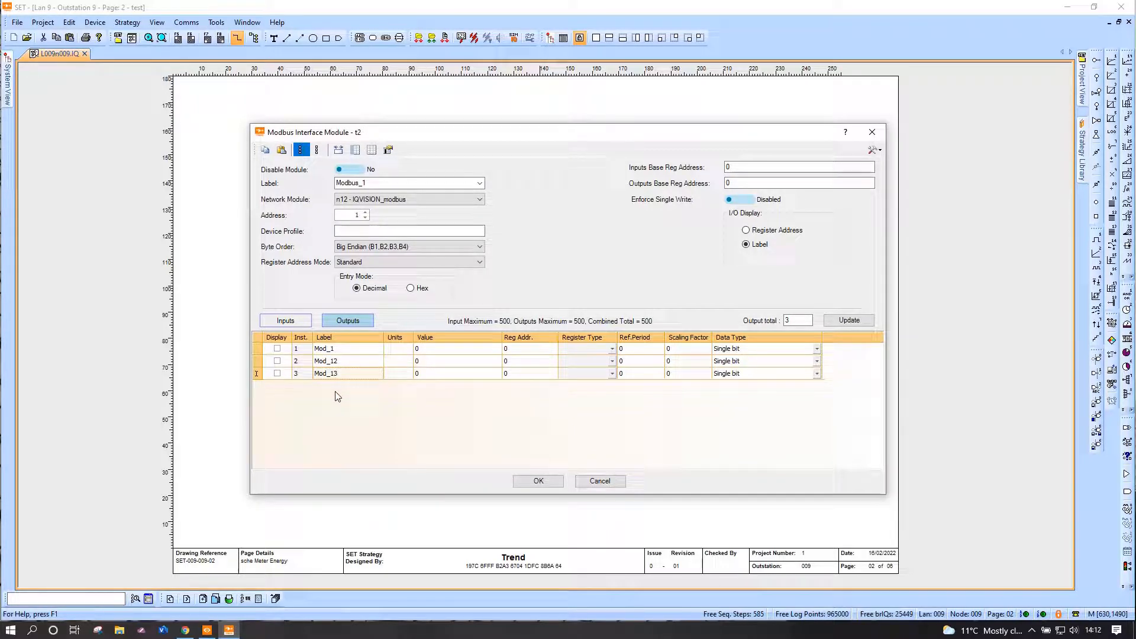
{"action": "double_click", "coordinate": [326, 361]}
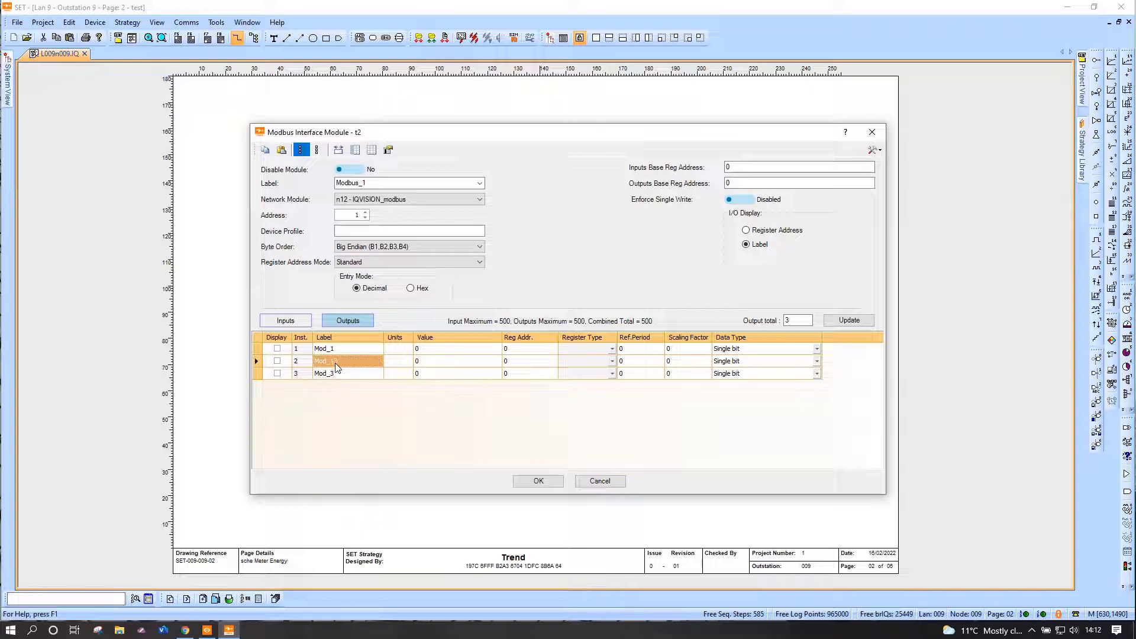
{"action": "left_click", "coordinate": [325, 348]}
{"action": "type", "text": "1"}
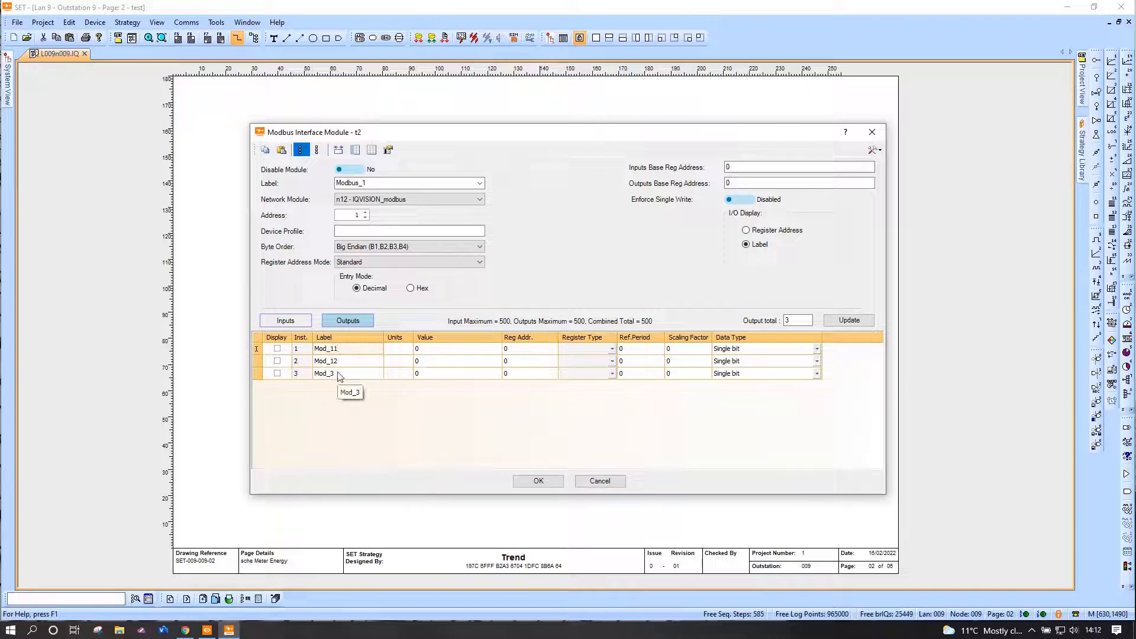
{"action": "left_click", "coordinate": [394, 374]}
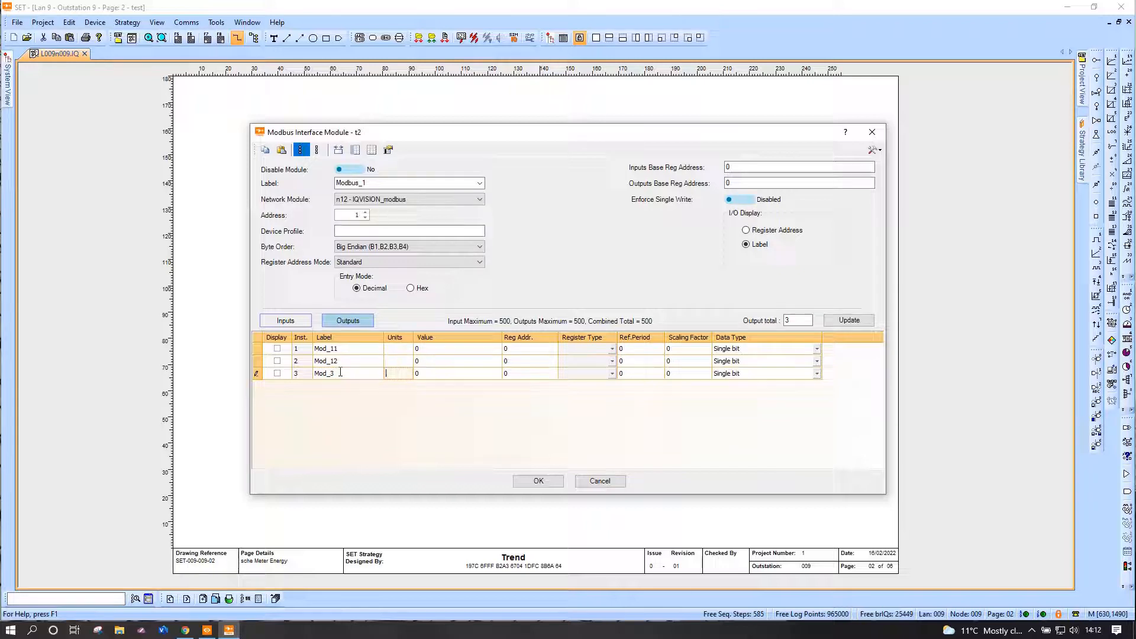
{"action": "double_click", "coordinate": [325, 374]}
{"action": "type", "text": "1"}
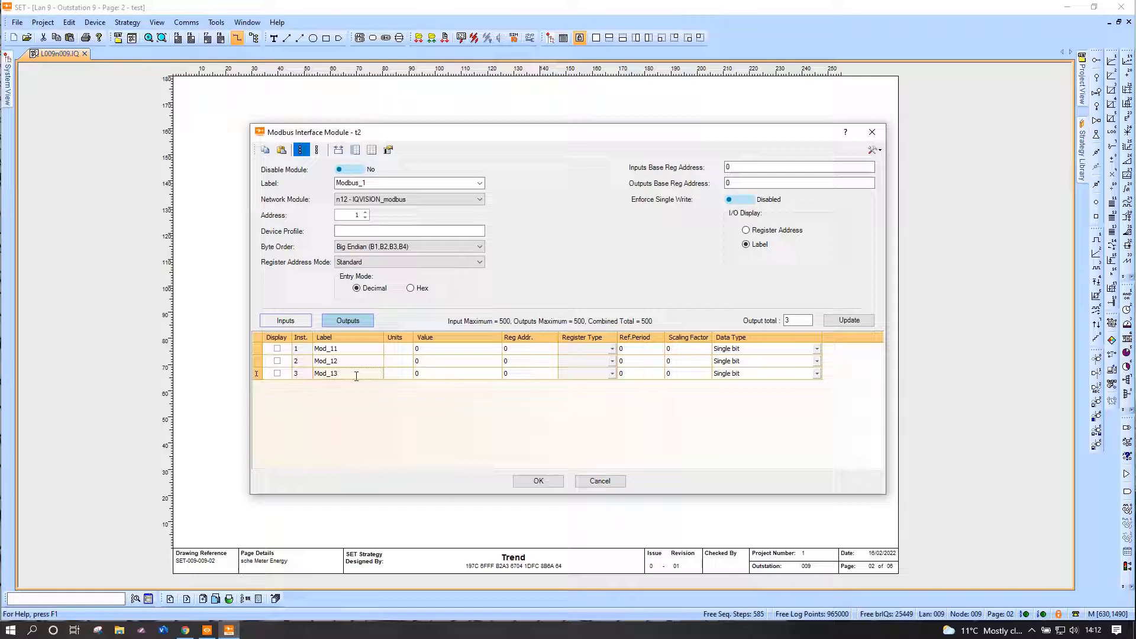
Map the outputs to input registers 30001 and 30002 as 2 byte unsigned values.
{"action": "left_click", "coordinate": [529, 349]}
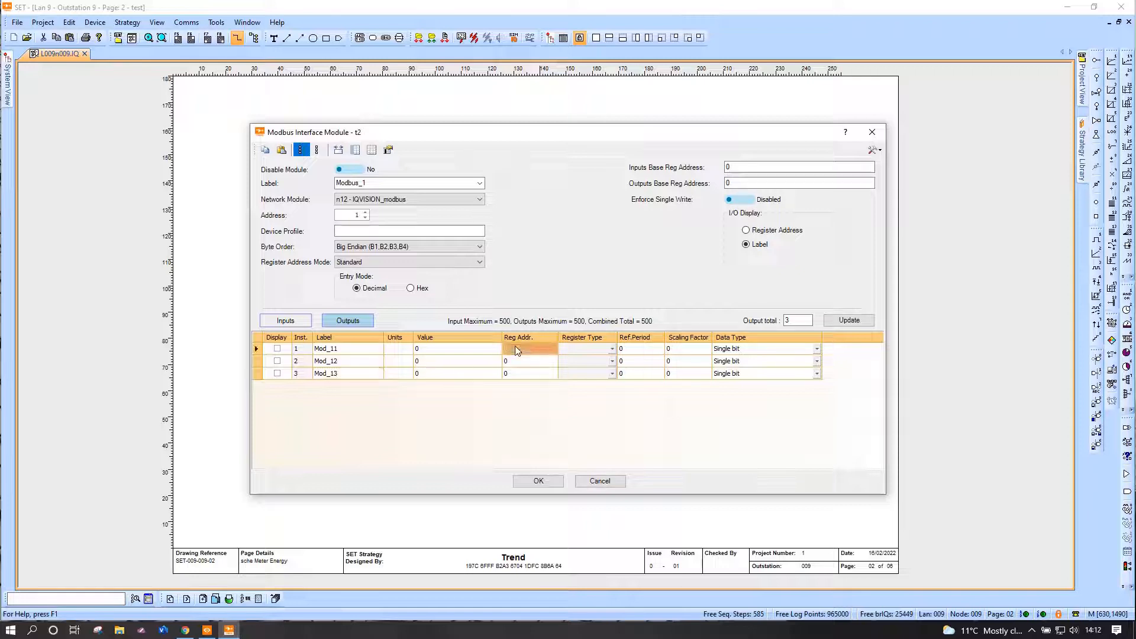
{"action": "type", "text": "30001"}
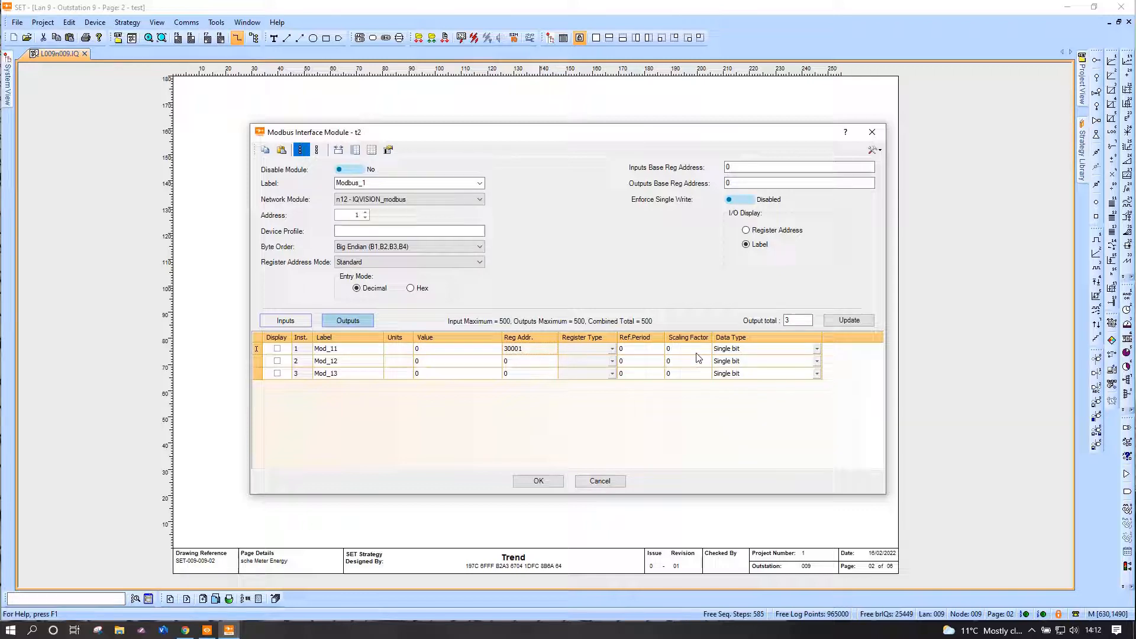
{"action": "left_click", "coordinate": [817, 361]}
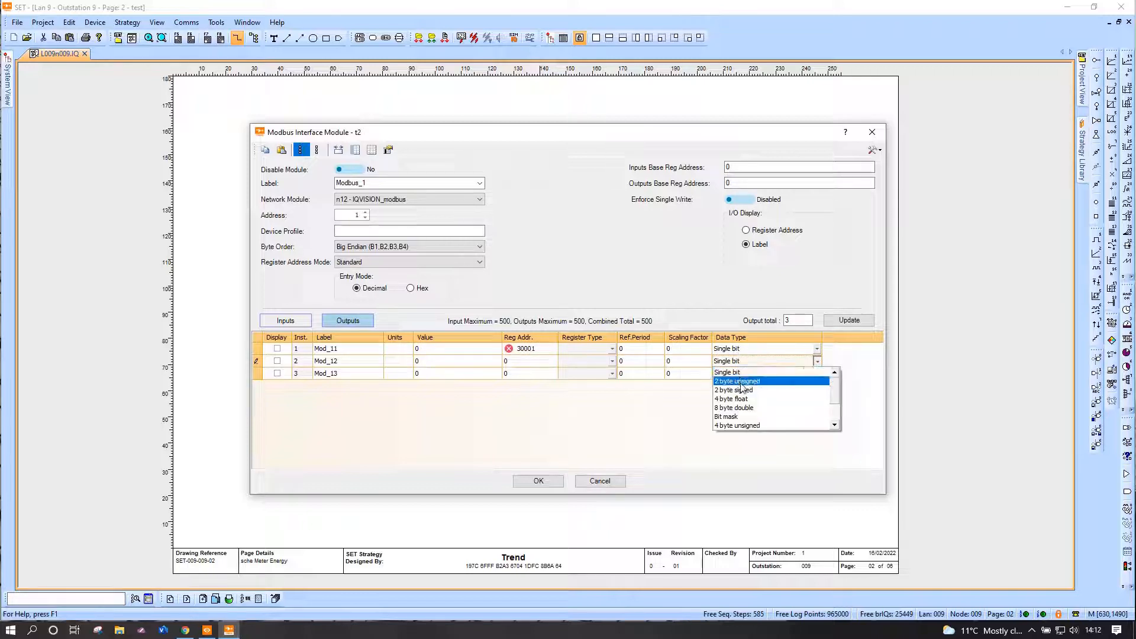
{"action": "left_click", "coordinate": [737, 382]}
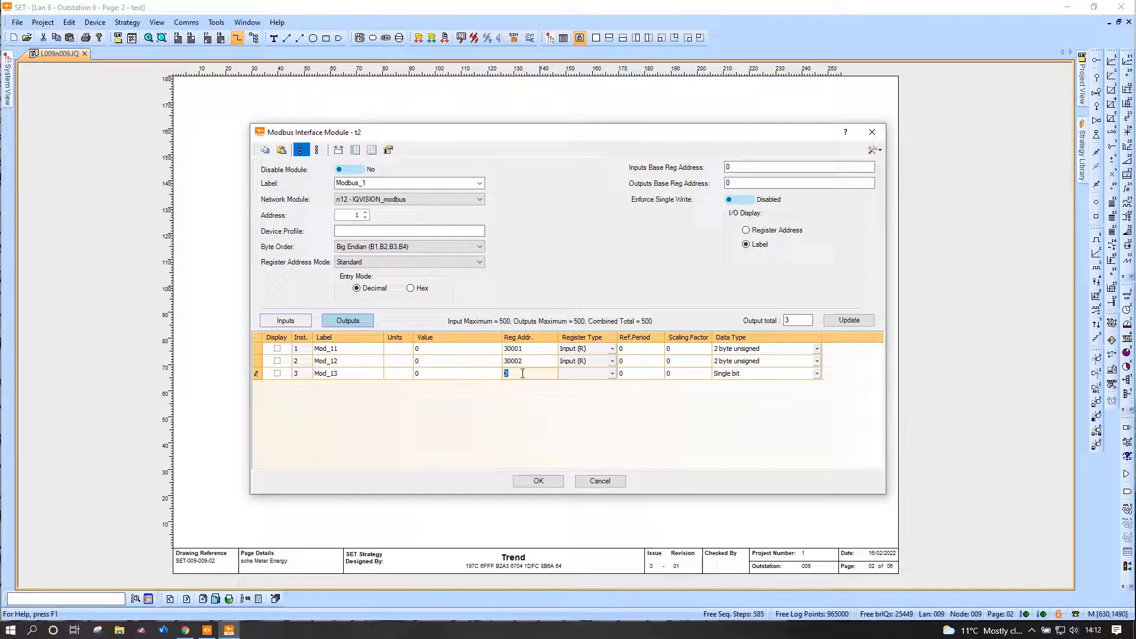
{"action": "type", "text": "30003"}
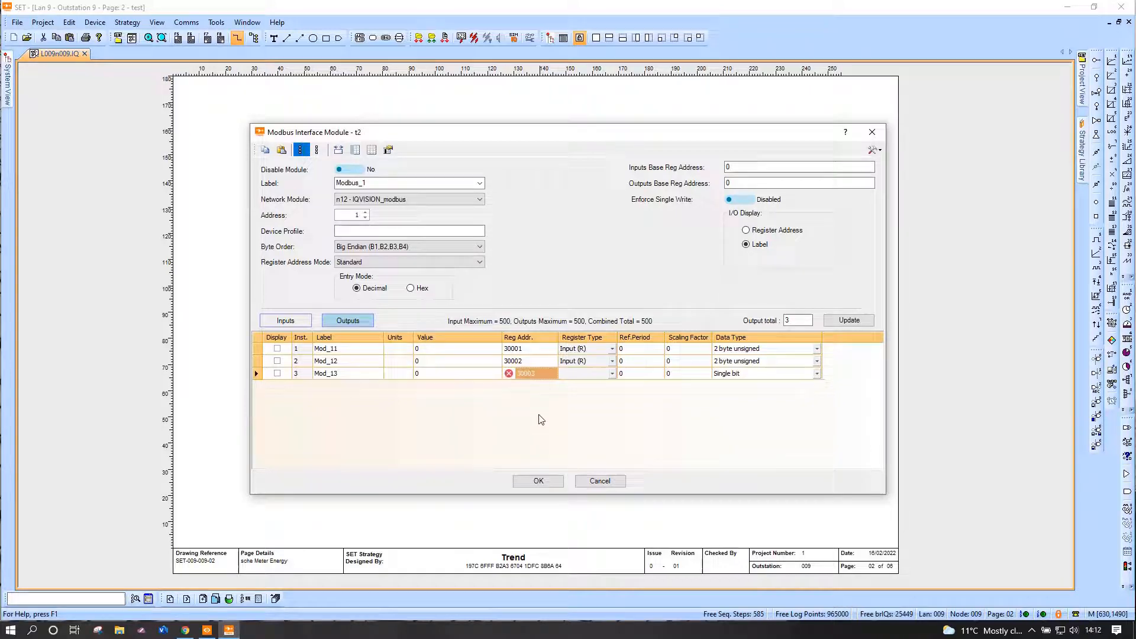
{"action": "mouse_move", "coordinate": [734, 378]}
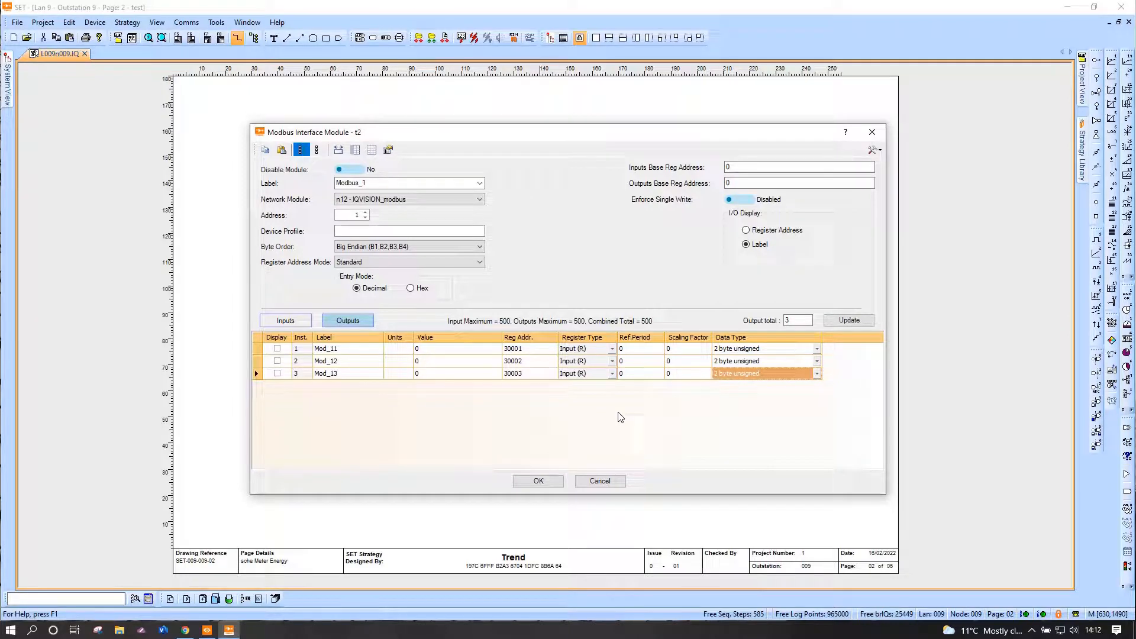
{"action": "mouse_move", "coordinate": [515, 373]}
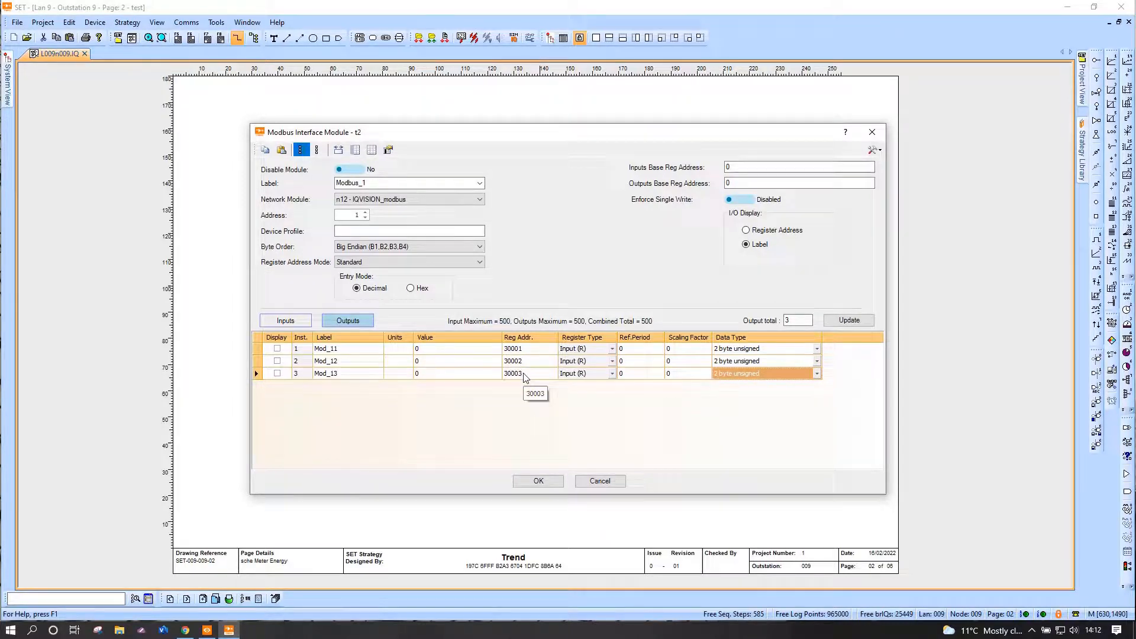
{"action": "mouse_move", "coordinate": [332, 381]}
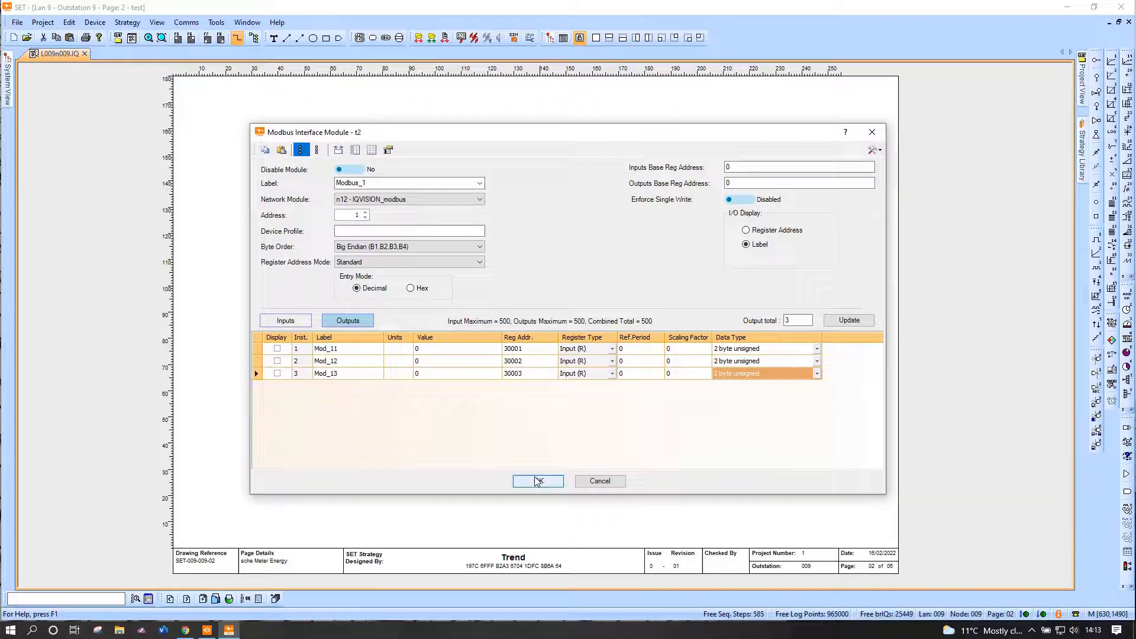
Save the Modbus module settings and insert internal sensors S214–S216 beside it.
{"action": "left_click", "coordinate": [537, 481]}
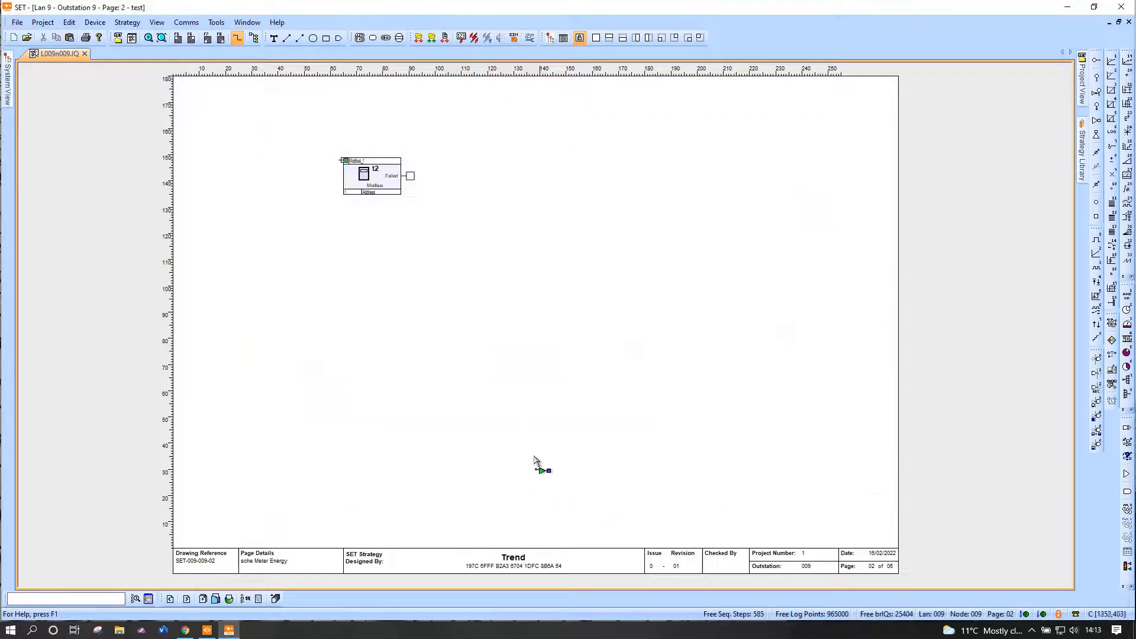
{"action": "mouse_move", "coordinate": [485, 373]}
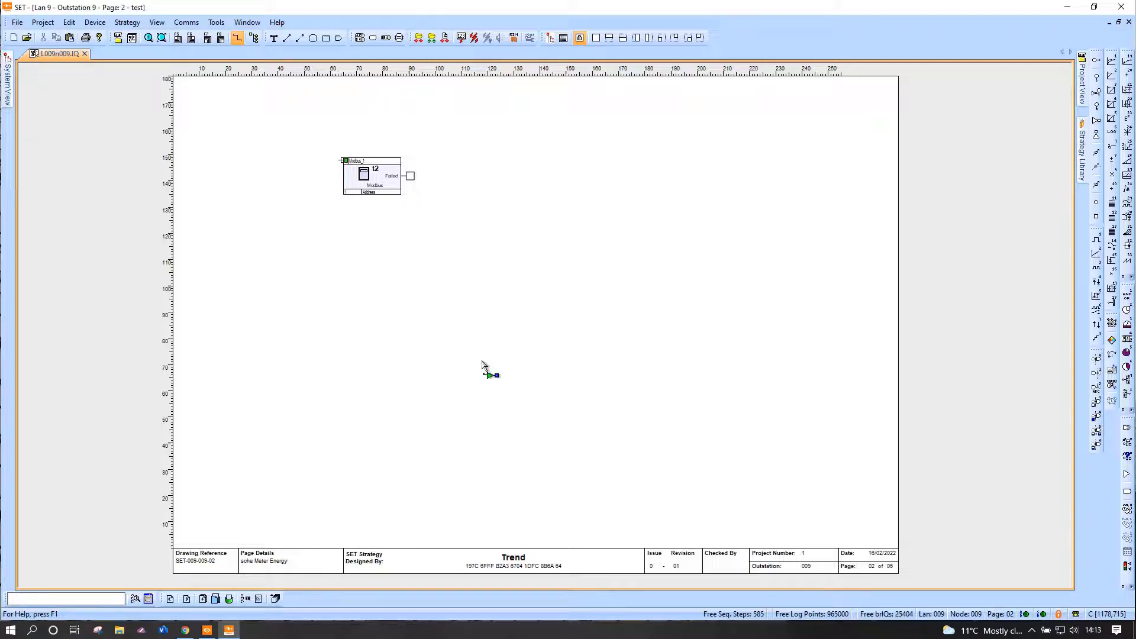
{"action": "right_click", "coordinate": [484, 366]}
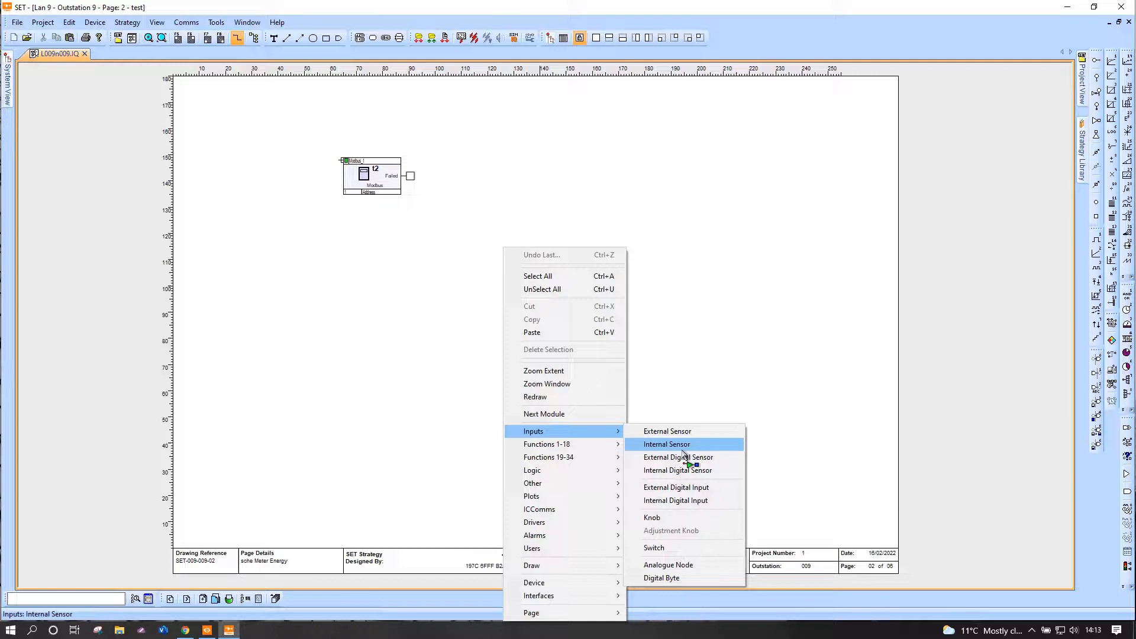
{"action": "left_click", "coordinate": [665, 445]}
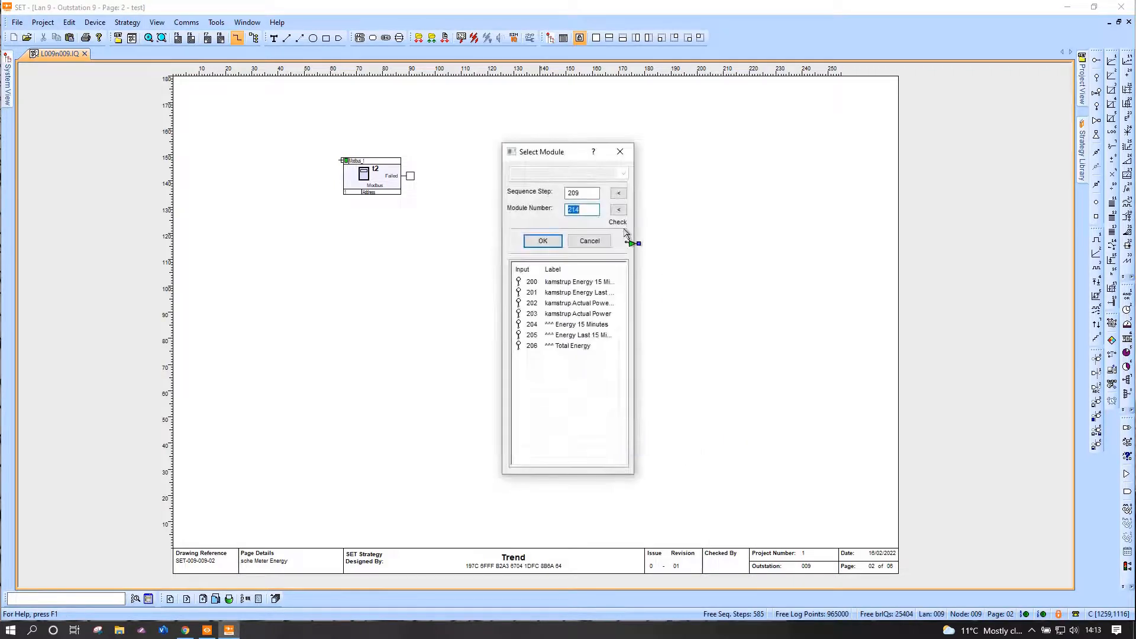
{"action": "left_click", "coordinate": [542, 241]}
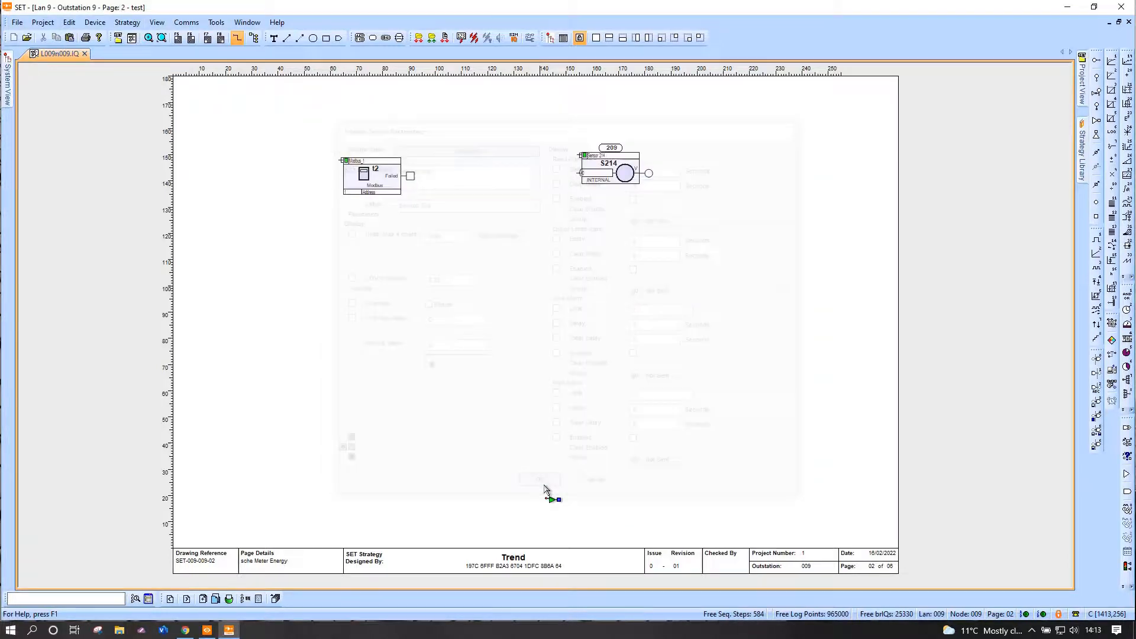
{"action": "right_click", "coordinate": [607, 174]}
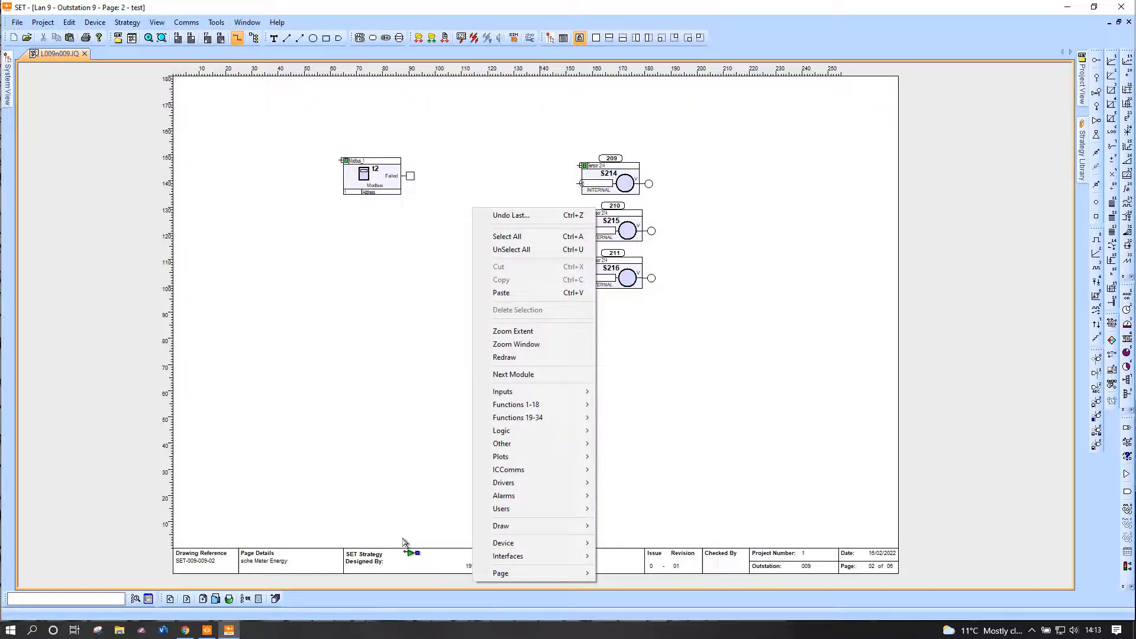
{"action": "mouse_move", "coordinate": [513, 443]}
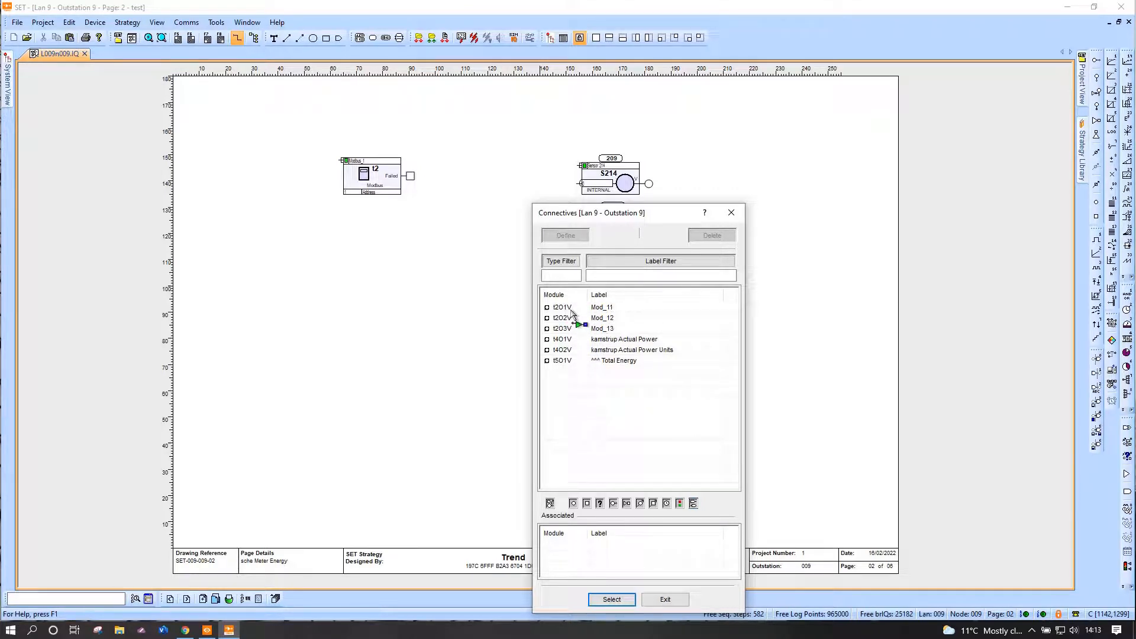
Place connectives Mod_11, Mod_12 and Mod_13 to feed sensors S214, S215 and S216.
{"action": "left_click", "coordinate": [602, 306]}
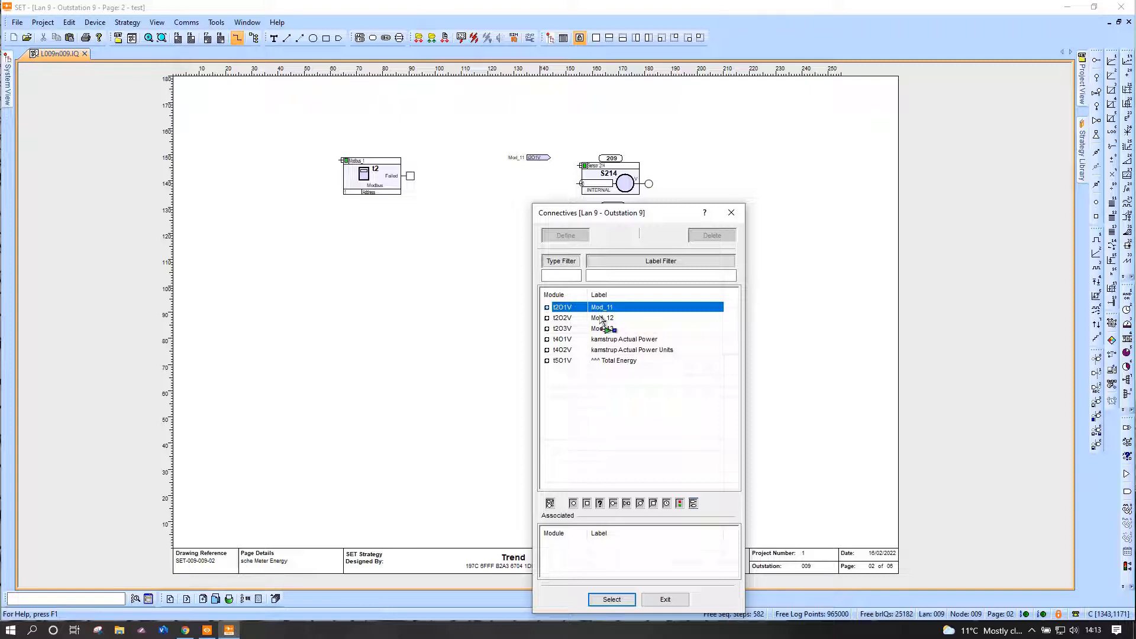
{"action": "left_click", "coordinate": [601, 329]}
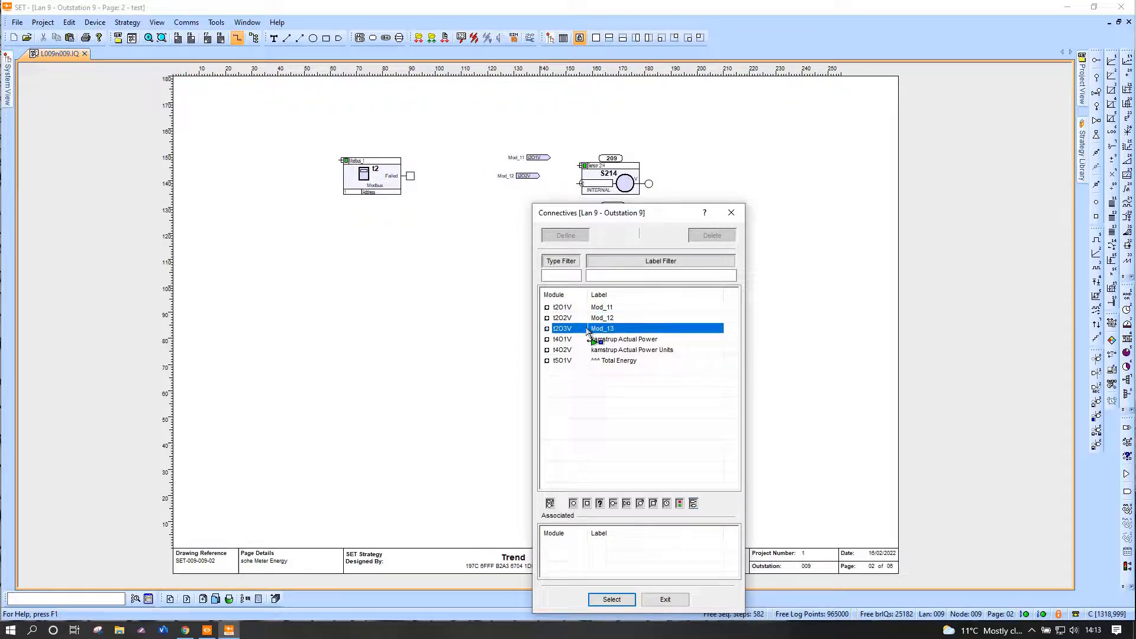
{"action": "left_click", "coordinate": [610, 599]}
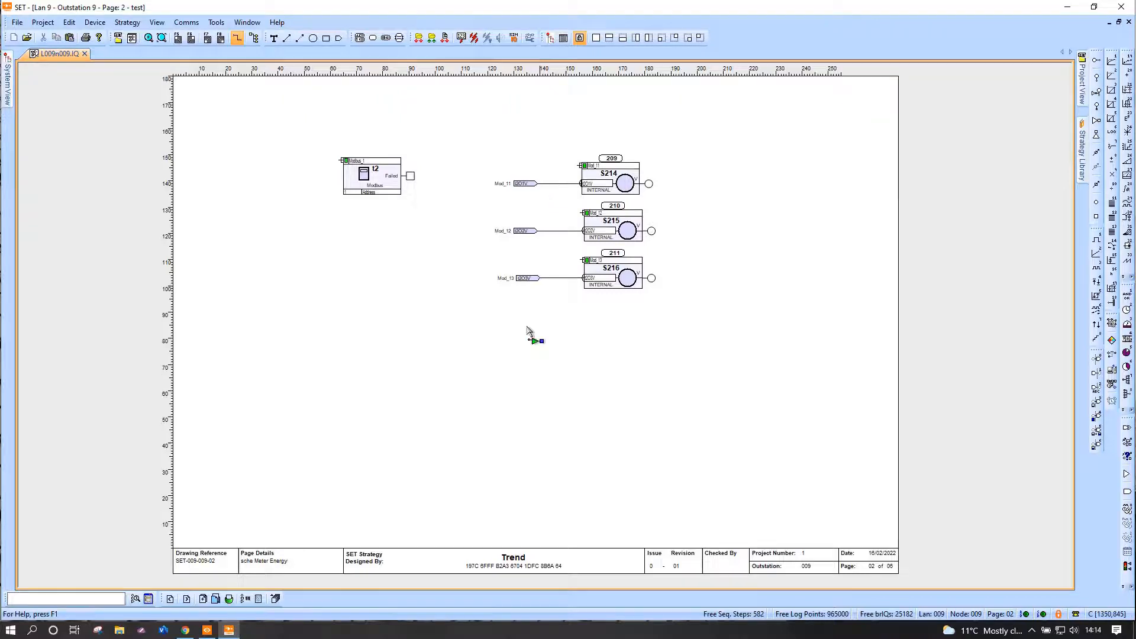
{"action": "mouse_move", "coordinate": [423, 52]}
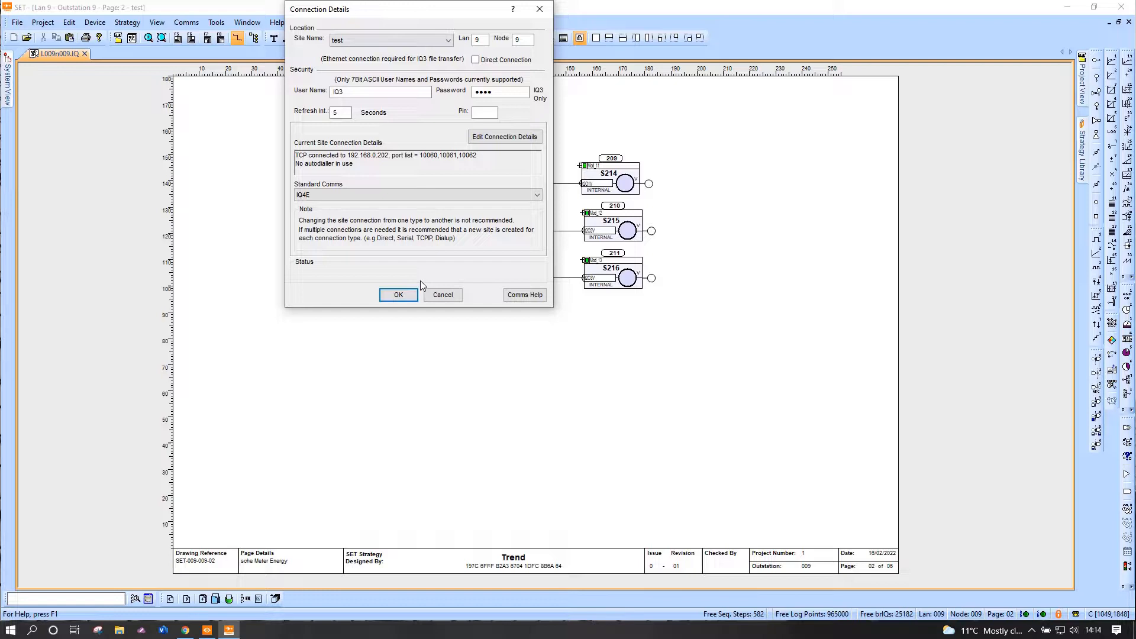
Accept the connection details and start downloading the strategy to outstation 9.
{"action": "left_click", "coordinate": [398, 294]}
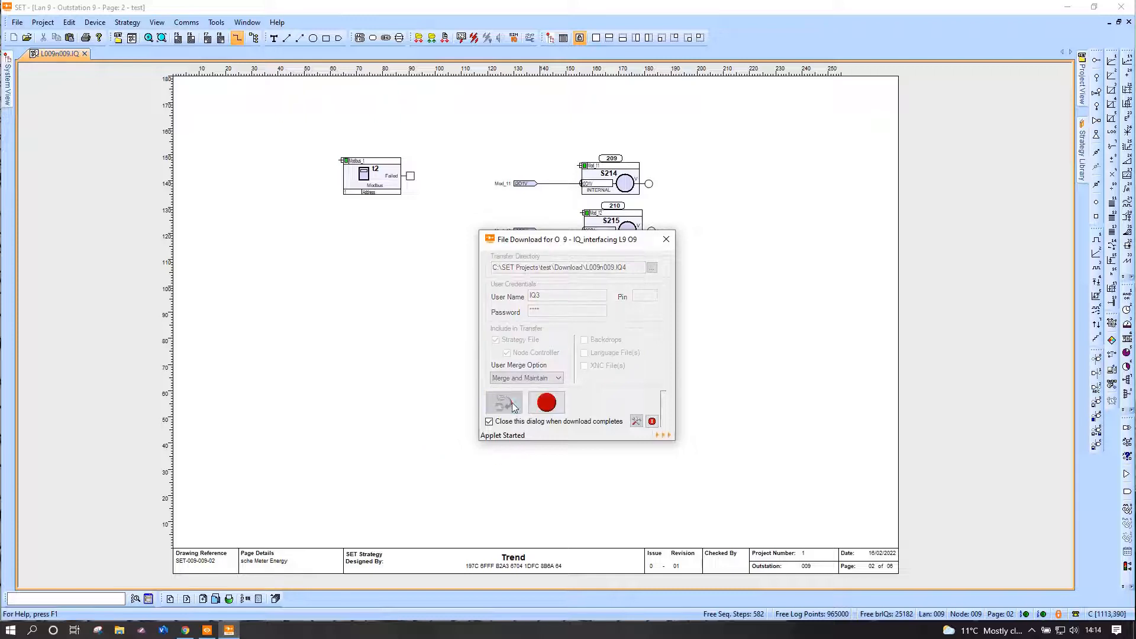
{"action": "left_click", "coordinate": [504, 403]}
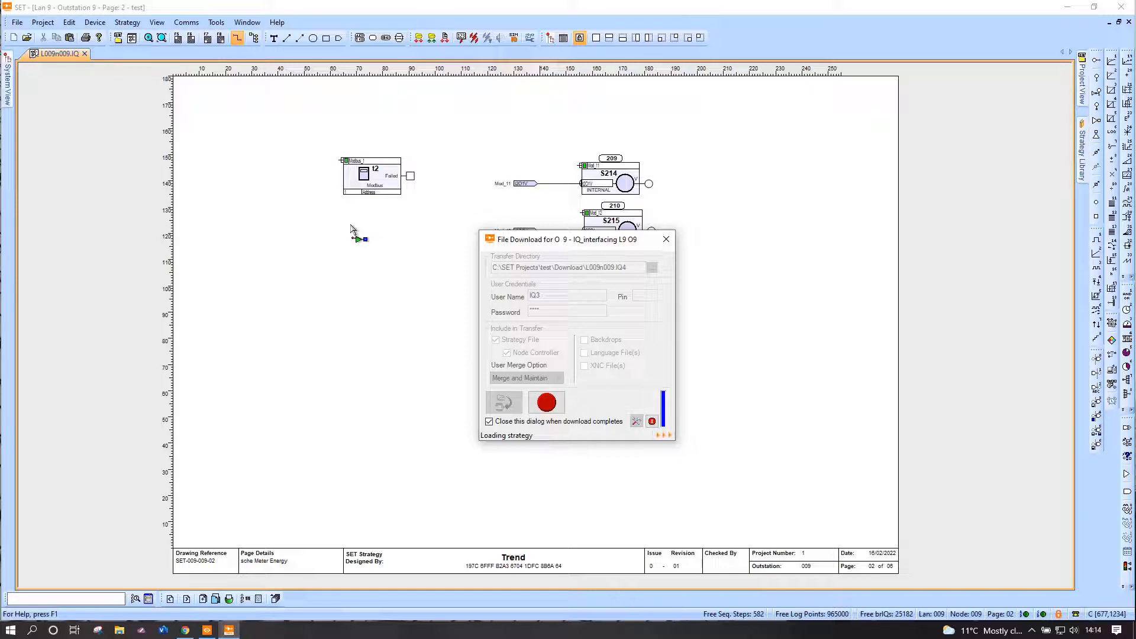
{"action": "mouse_move", "coordinate": [356, 297]}
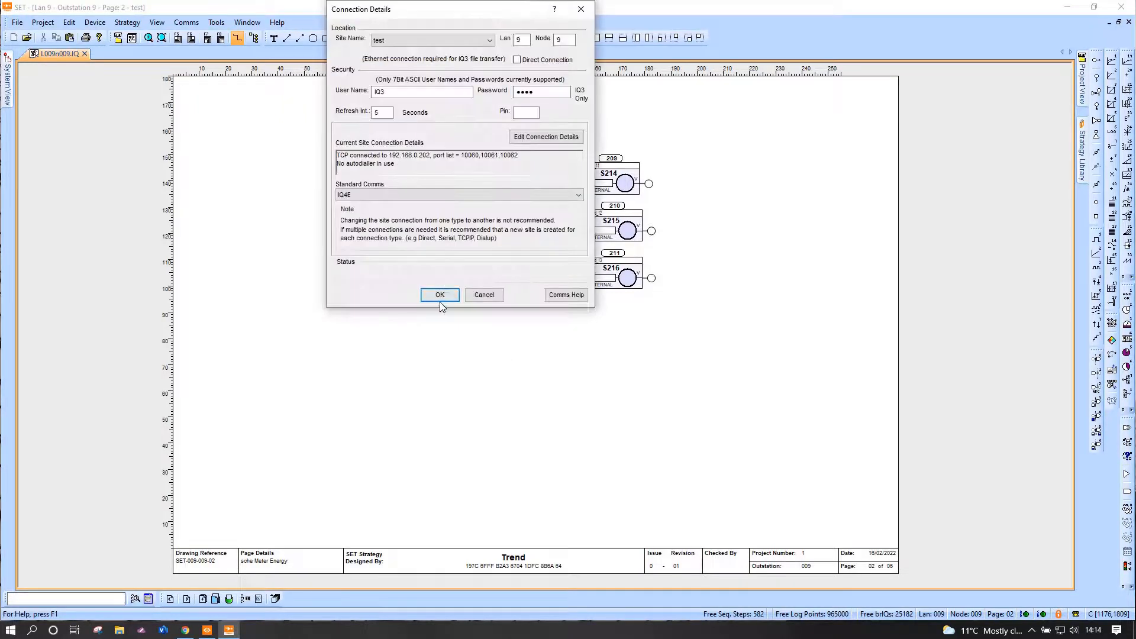
Go online, verify S214–S216 read 7, 48 and 154, and close the browser page.
{"action": "left_click", "coordinate": [439, 294]}
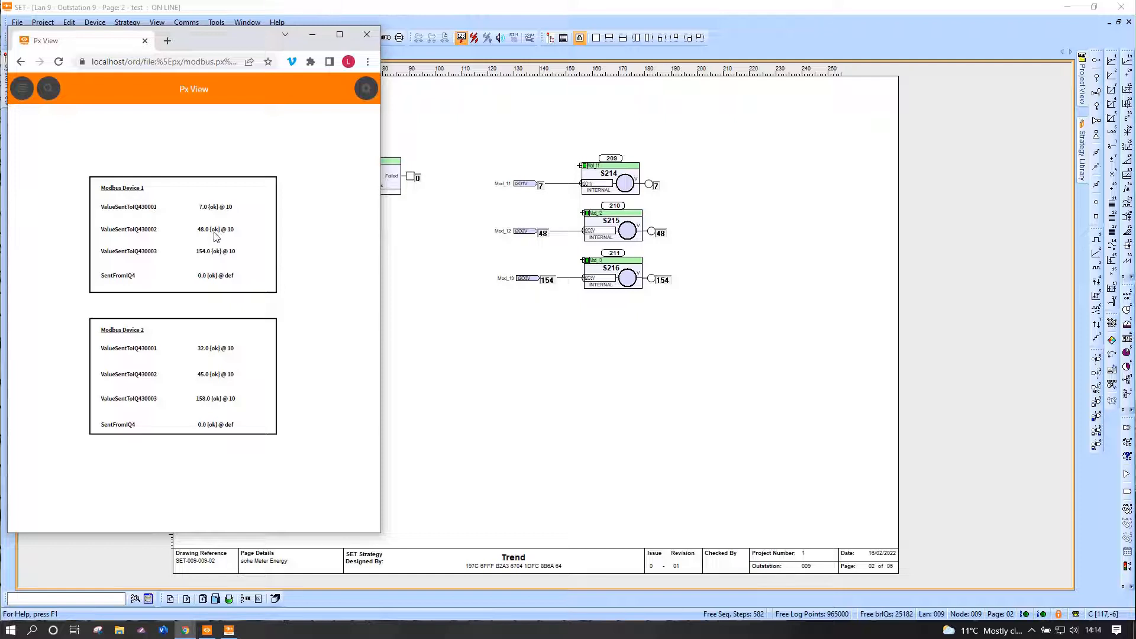
{"action": "mouse_move", "coordinate": [220, 197]}
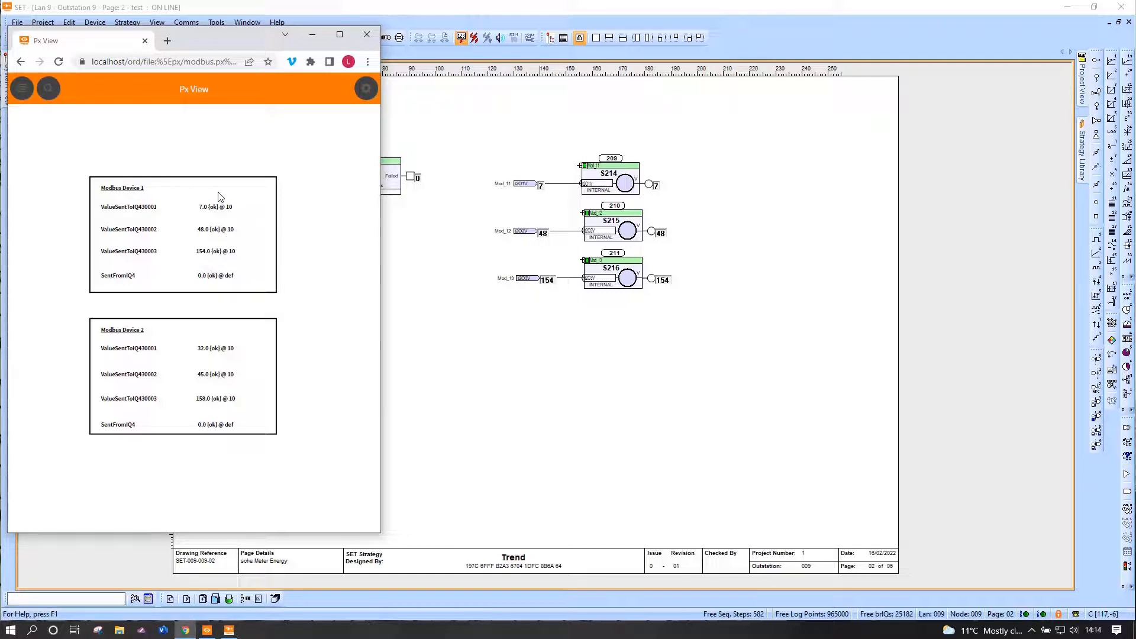
{"action": "mouse_move", "coordinate": [307, 56]}
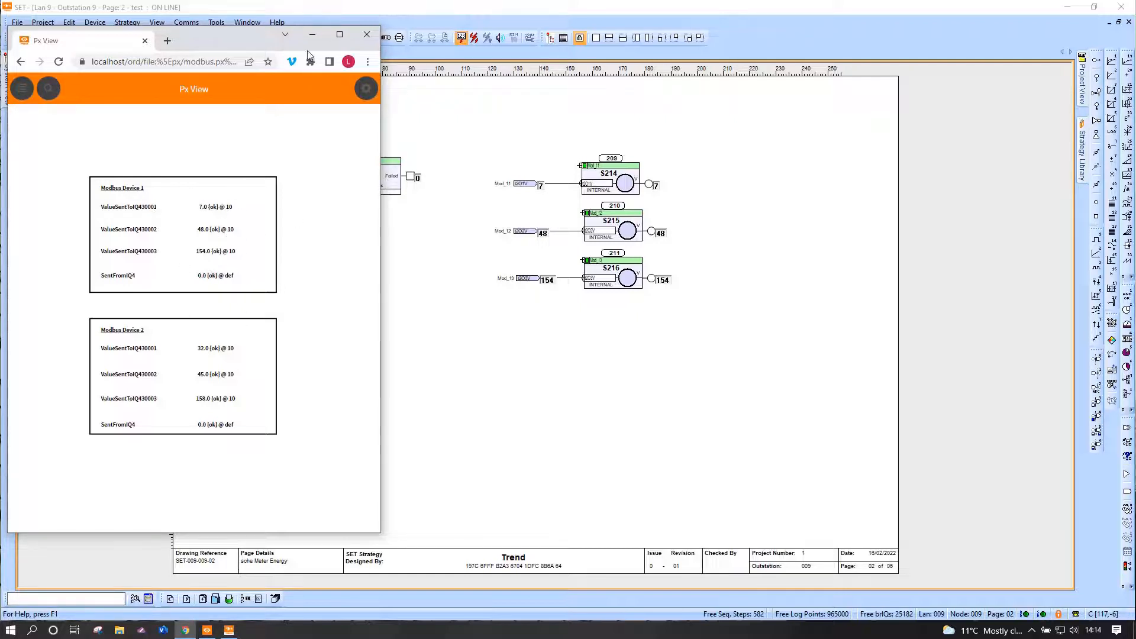
{"action": "left_click", "coordinate": [365, 34]}
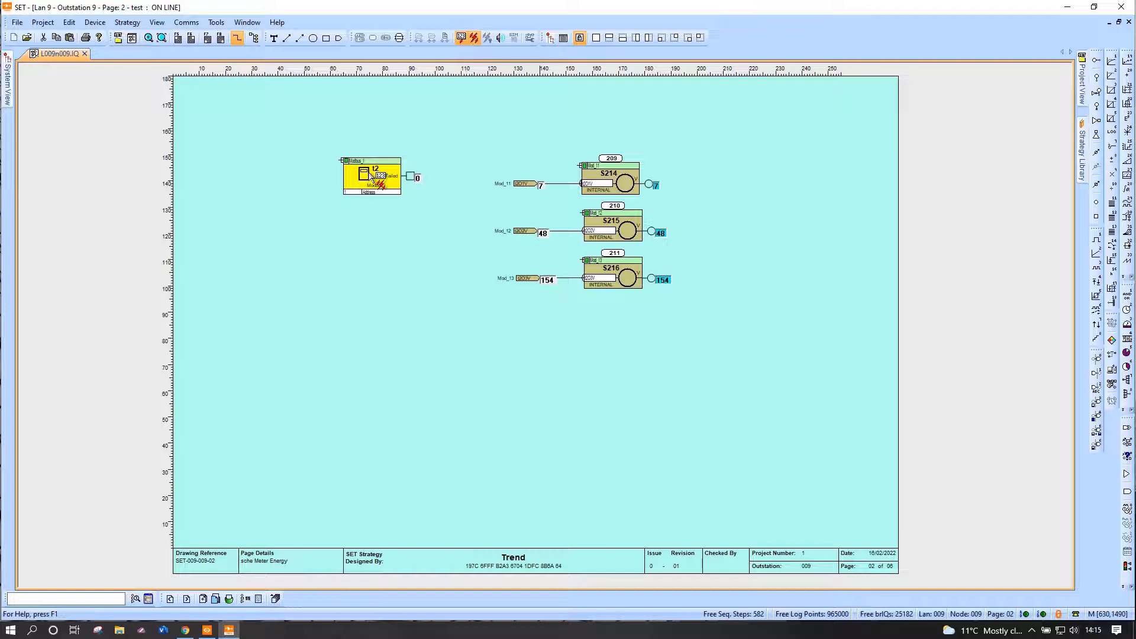
Paste a second Modbus module with sensors S217–S219, then dismiss the download and mismatch warnings.
{"action": "right_click", "coordinate": [371, 177]}
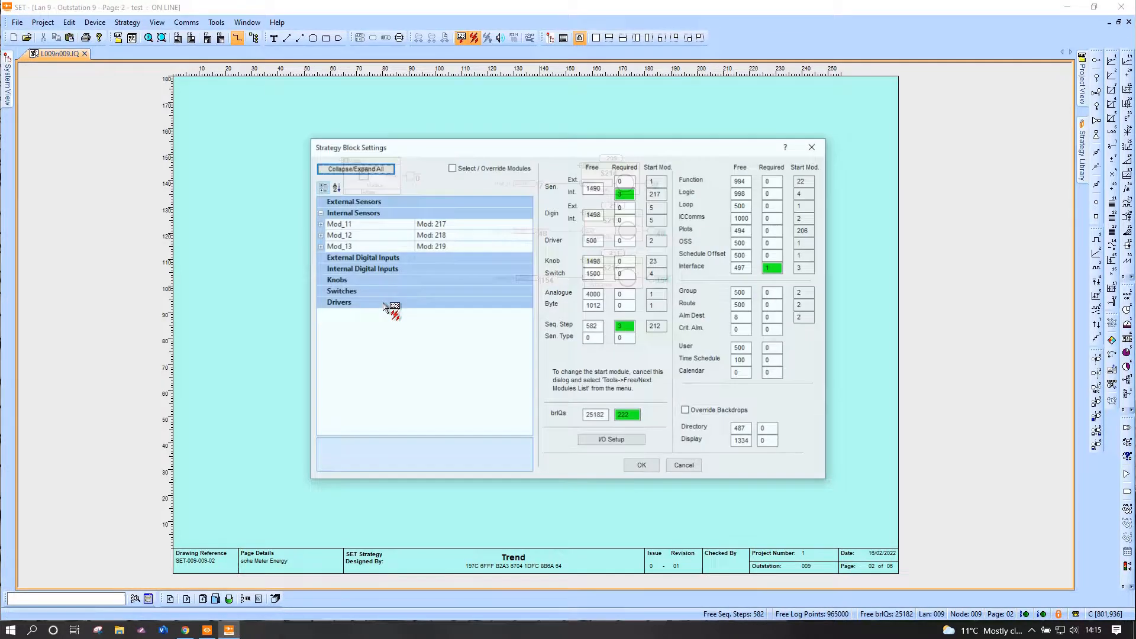
{"action": "left_click", "coordinate": [640, 464]}
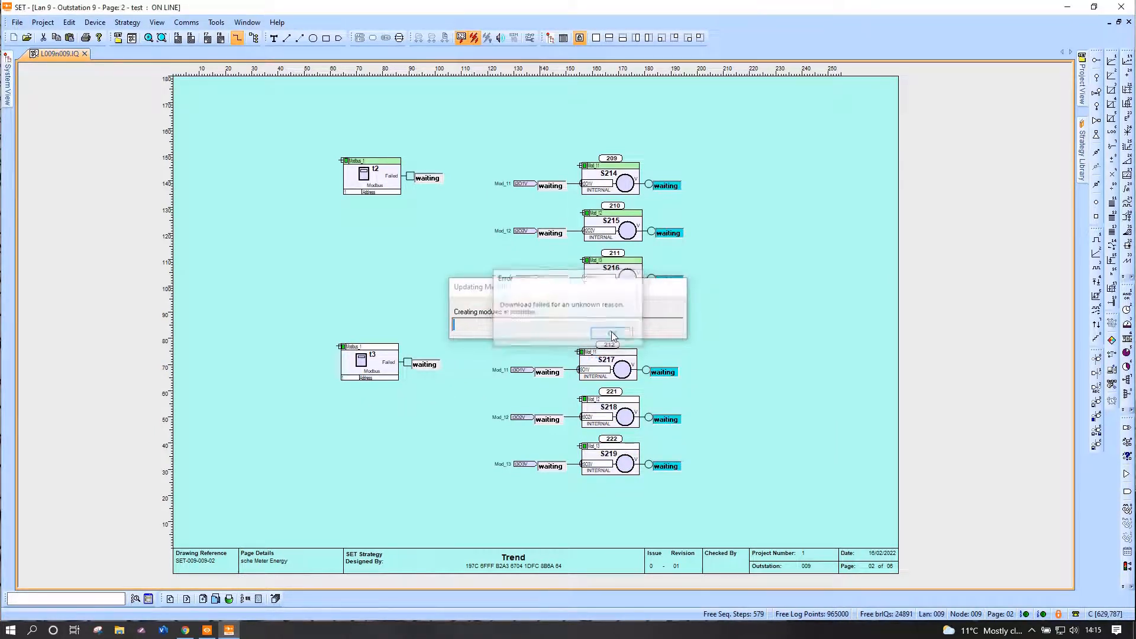
{"action": "left_click", "coordinate": [611, 332]}
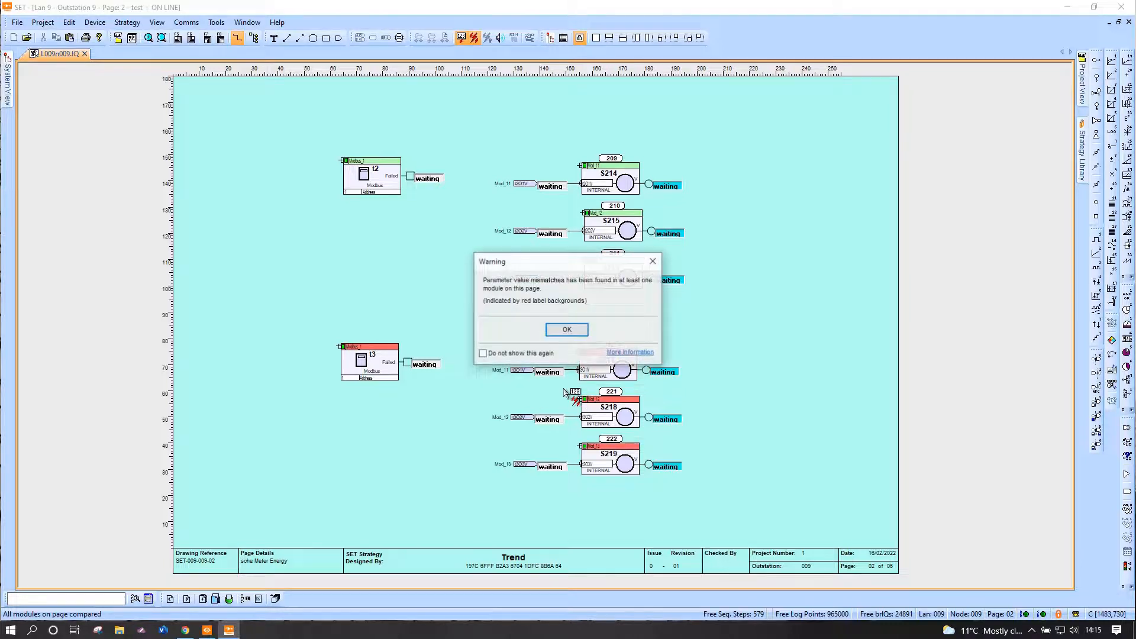
{"action": "left_click", "coordinate": [566, 329]}
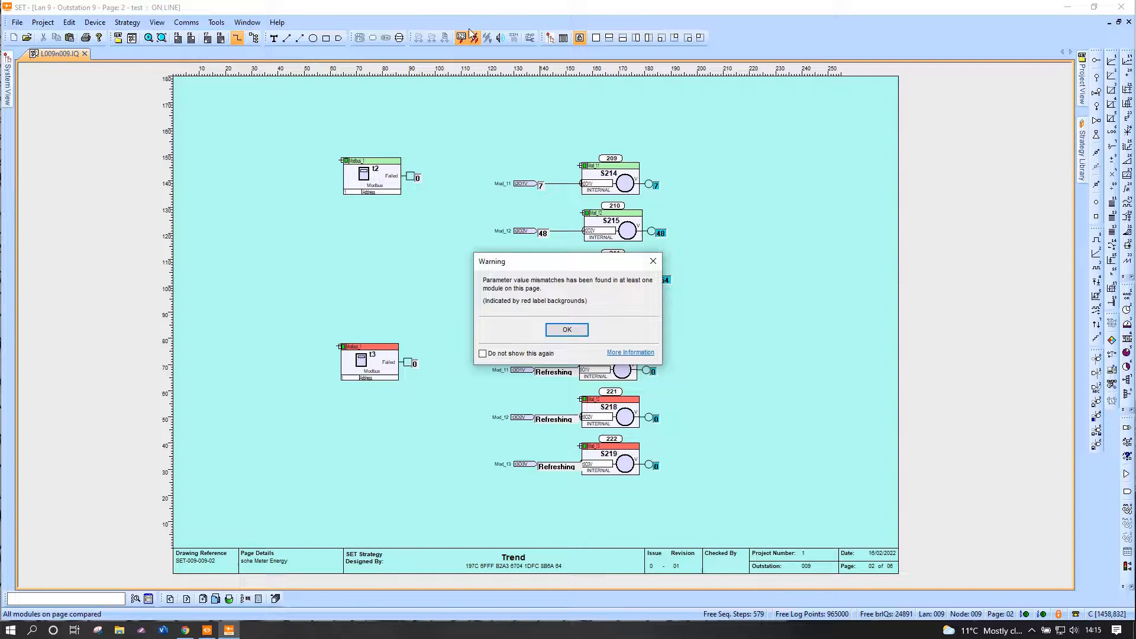
{"action": "left_click", "coordinate": [566, 329]}
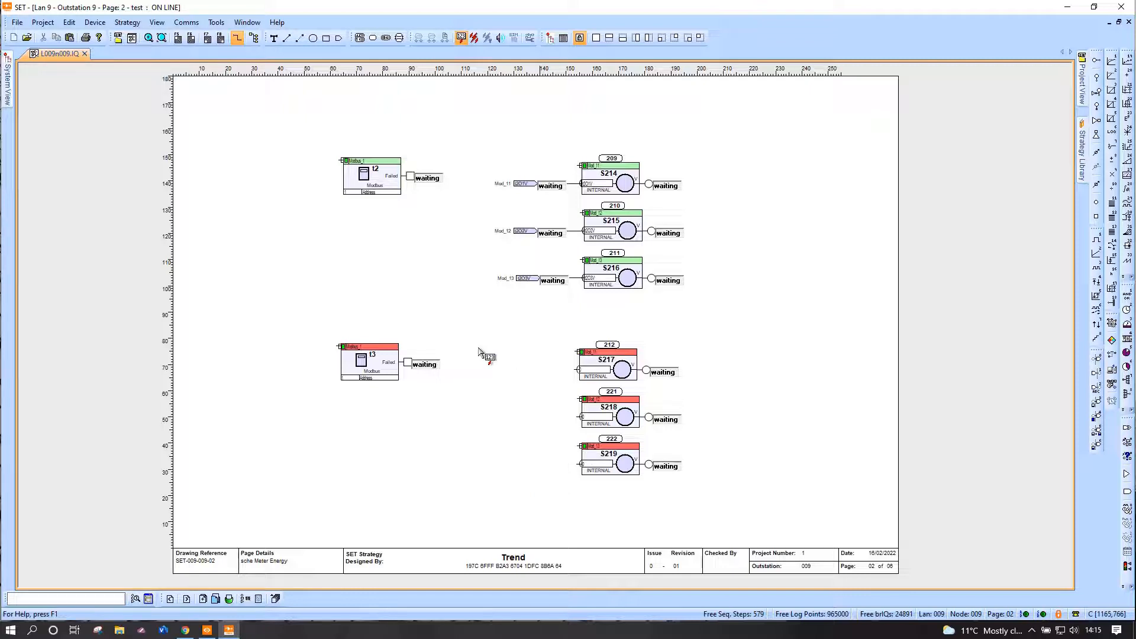
Rename interface t3 to Modbus_2 and relabel its outputs Mod_21, Mod_22, Mod_23.
{"action": "double_click", "coordinate": [369, 361]}
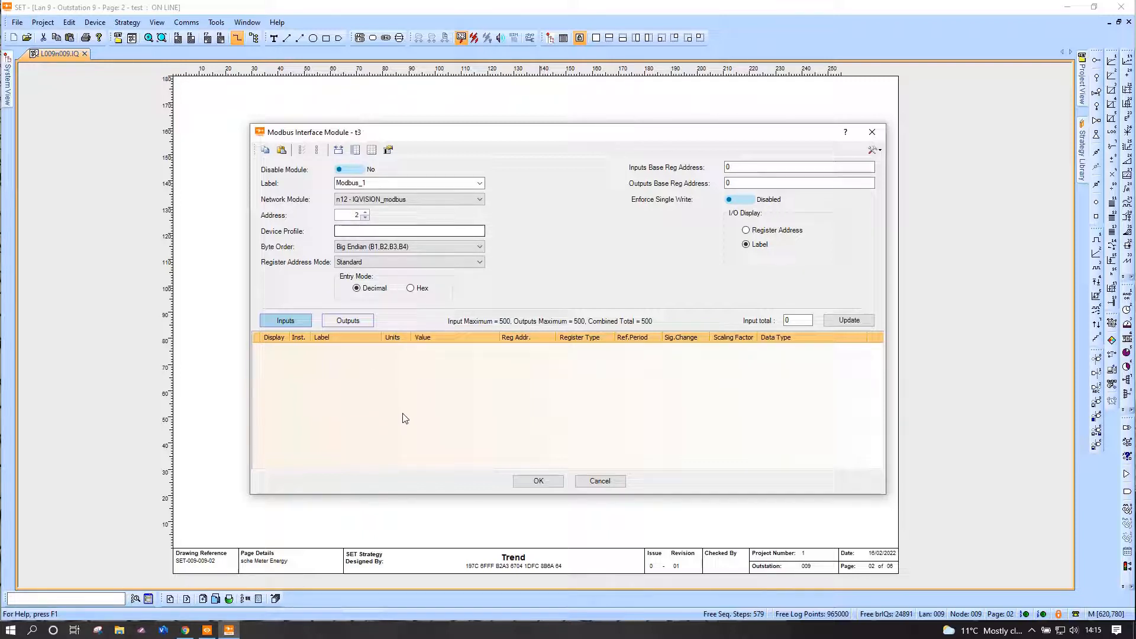
{"action": "mouse_move", "coordinate": [348, 320]}
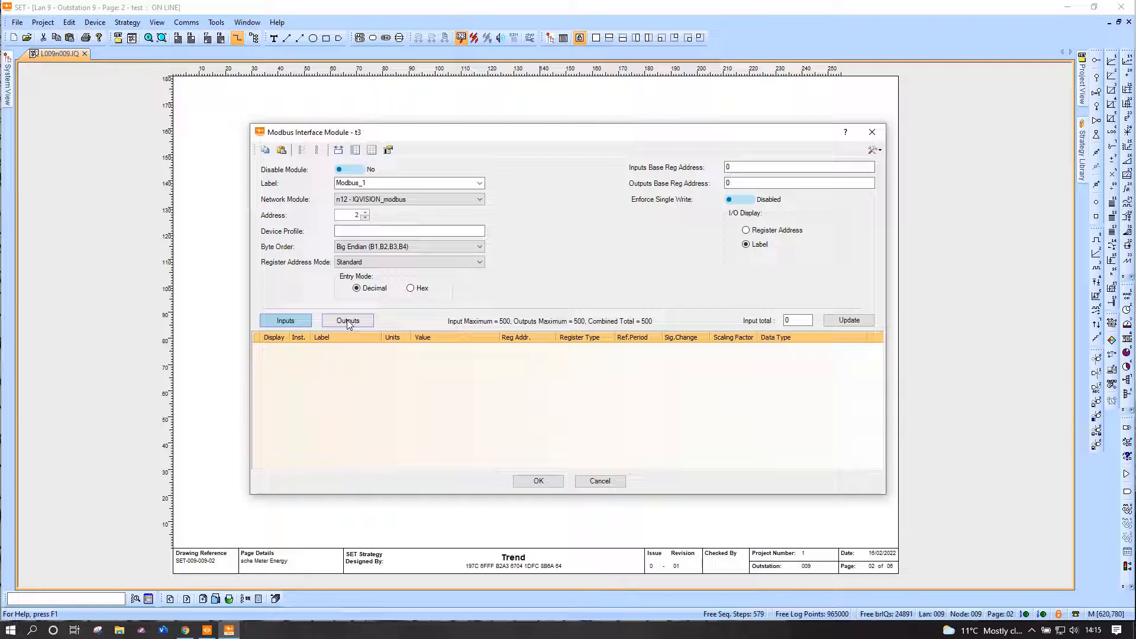
{"action": "left_click", "coordinate": [348, 319]}
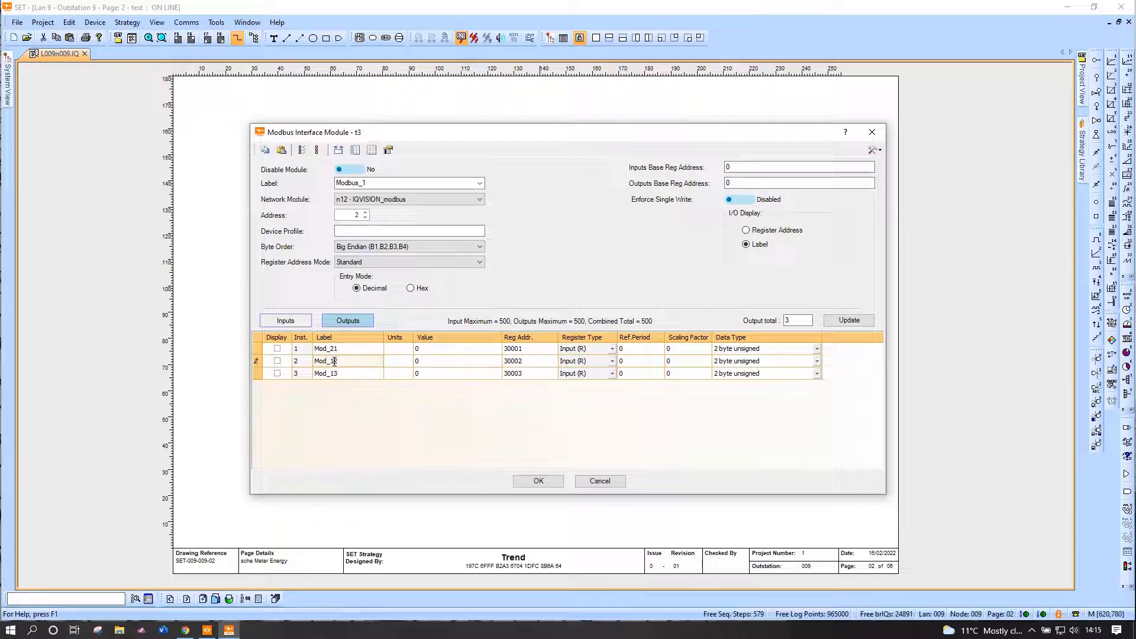
{"action": "double_click", "coordinate": [325, 374]}
{"action": "type", "text": "2"}
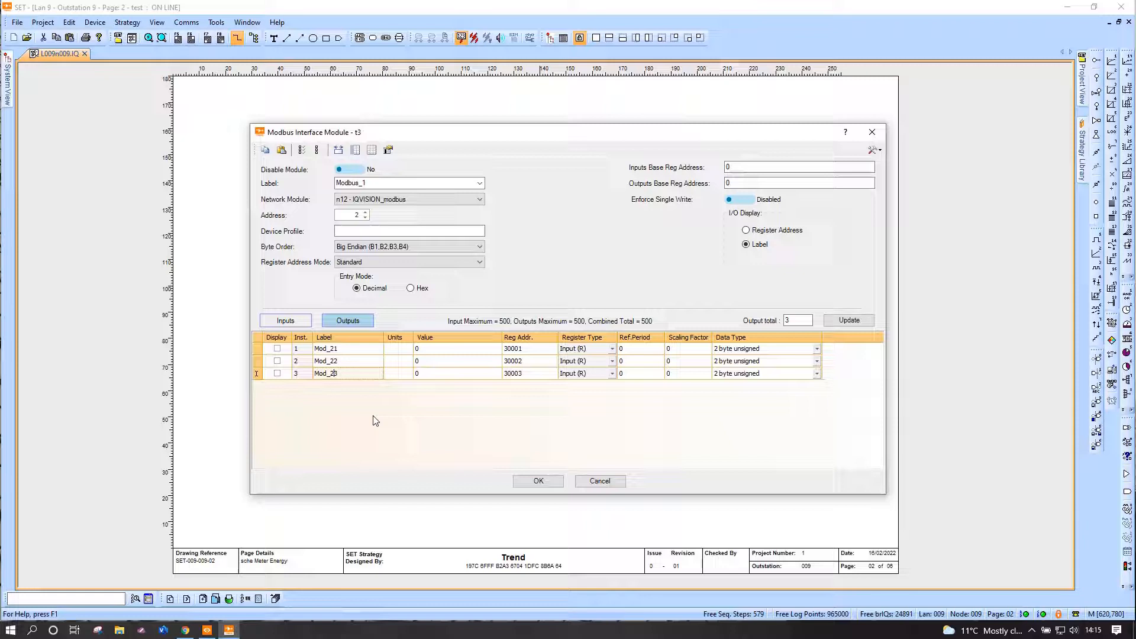
{"action": "triple_click", "coordinate": [377, 183]}
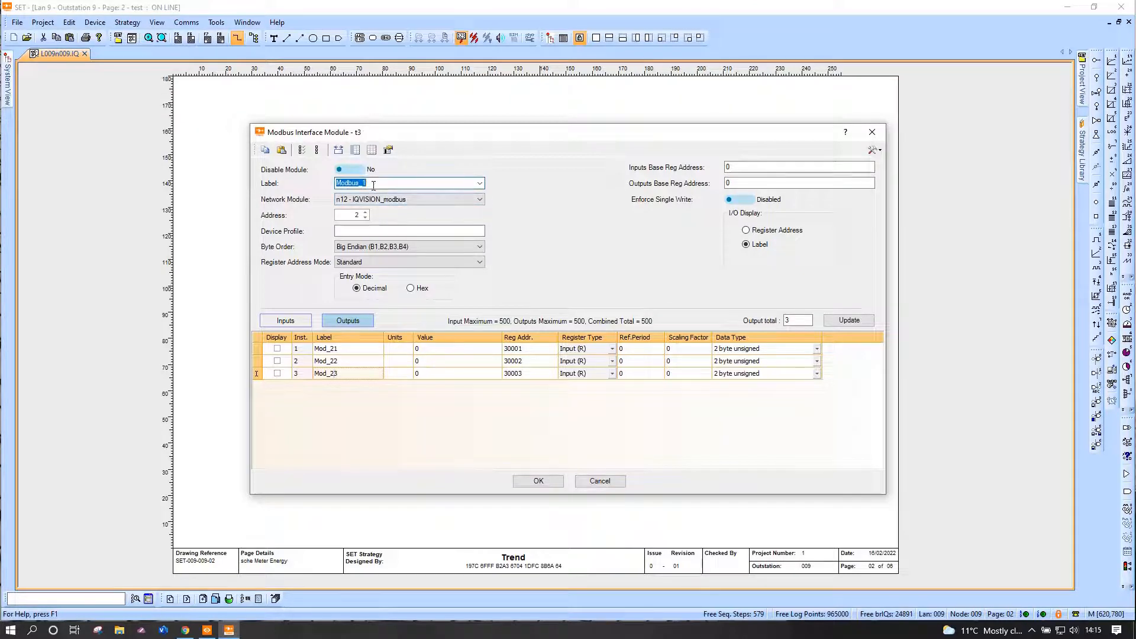
{"action": "type", "text": "Modbus_2"}
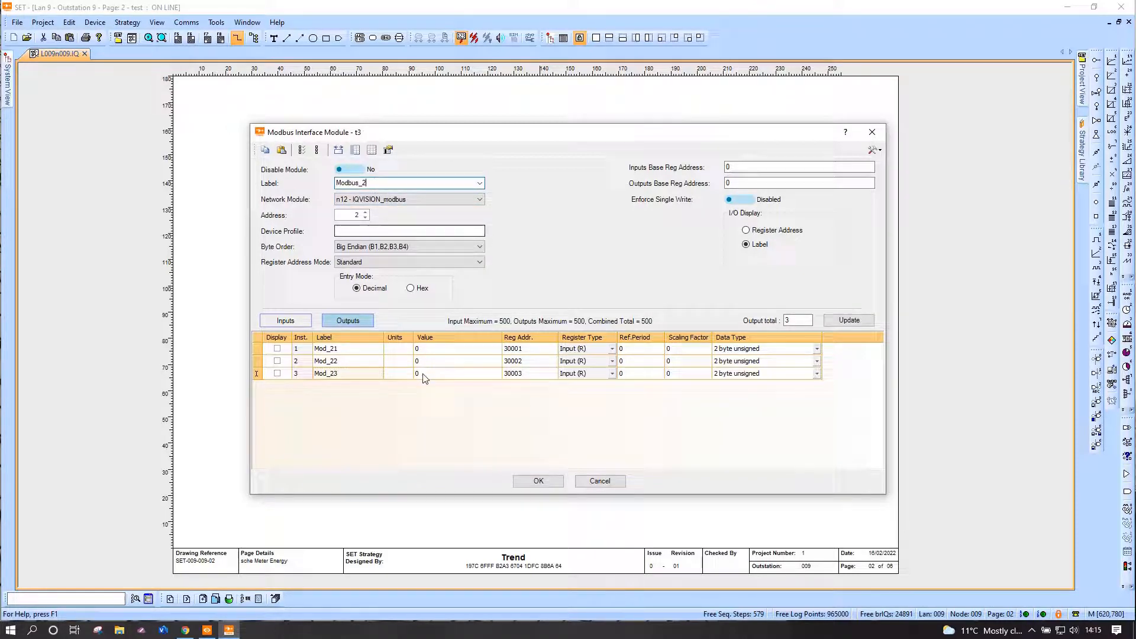
{"action": "left_click", "coordinate": [538, 481]}
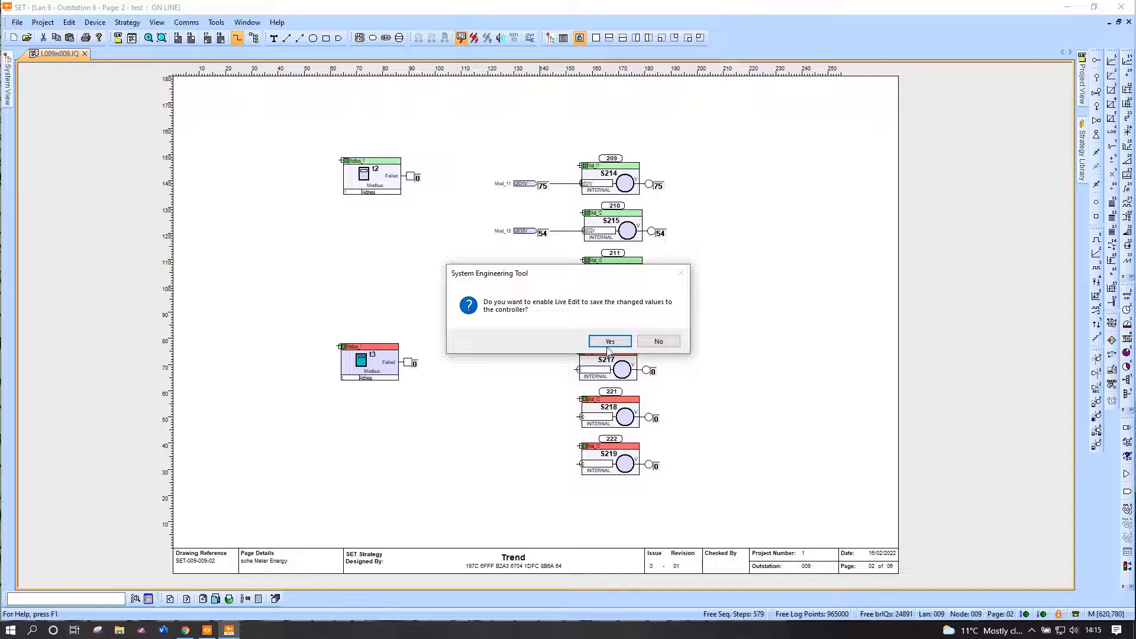
Accept Live Edit to push Modbus_2 changes, then take Trend SET offline.
{"action": "left_click", "coordinate": [609, 342]}
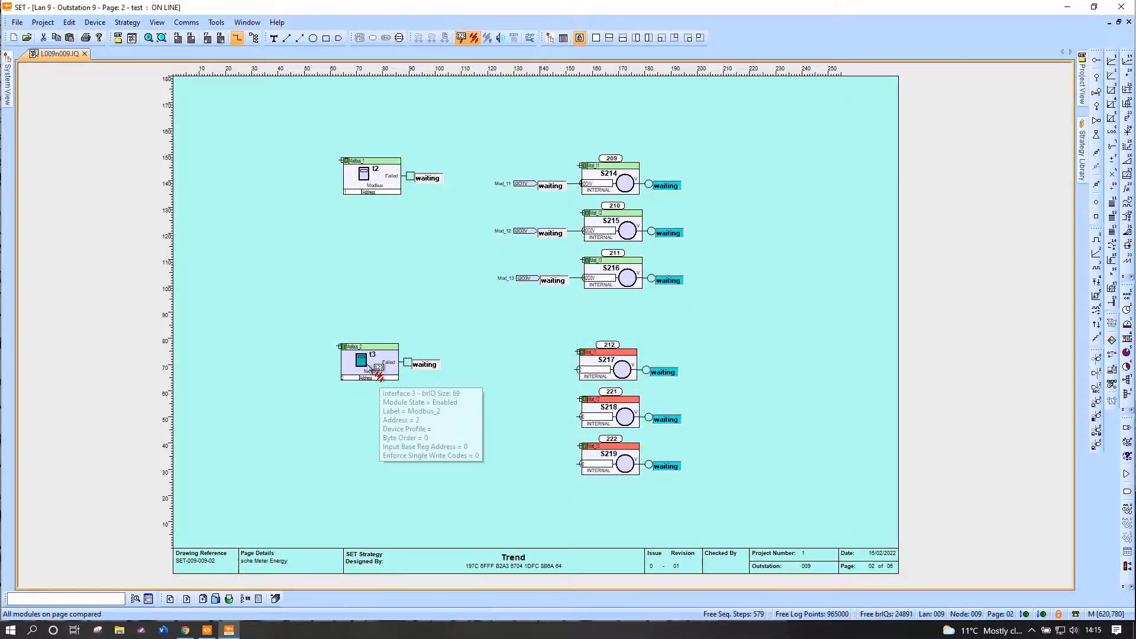
{"action": "mouse_move", "coordinate": [435, 482]}
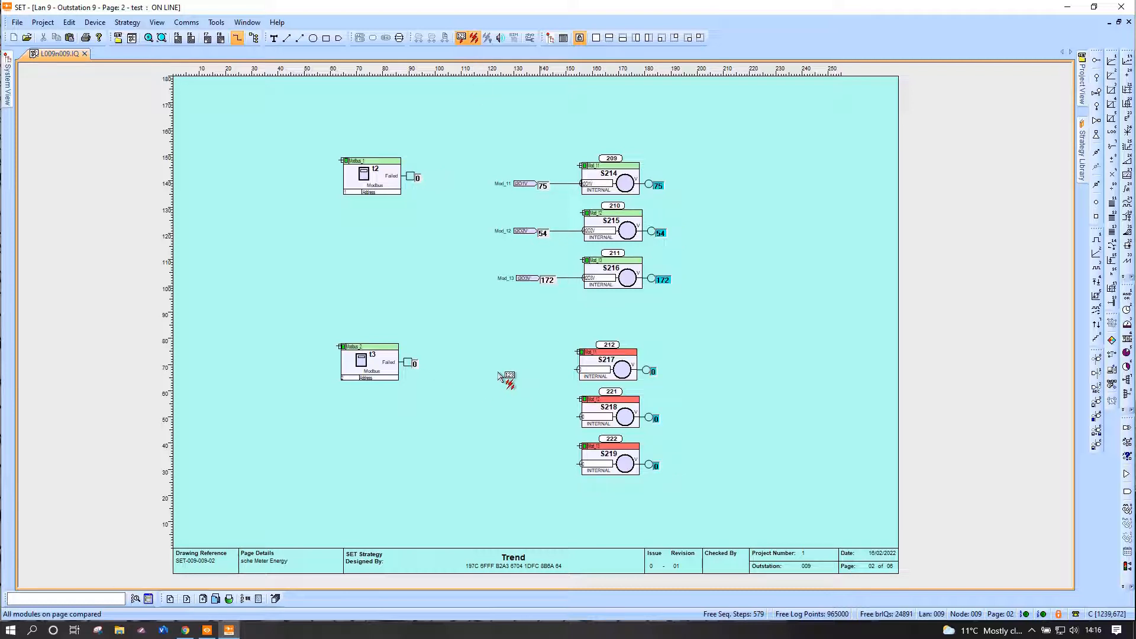
{"action": "left_click", "coordinate": [461, 38]}
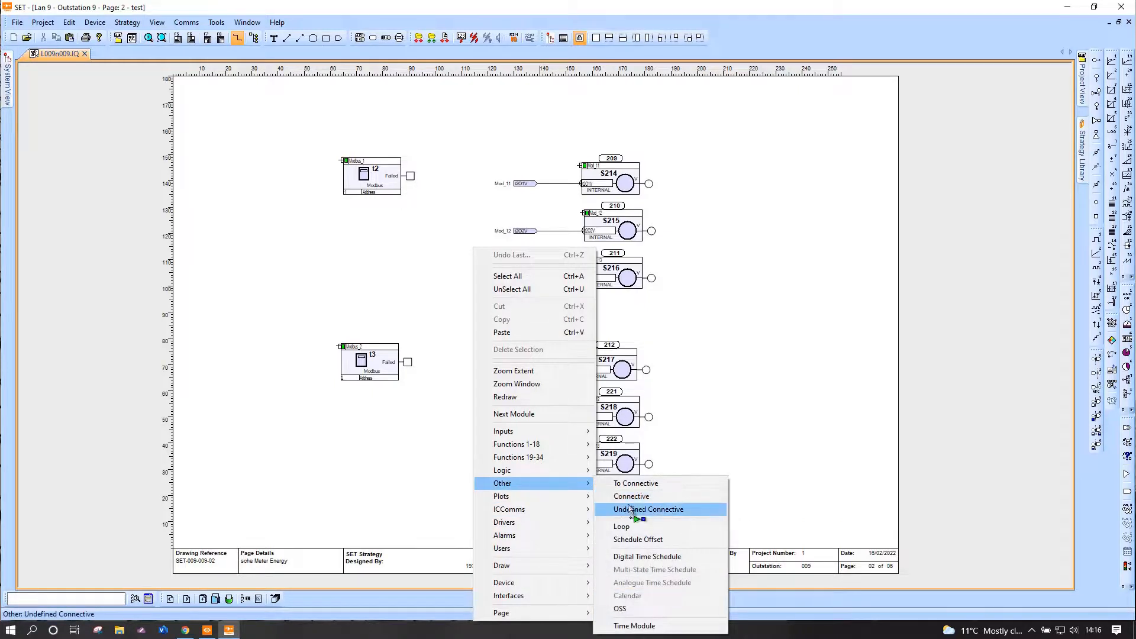
Place undefined connectives Mod_21, Mod_22 and Mod_23 to feed sensors S217–S219.
{"action": "left_click", "coordinate": [632, 497]}
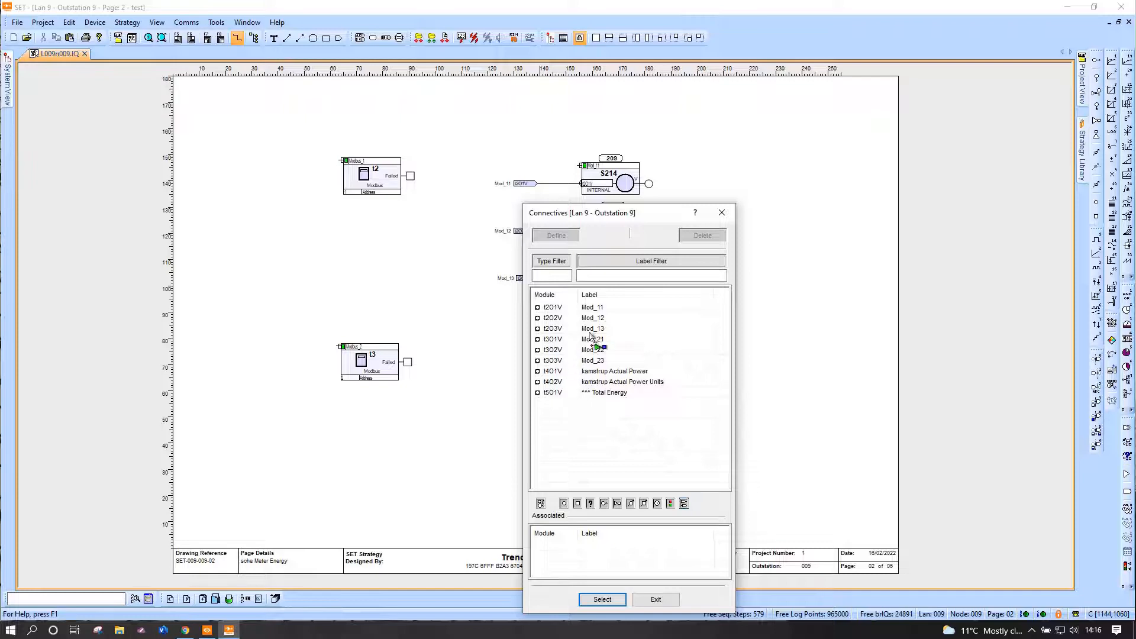
{"action": "left_click", "coordinate": [591, 338]}
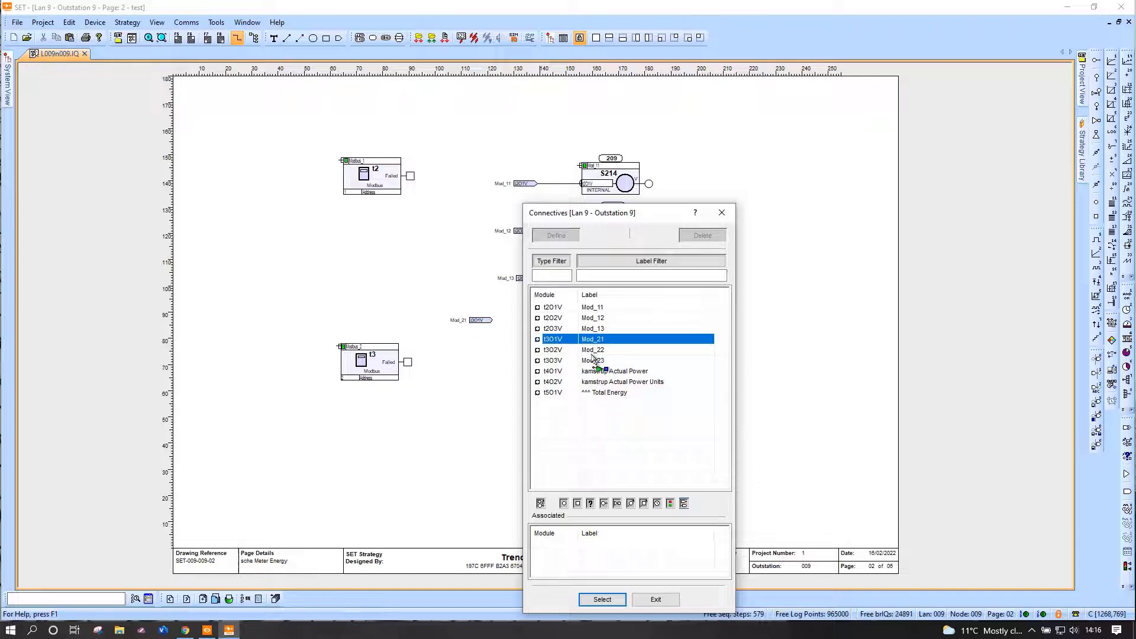
{"action": "left_click", "coordinate": [591, 349]}
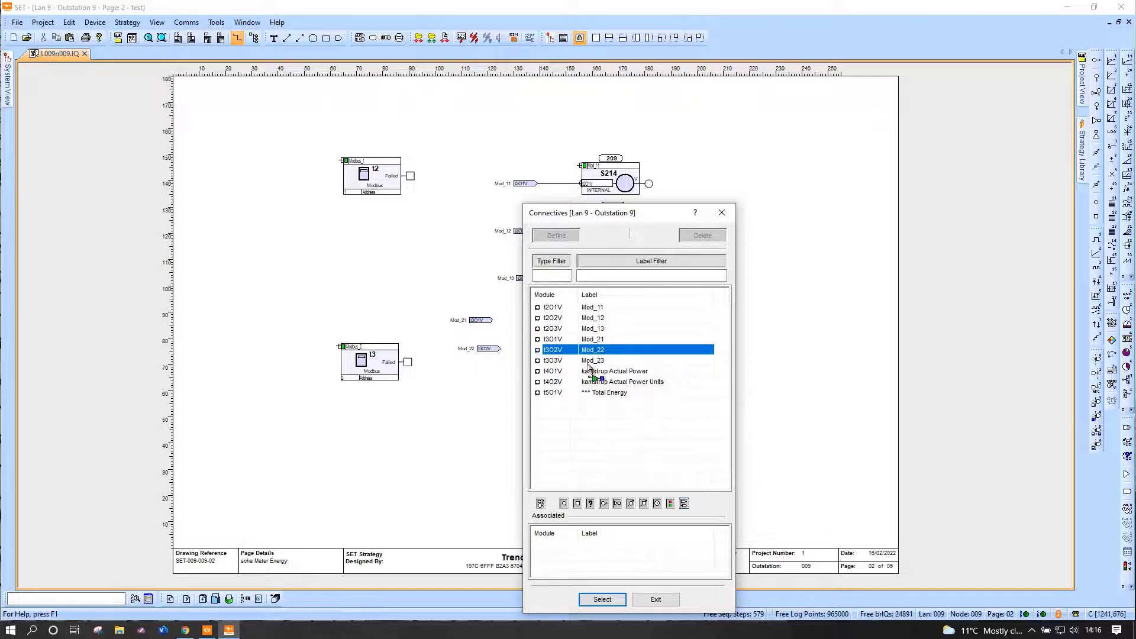
{"action": "left_click", "coordinate": [601, 599]}
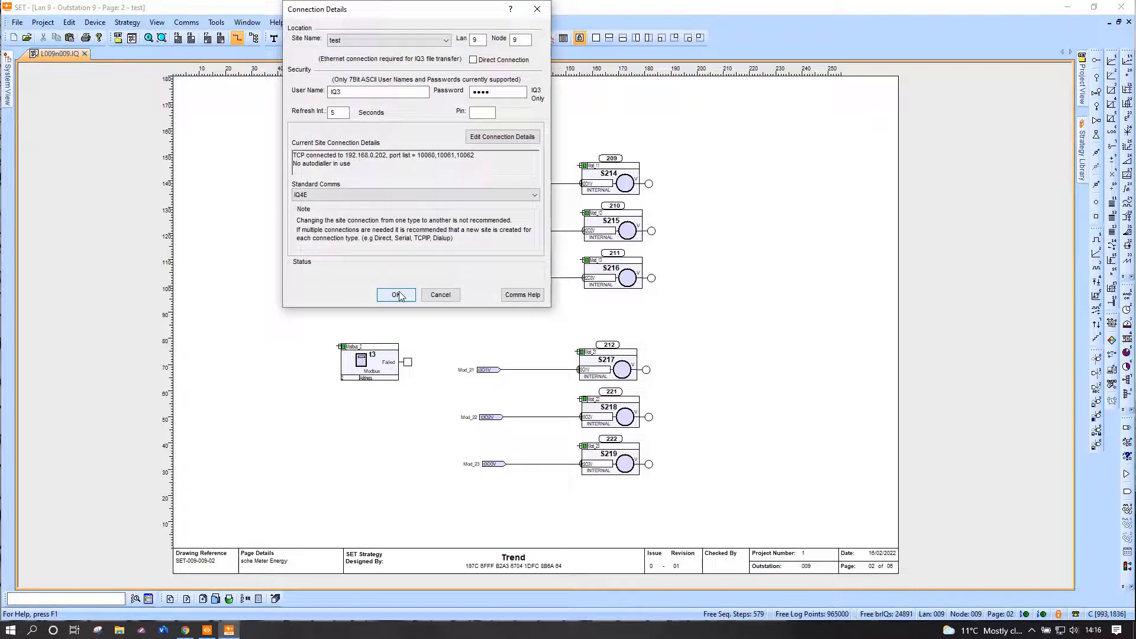
Send the strategy to outstation 9, accepting the missing-default-users warning, and start the transfer.
{"action": "left_click", "coordinate": [397, 294]}
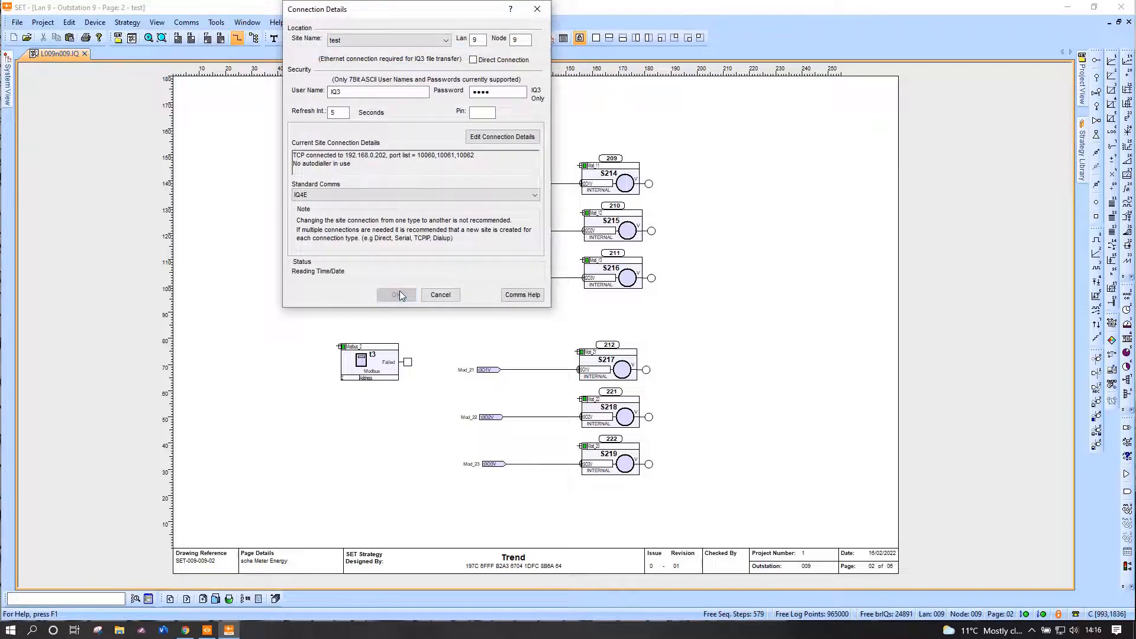
{"action": "left_click", "coordinate": [397, 295]}
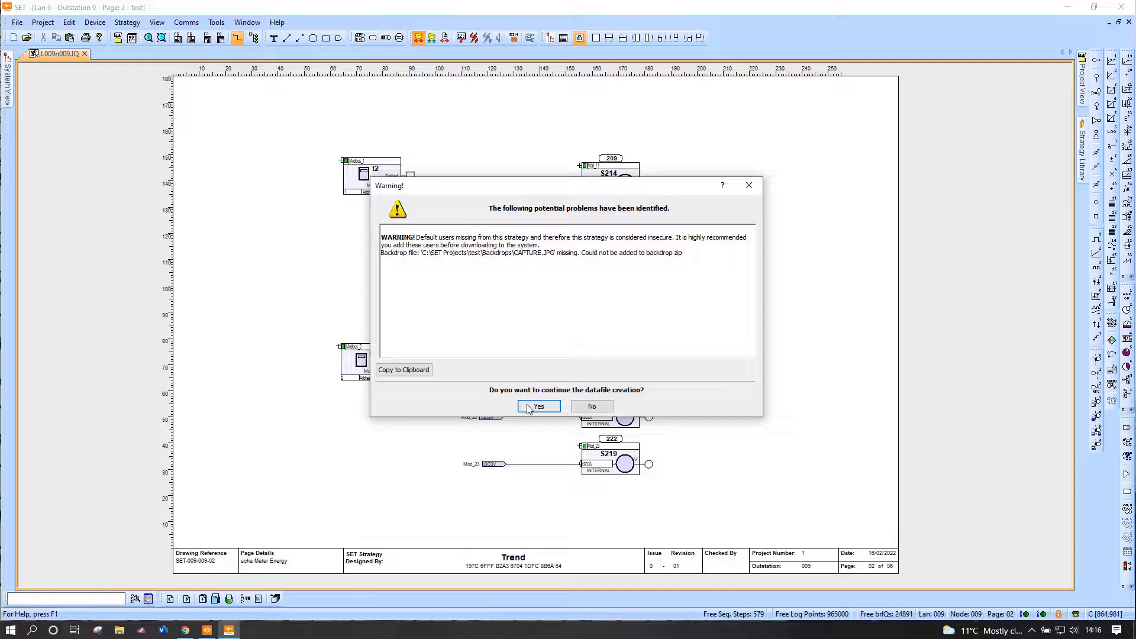
{"action": "left_click", "coordinate": [538, 406]}
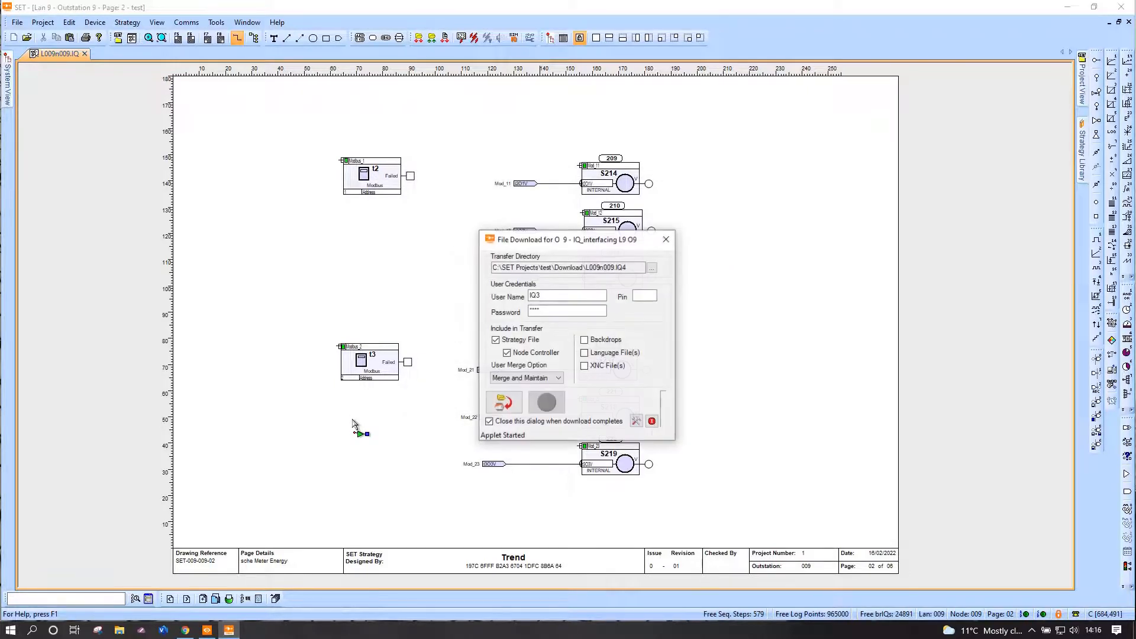
{"action": "left_click", "coordinate": [503, 403]}
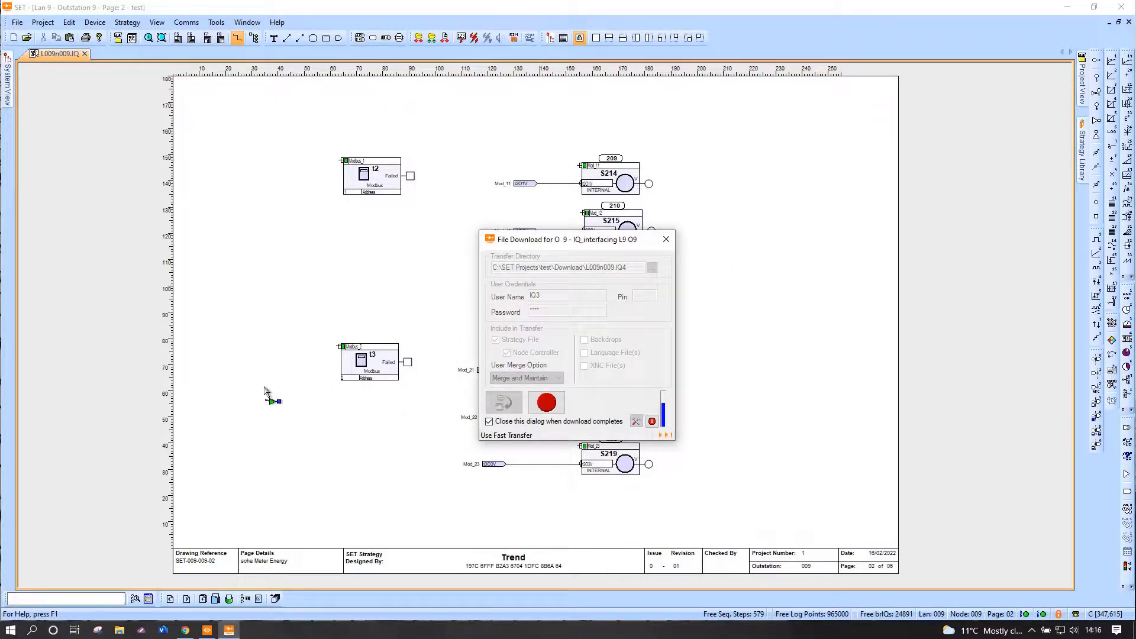
{"action": "left_click", "coordinate": [546, 403]}
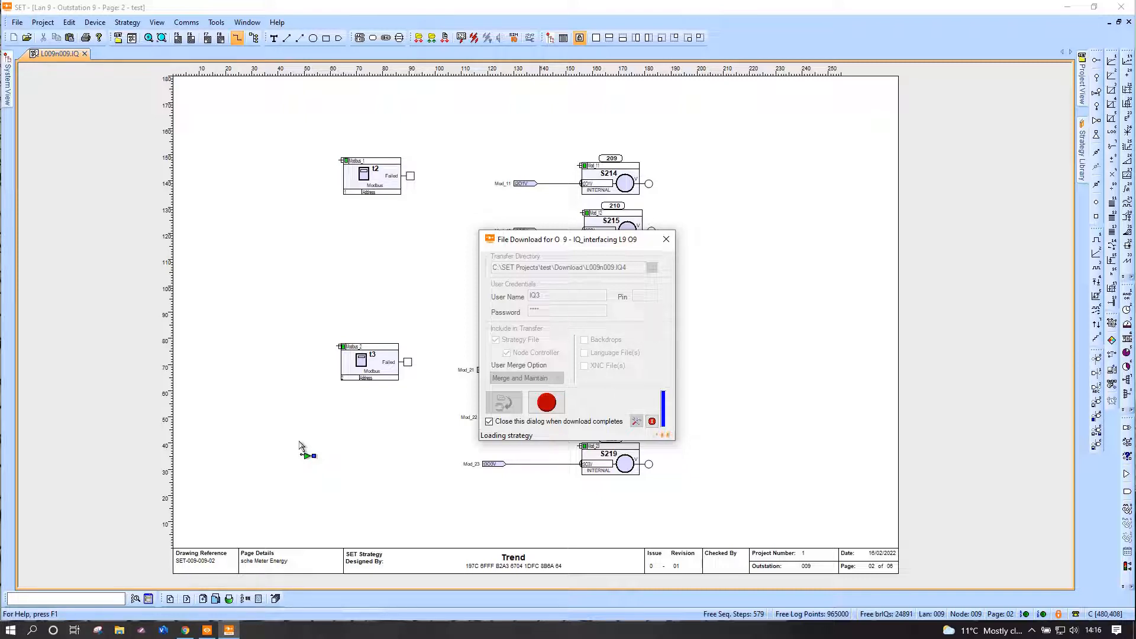
{"action": "mouse_move", "coordinate": [518, 94]}
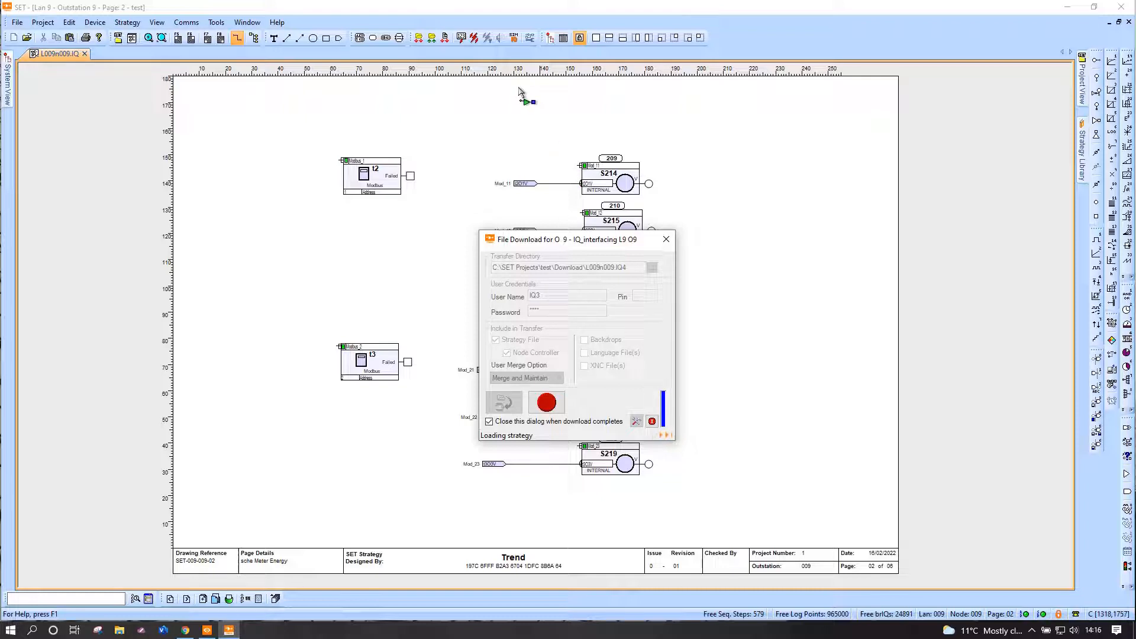
{"action": "mouse_move", "coordinate": [487, 96]}
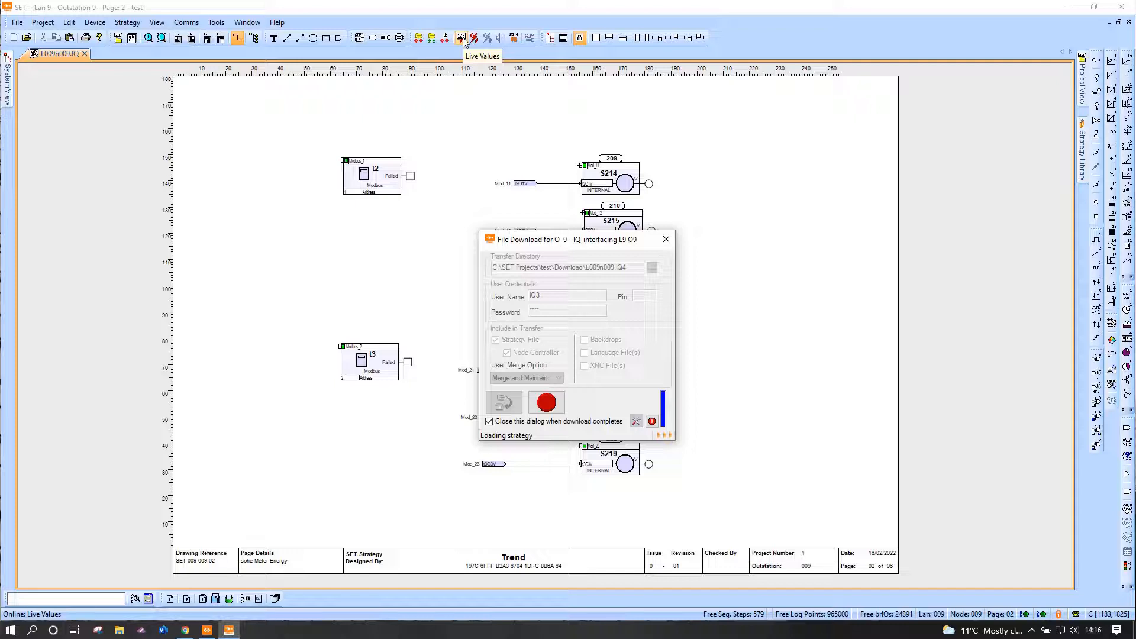
{"action": "mouse_move", "coordinate": [470, 129]}
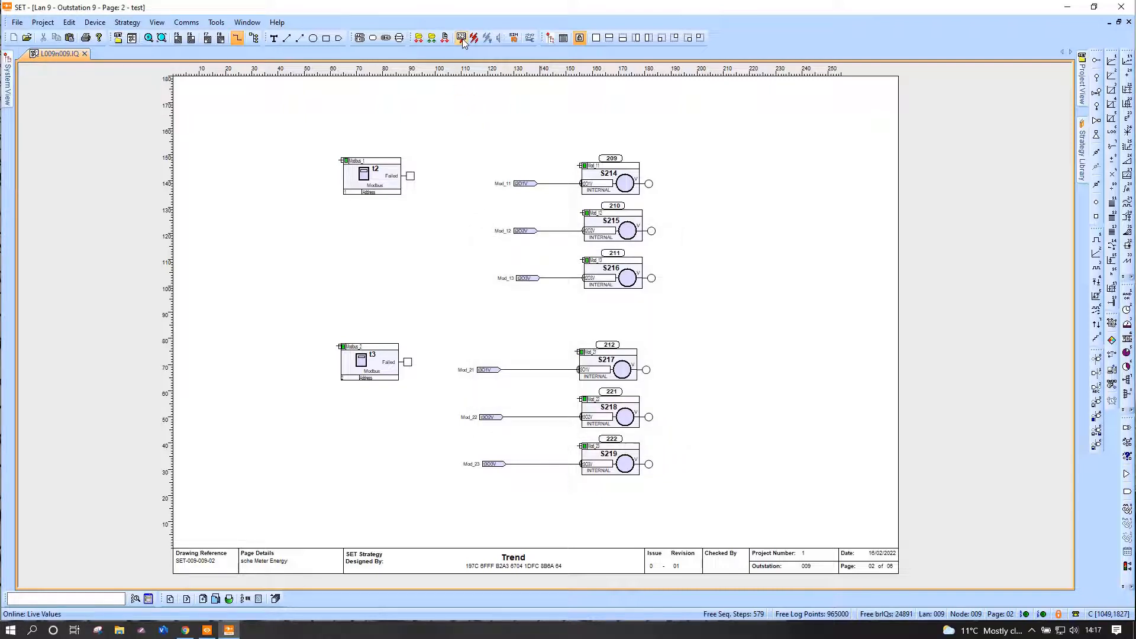
{"action": "left_click", "coordinate": [461, 37]}
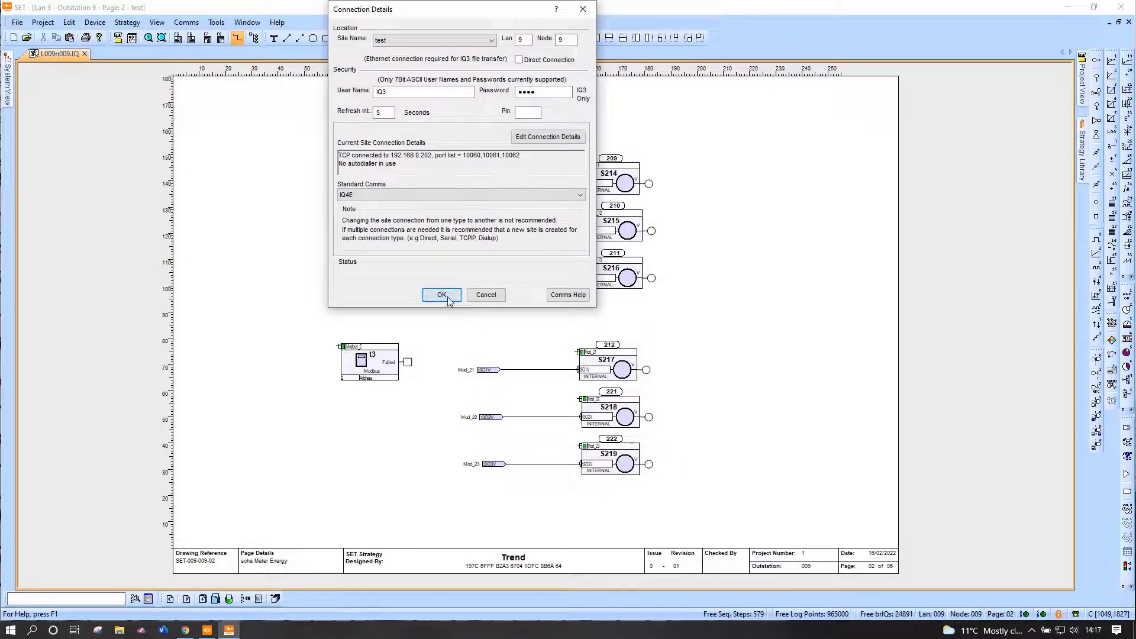
{"action": "left_click", "coordinate": [441, 294]}
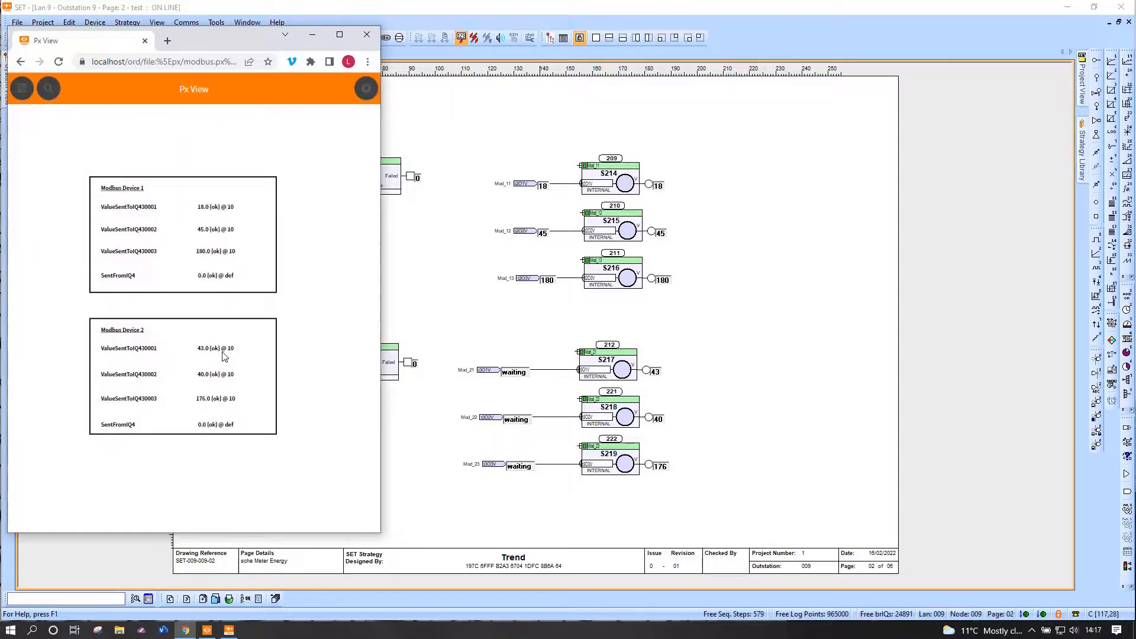
{"action": "mouse_move", "coordinate": [335, 102]}
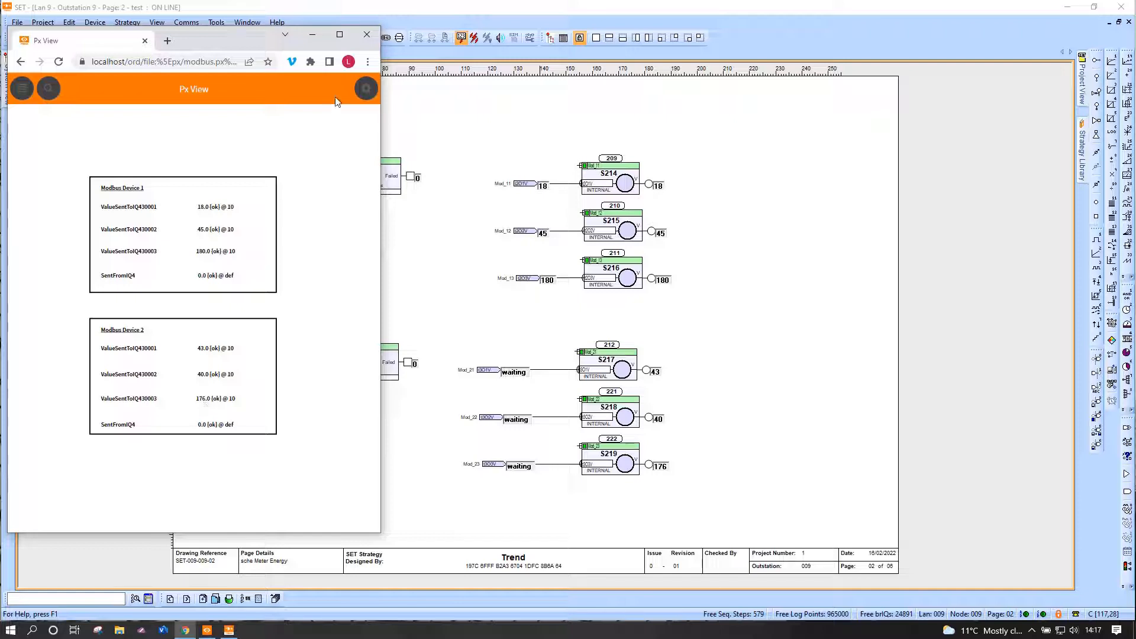
{"action": "left_click", "coordinate": [365, 35]}
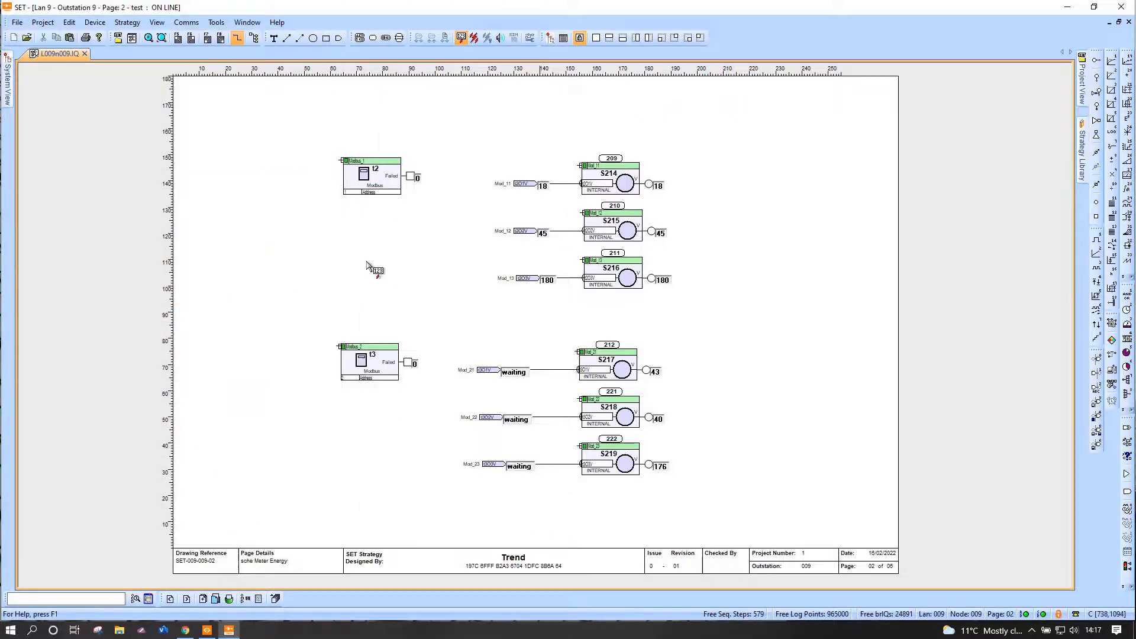
{"action": "mouse_move", "coordinate": [364, 261]}
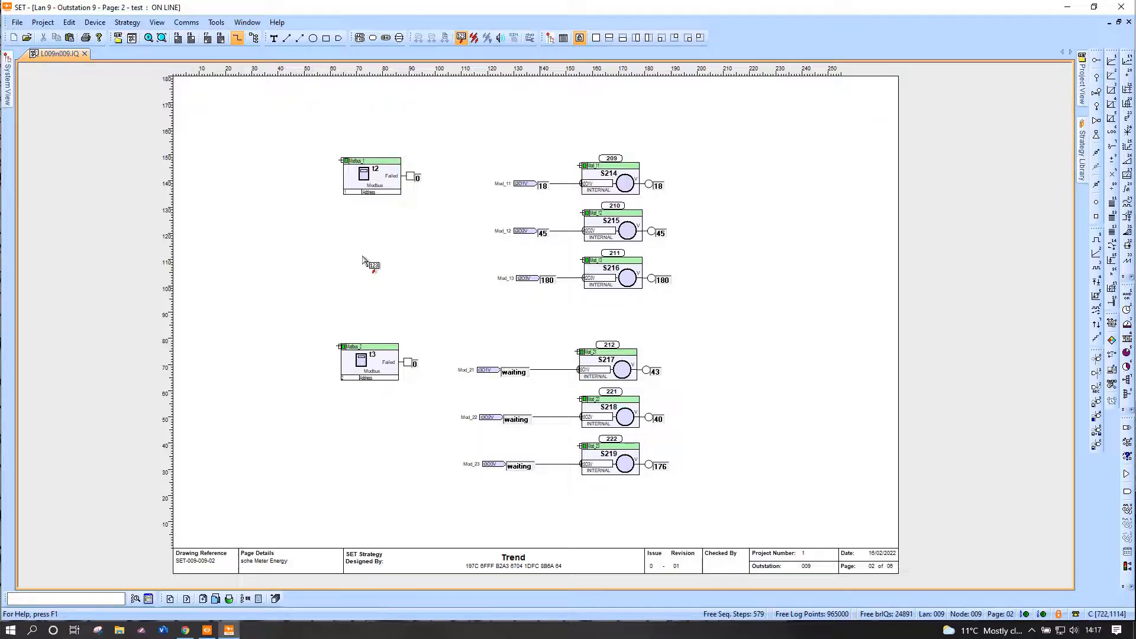
{"action": "mouse_move", "coordinate": [381, 262]}
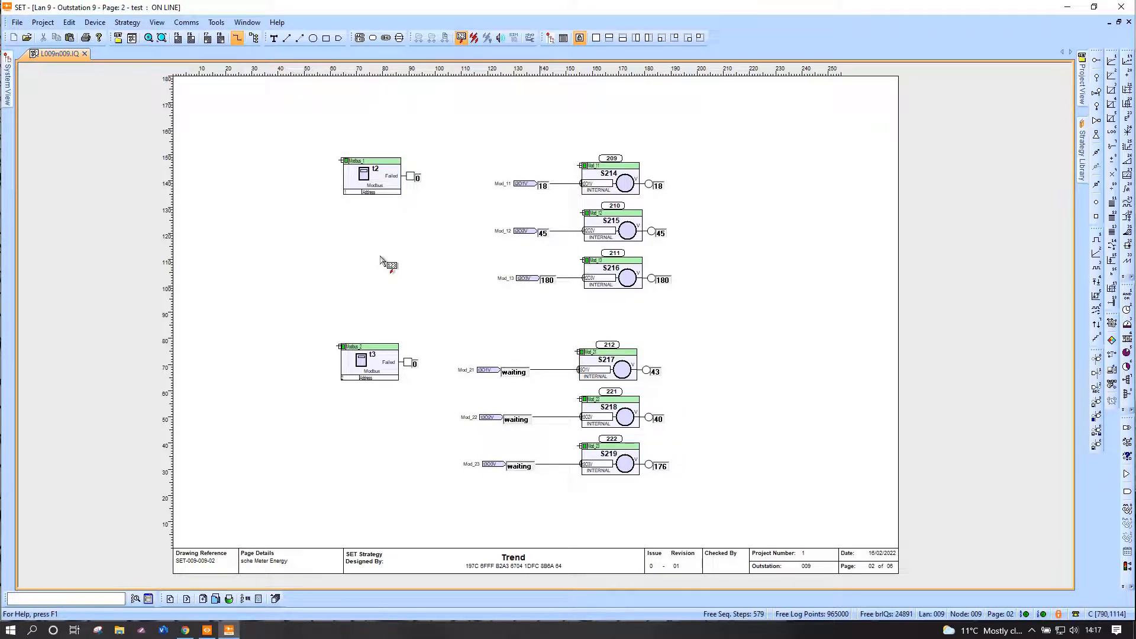
{"action": "mouse_move", "coordinate": [619, 347]}
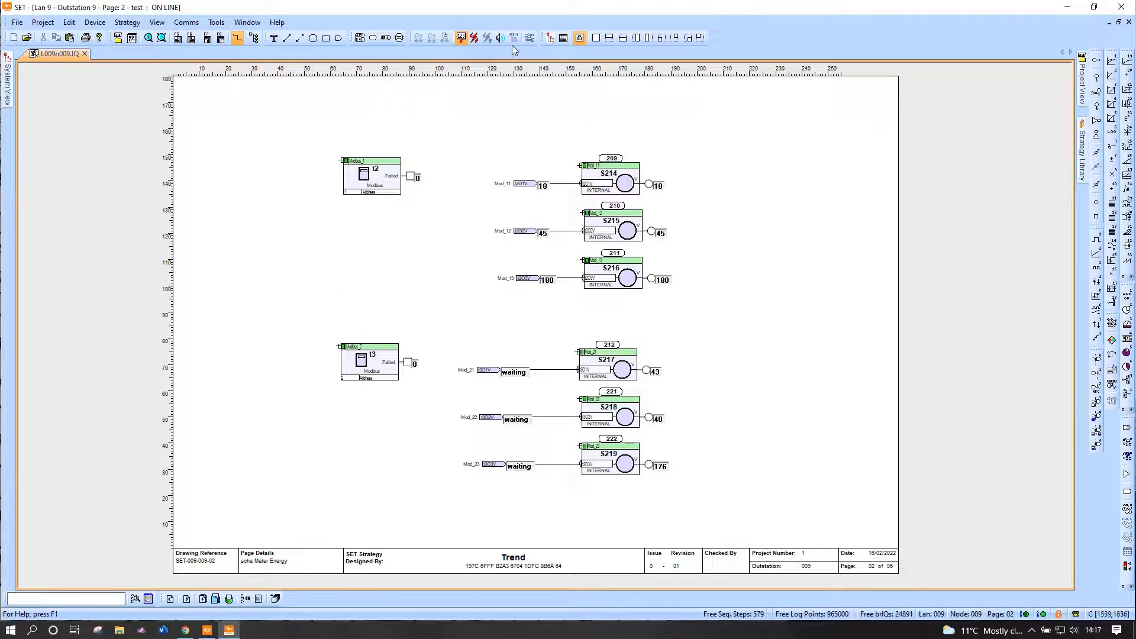
{"action": "left_click", "coordinate": [514, 38]}
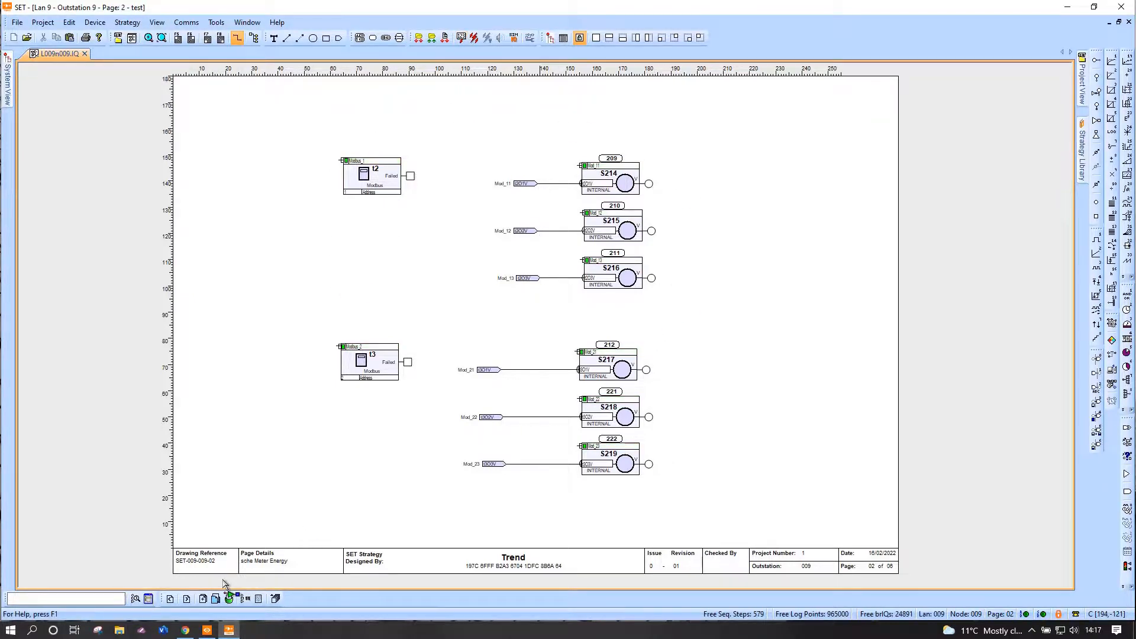
On empty page 7, insert the Carlo Gavazzi EM23, EM24 Energy 15 Minute library template.
{"action": "left_click", "coordinate": [203, 598]}
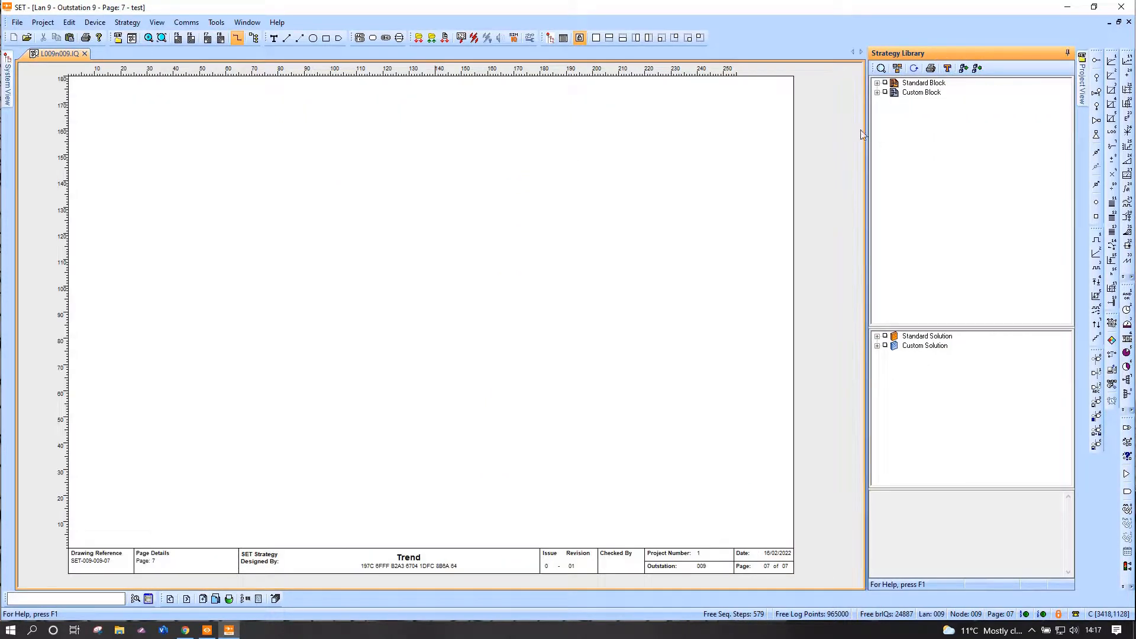
{"action": "left_click", "coordinate": [877, 83]}
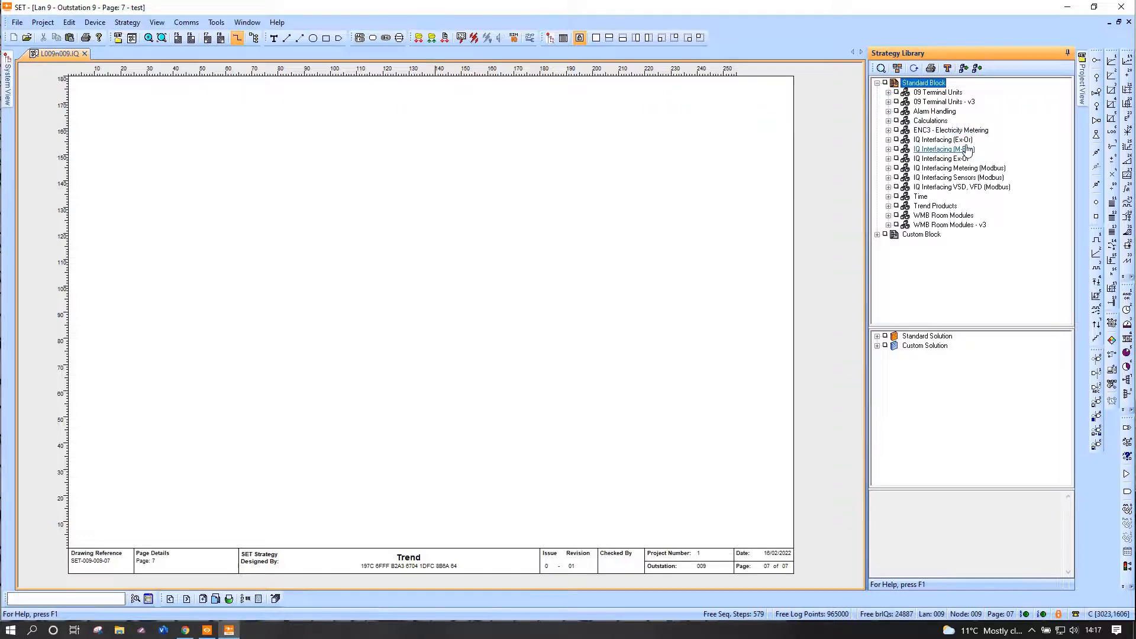
{"action": "mouse_move", "coordinate": [962, 187]}
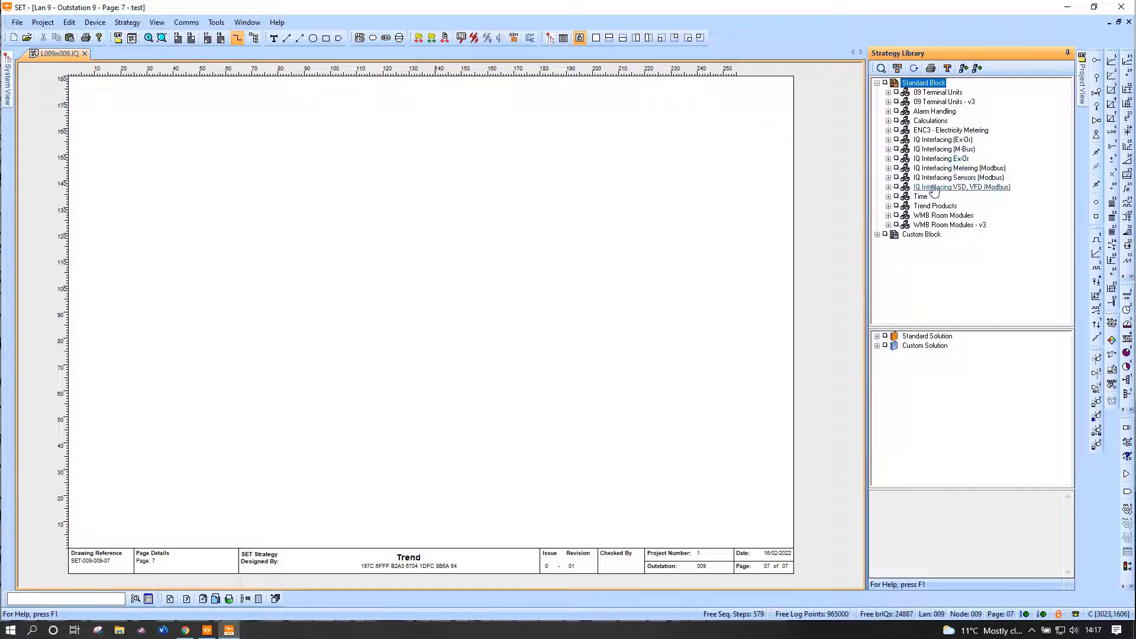
{"action": "mouse_move", "coordinate": [888, 172]}
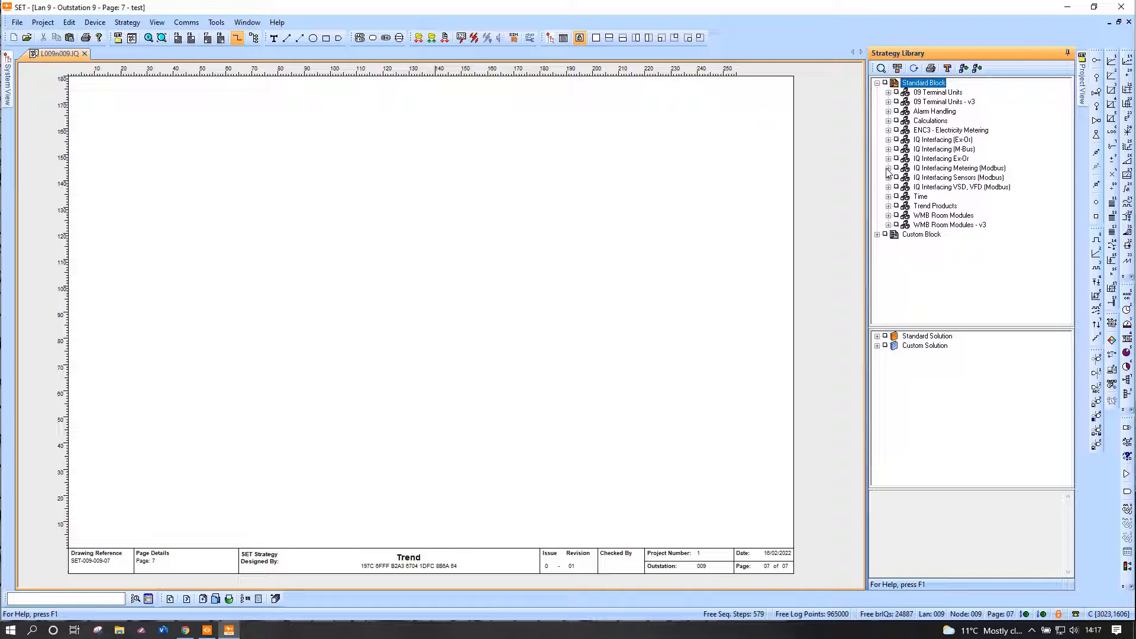
{"action": "left_click", "coordinate": [888, 167]}
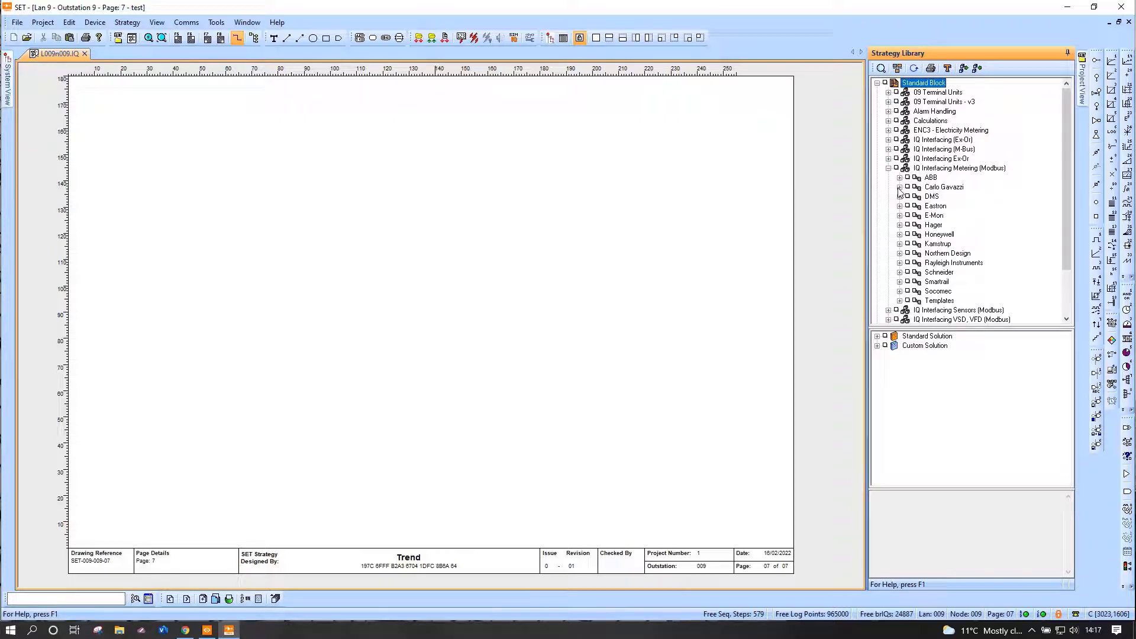
{"action": "left_click", "coordinate": [900, 187]}
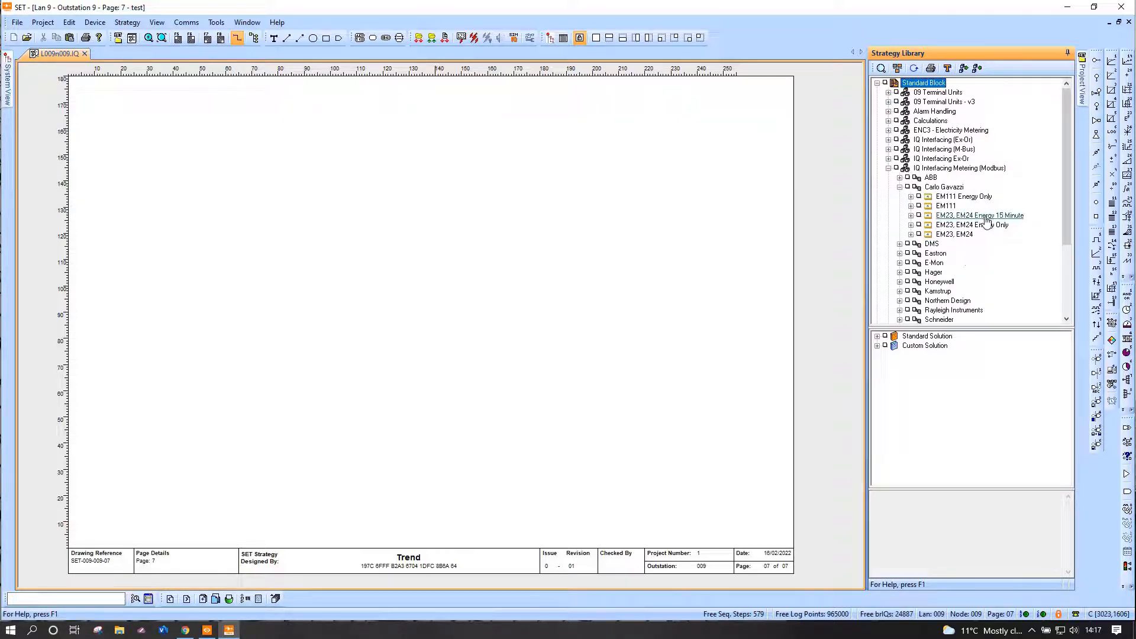
{"action": "left_click", "coordinate": [980, 216]}
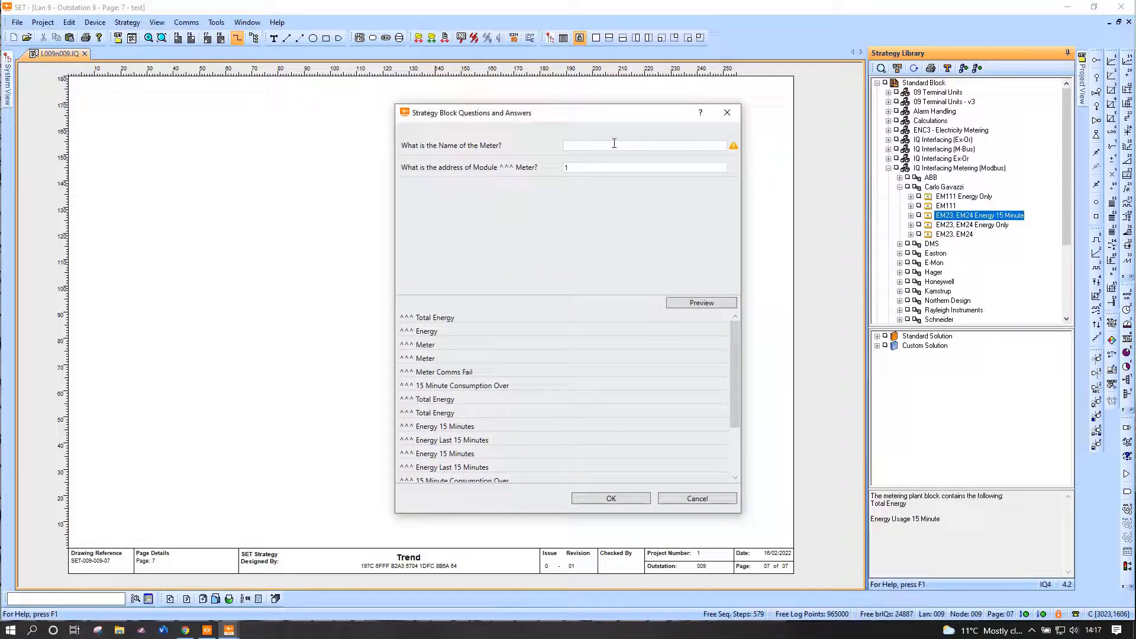
Name the meter CGEM and accept the block settings and module numbers.
{"action": "type", "text": "CG"}
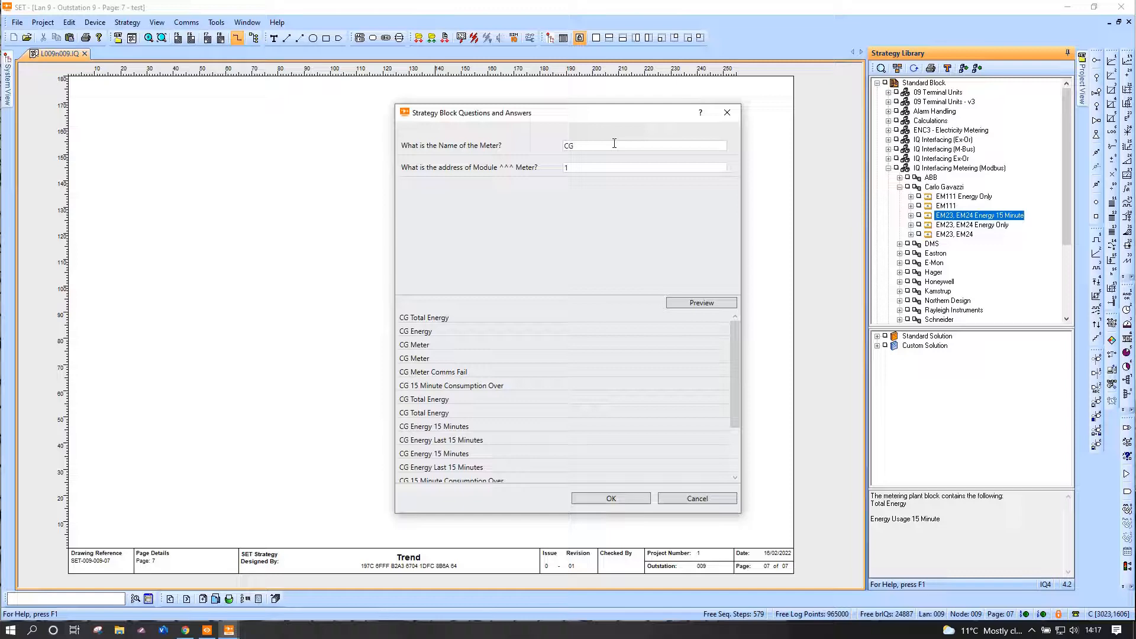
{"action": "type", "text": "EM"}
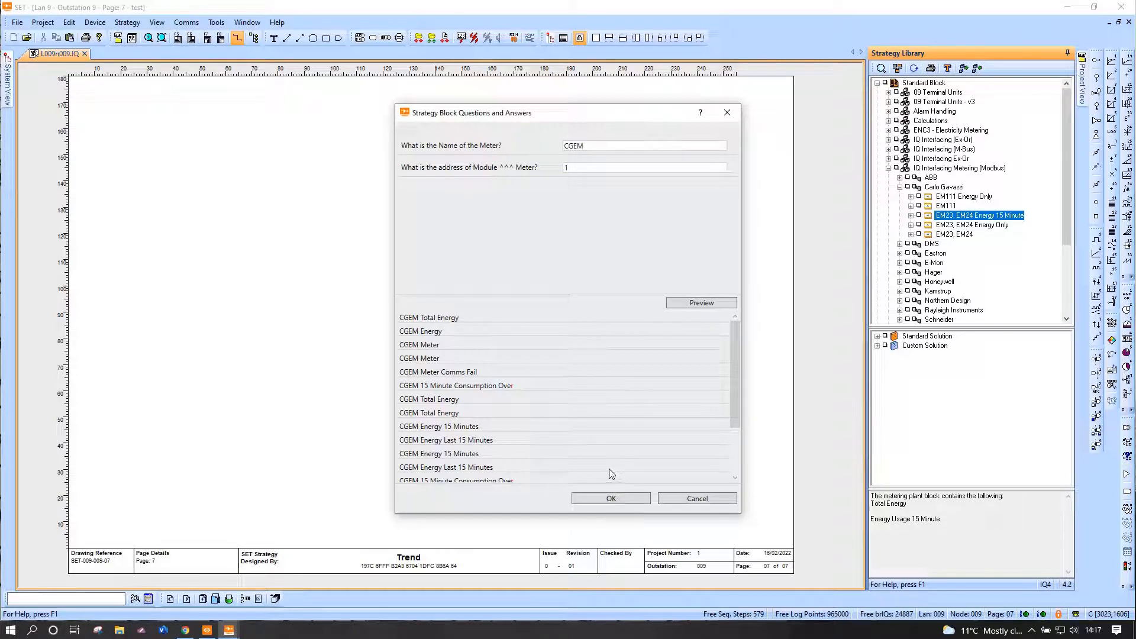
{"action": "left_click", "coordinate": [610, 498]}
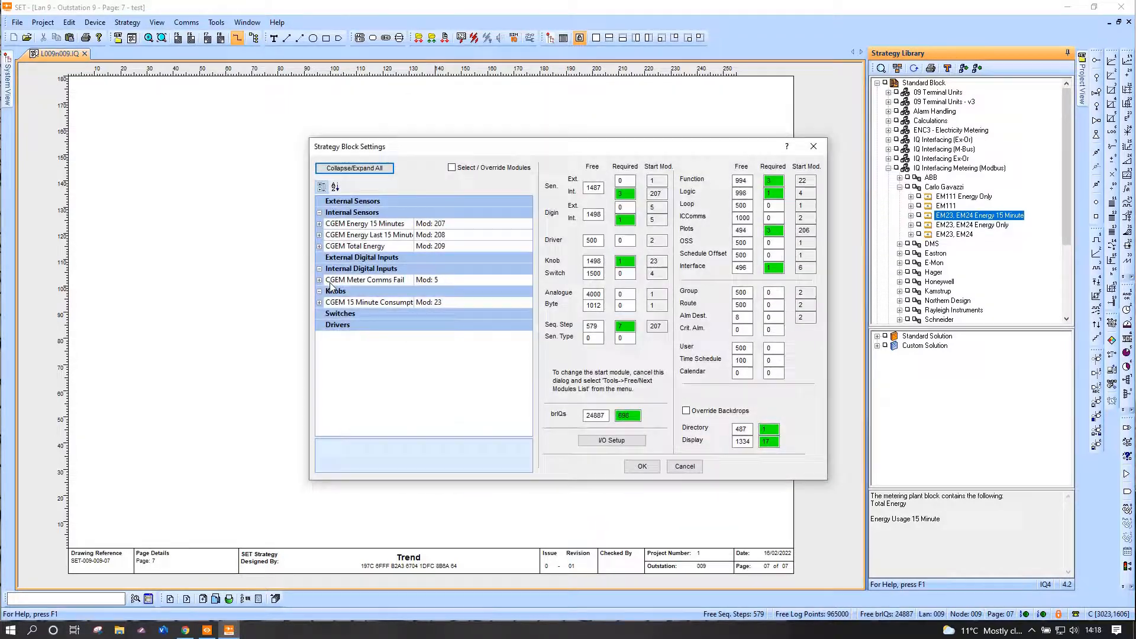
{"action": "left_click", "coordinate": [640, 466]}
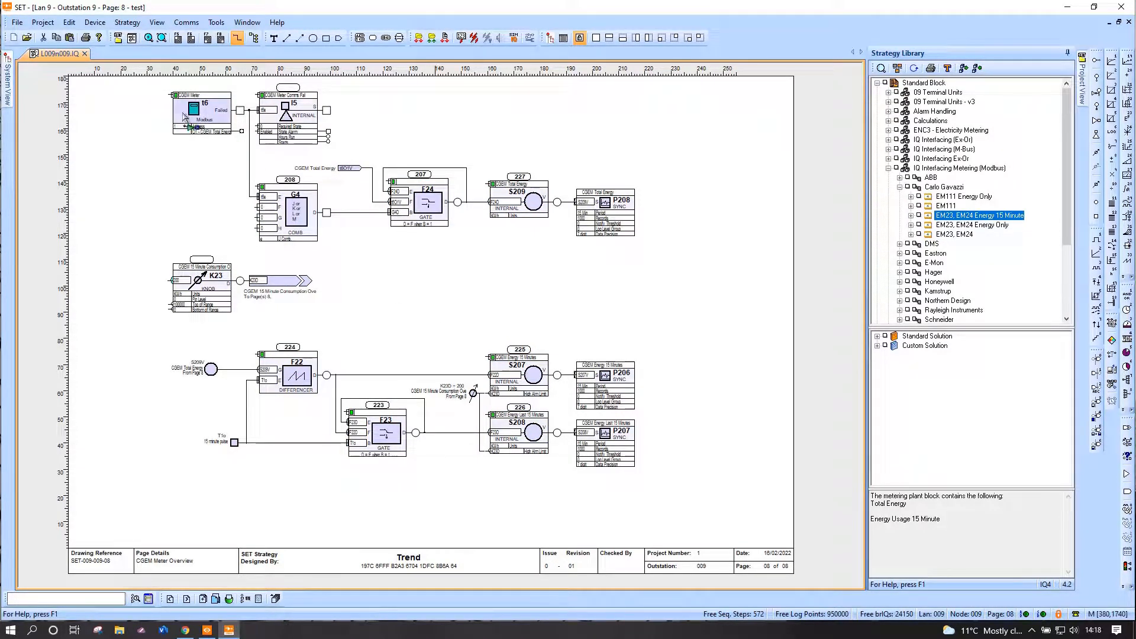
Inspect CGEM Meter Modbus outputs (Total Energy, register 30063) and collapse the Modbus library branch.
{"action": "double_click", "coordinate": [200, 109]}
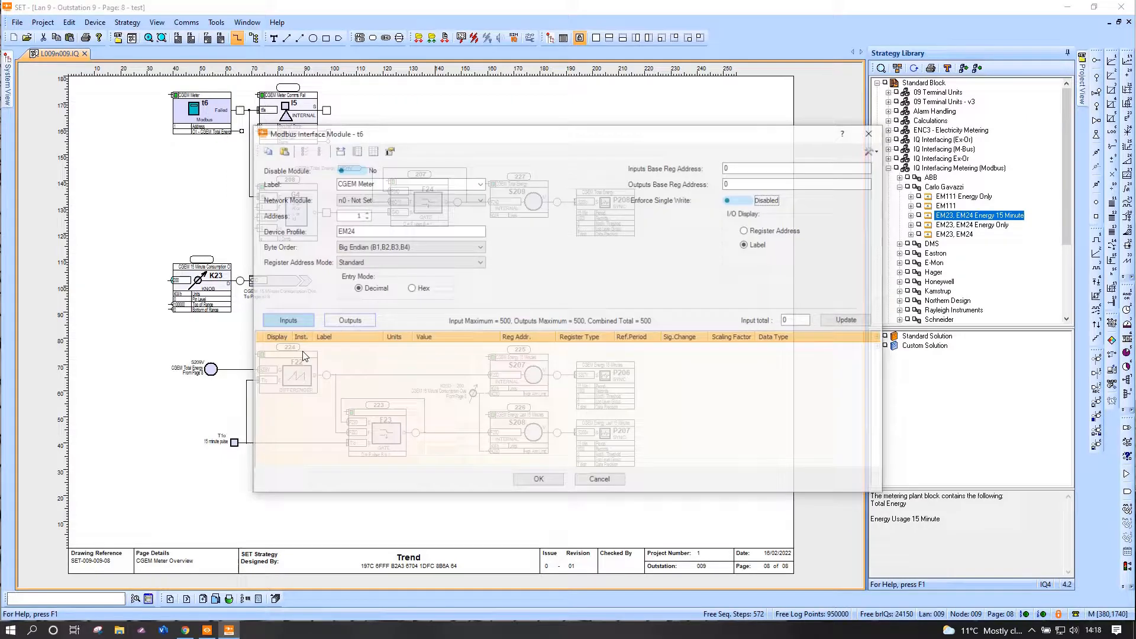
{"action": "left_click", "coordinate": [349, 319]}
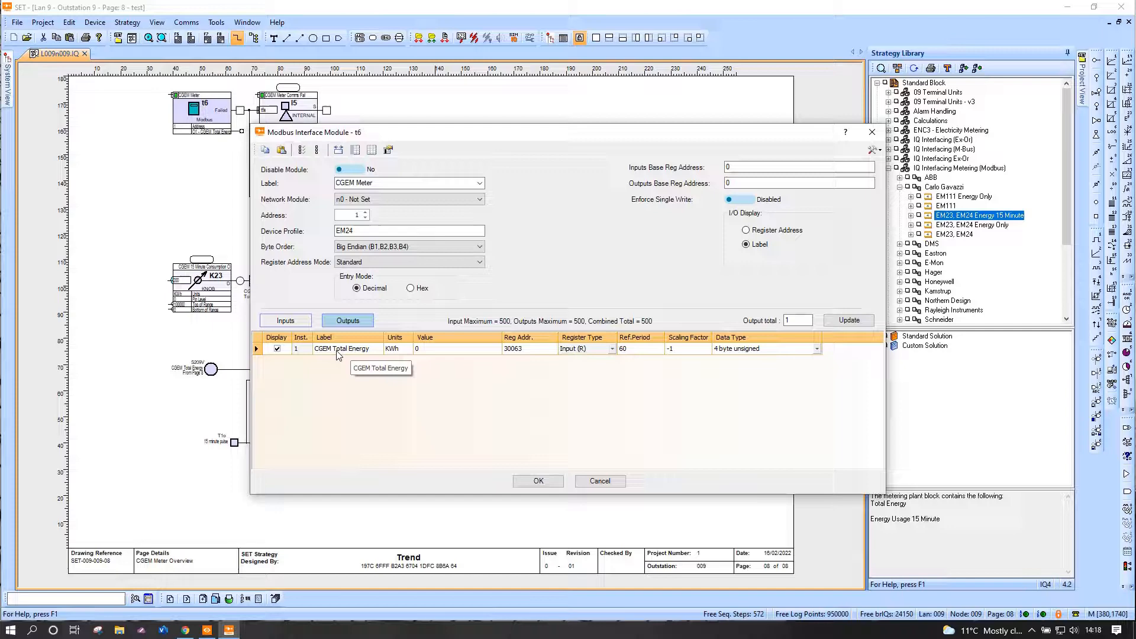
{"action": "left_click", "coordinate": [538, 480]}
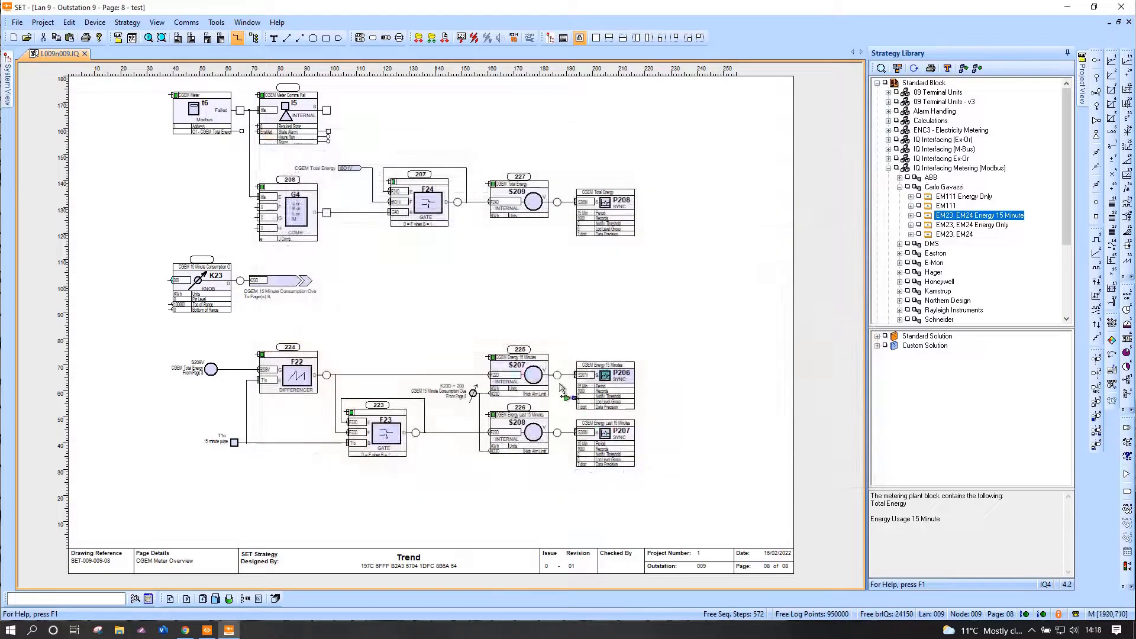
{"action": "left_click", "coordinate": [531, 375]}
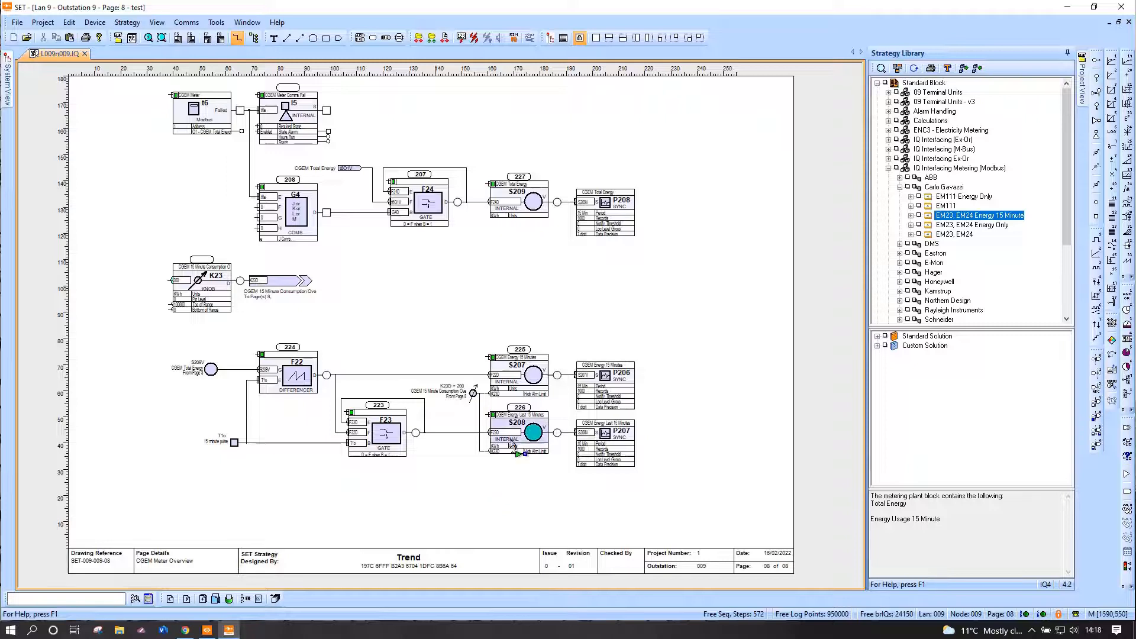
{"action": "left_click", "coordinate": [535, 264]}
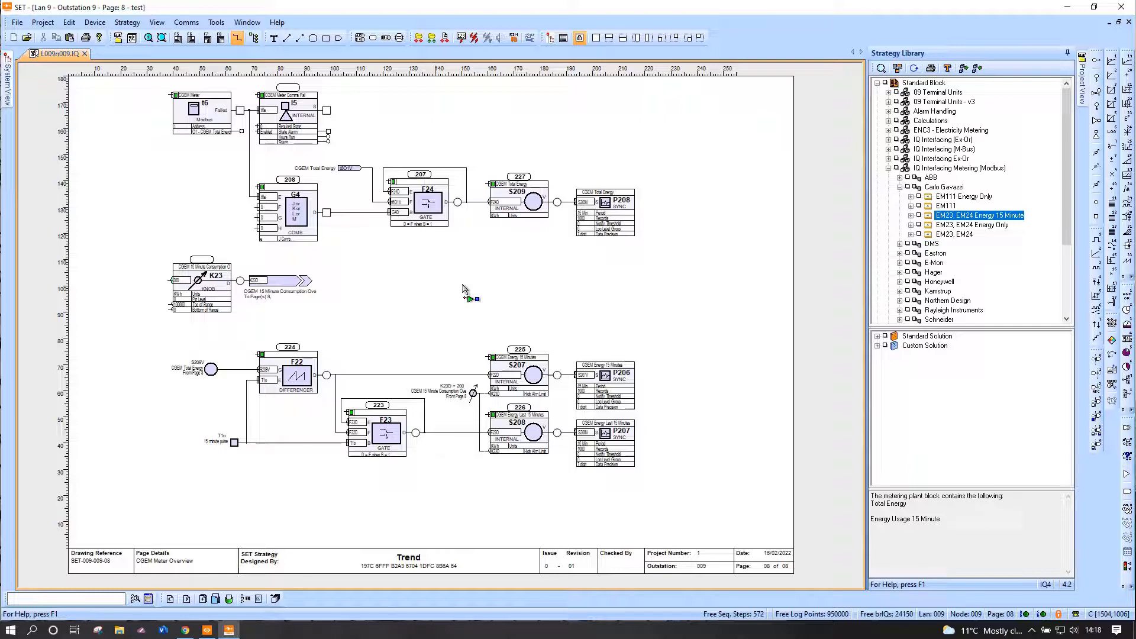
{"action": "mouse_move", "coordinate": [469, 298]}
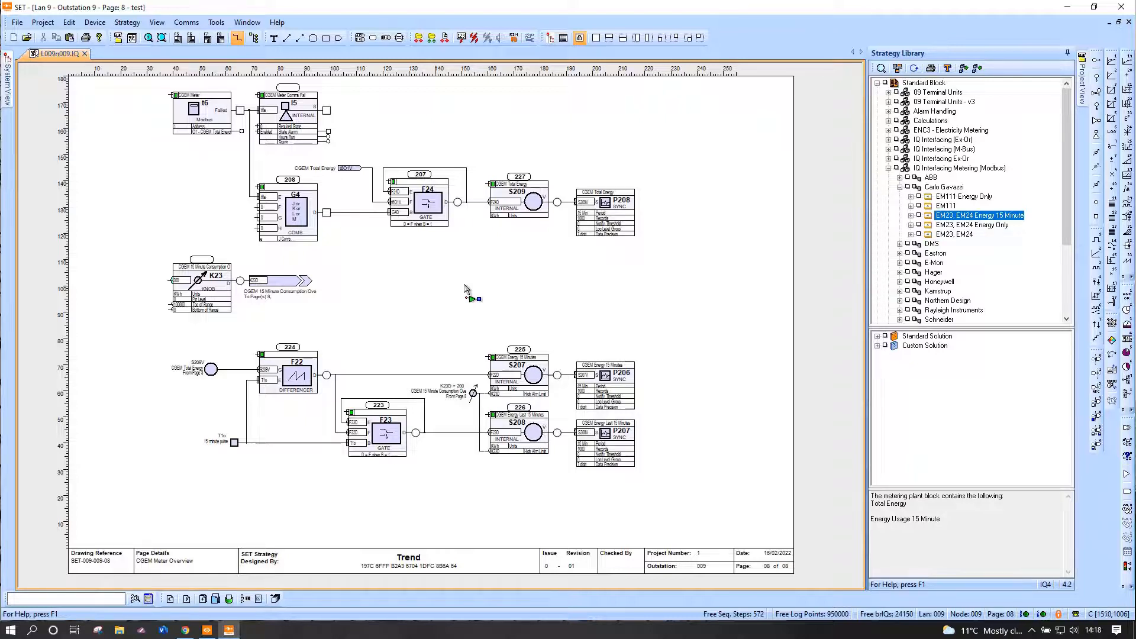
{"action": "left_click", "coordinate": [889, 167]}
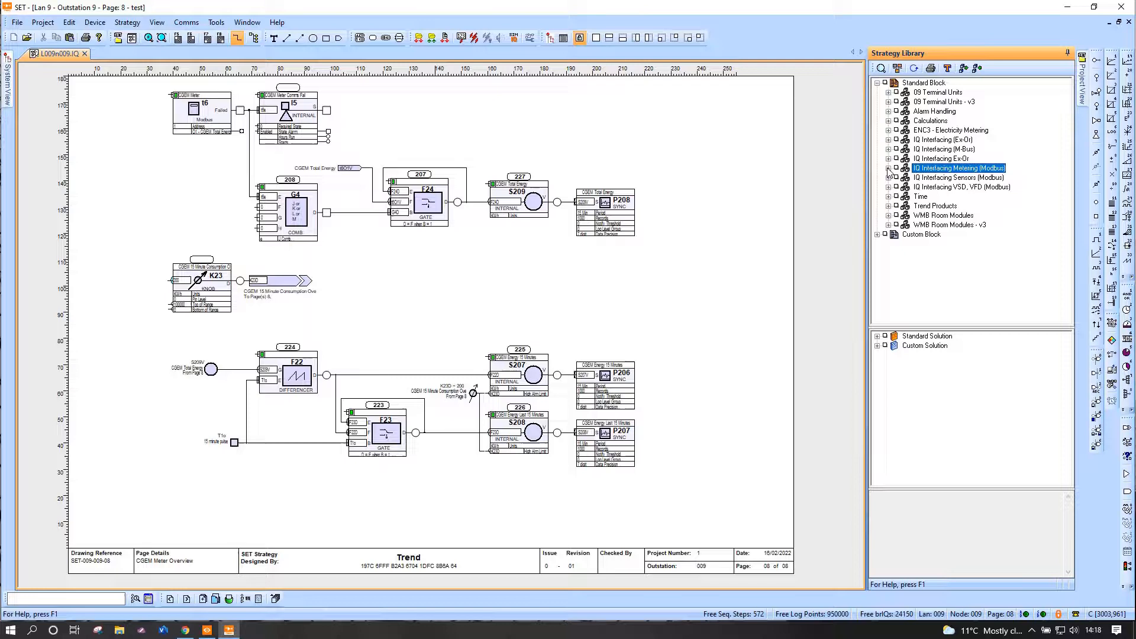
{"action": "mouse_move", "coordinate": [326, 518]}
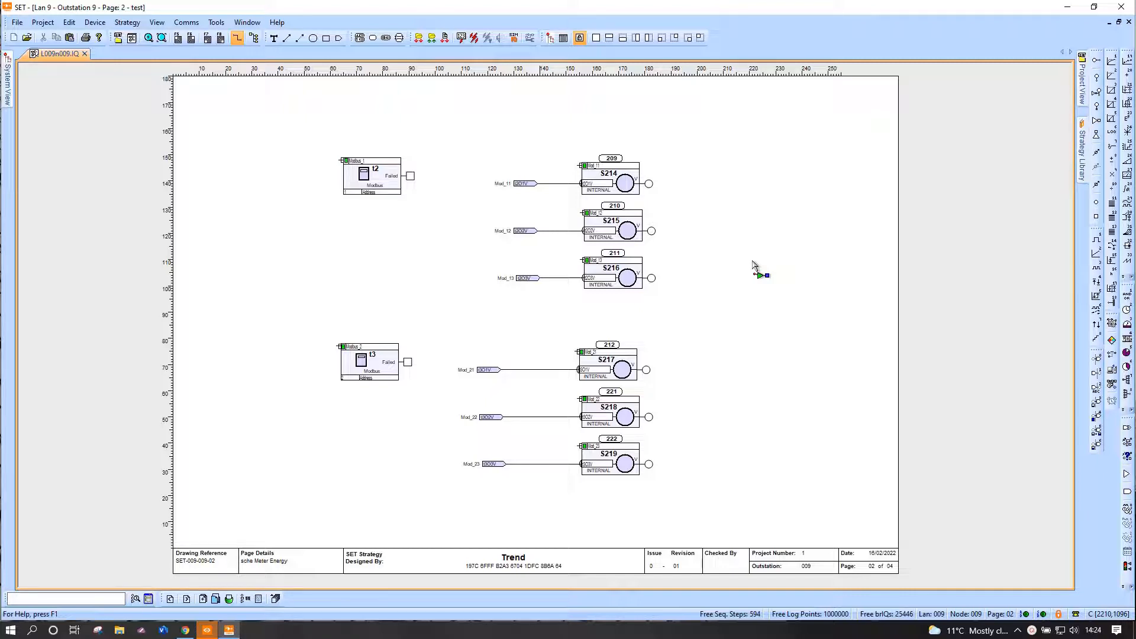
{"action": "mouse_move", "coordinate": [493, 330]}
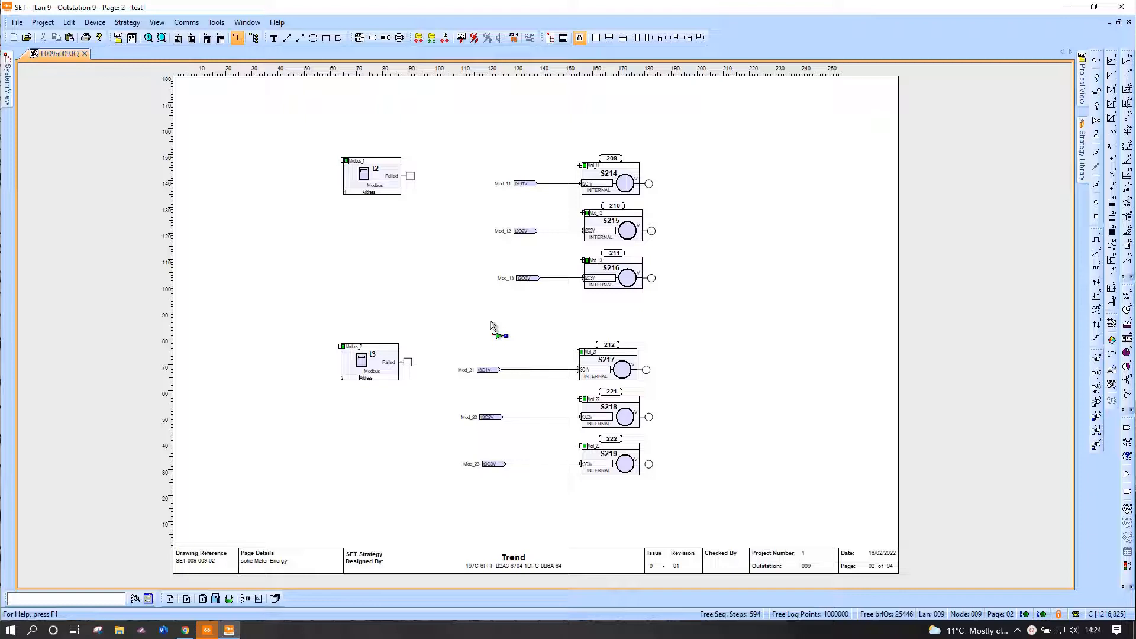
Set module t2 to one input, mapping Input 1 to holding register 40002, 2-byte unsigned.
{"action": "double_click", "coordinate": [372, 174]}
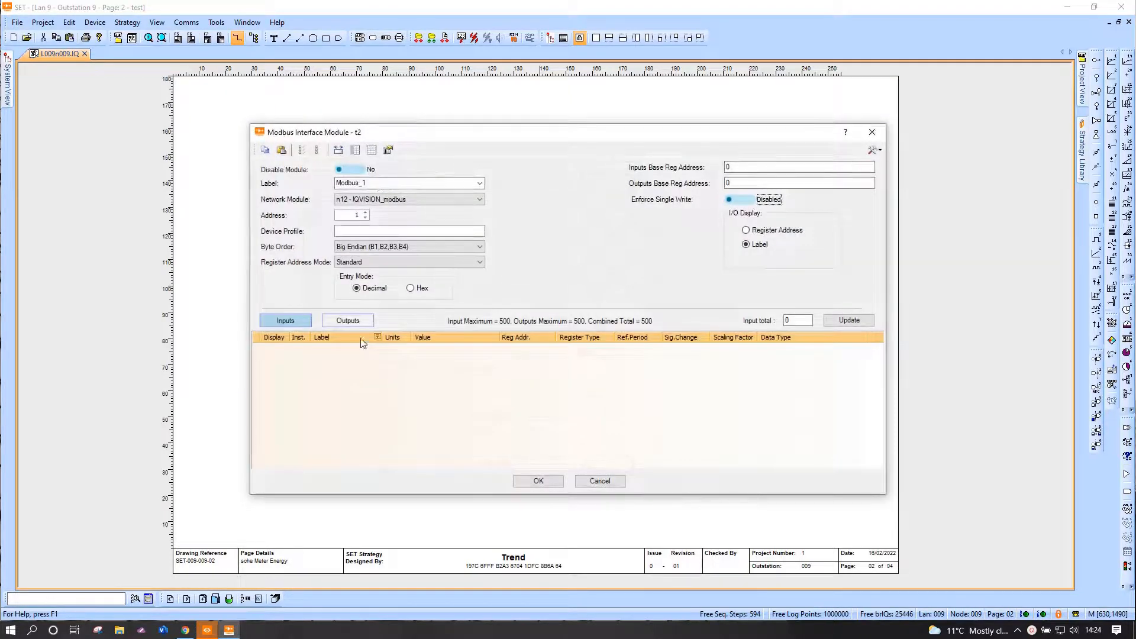
{"action": "left_click", "coordinate": [285, 320]}
{"action": "type", "text": "1"}
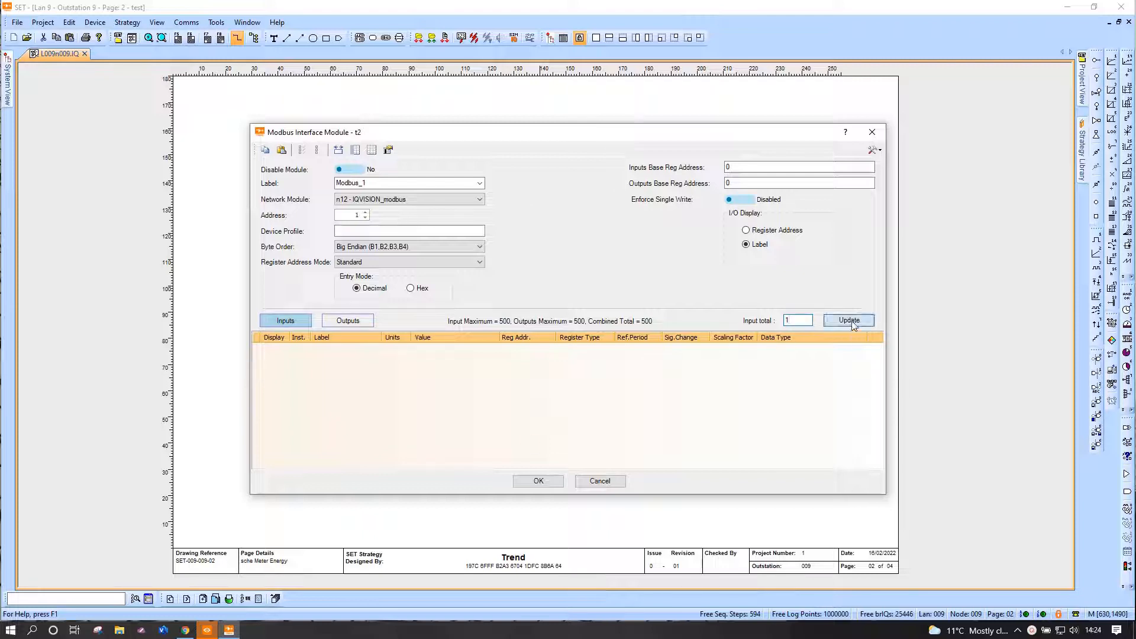
{"action": "left_click", "coordinate": [848, 320]}
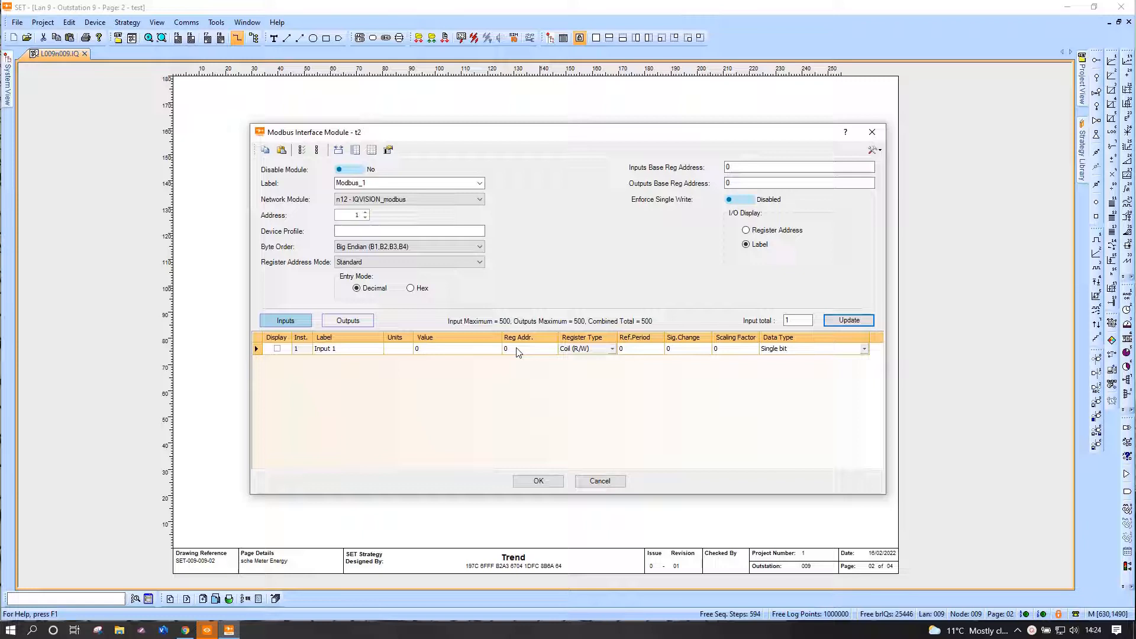
{"action": "left_click", "coordinate": [505, 348]}
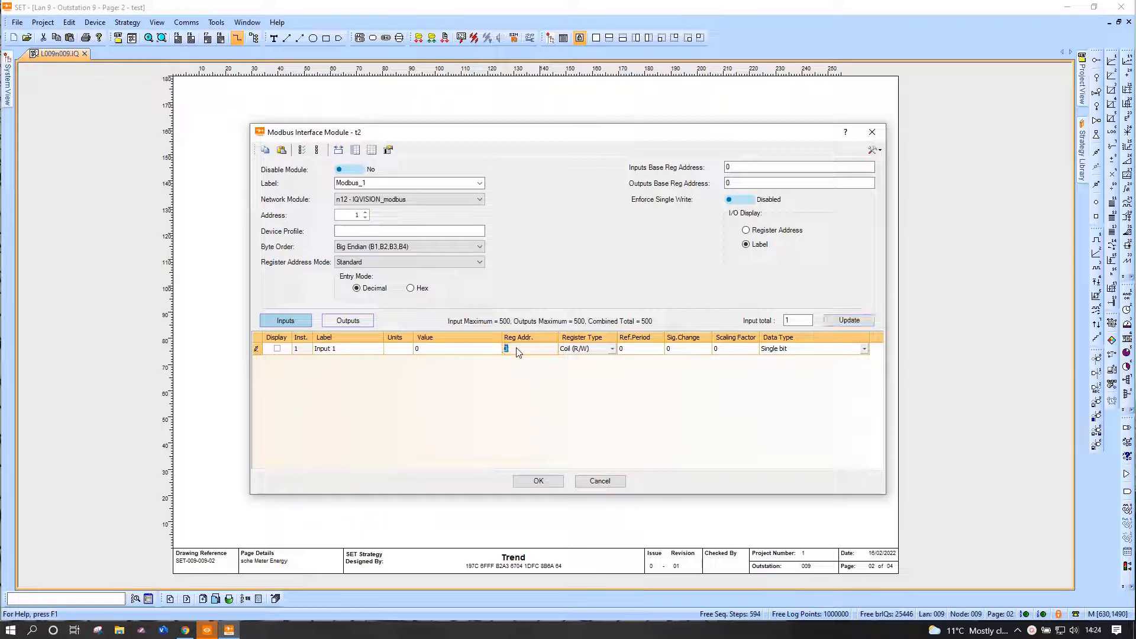
{"action": "type", "text": "40002"}
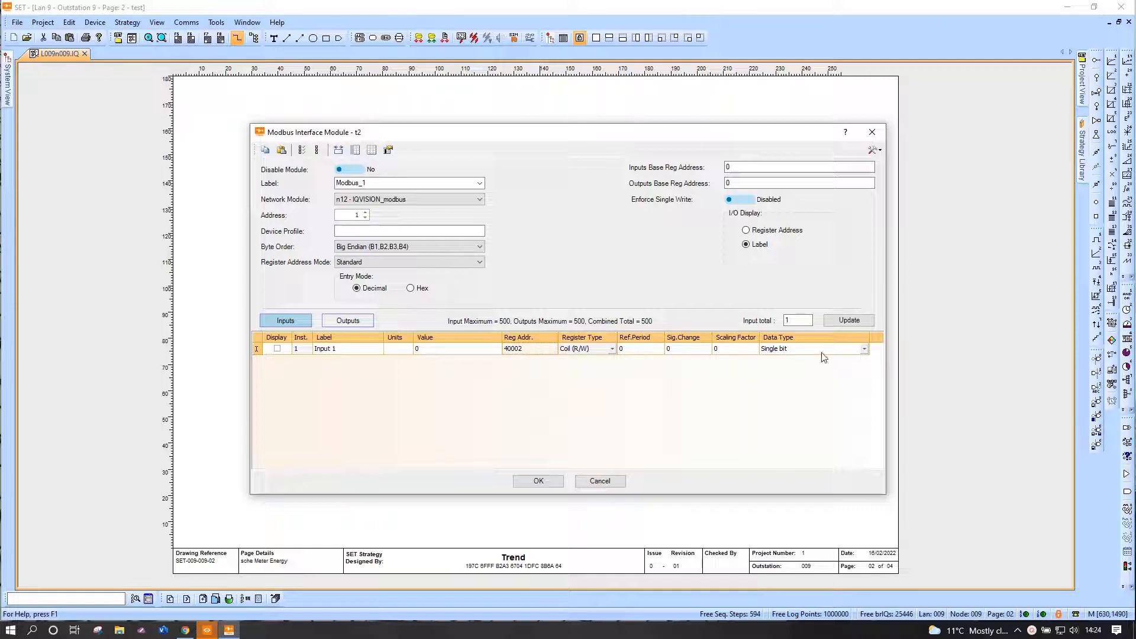
{"action": "left_click", "coordinate": [585, 349]}
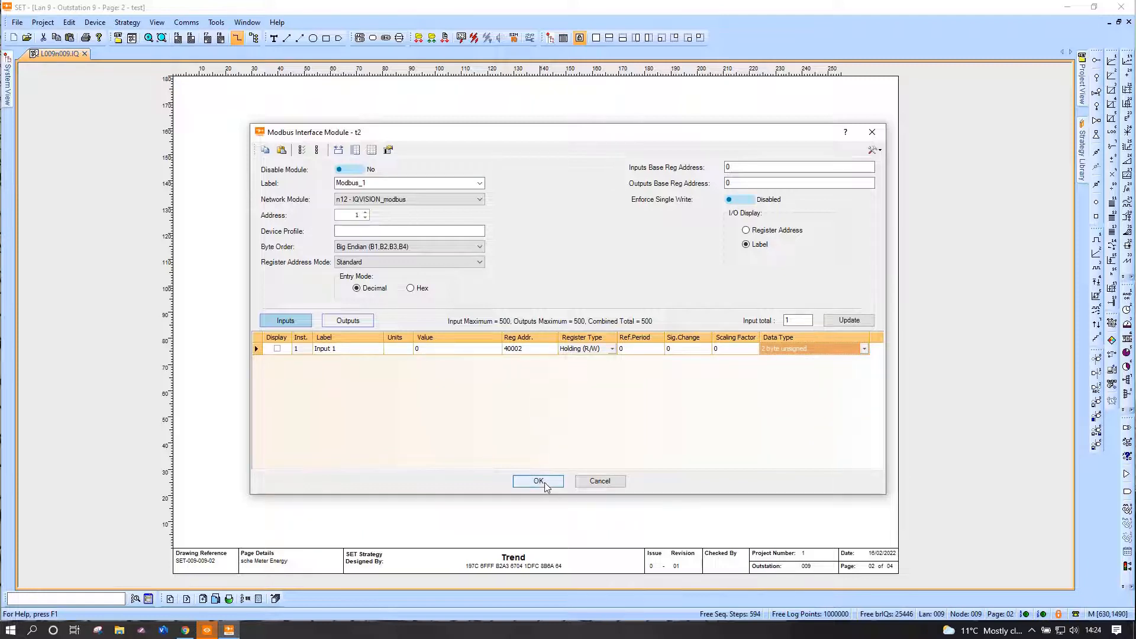
{"action": "left_click", "coordinate": [537, 481]}
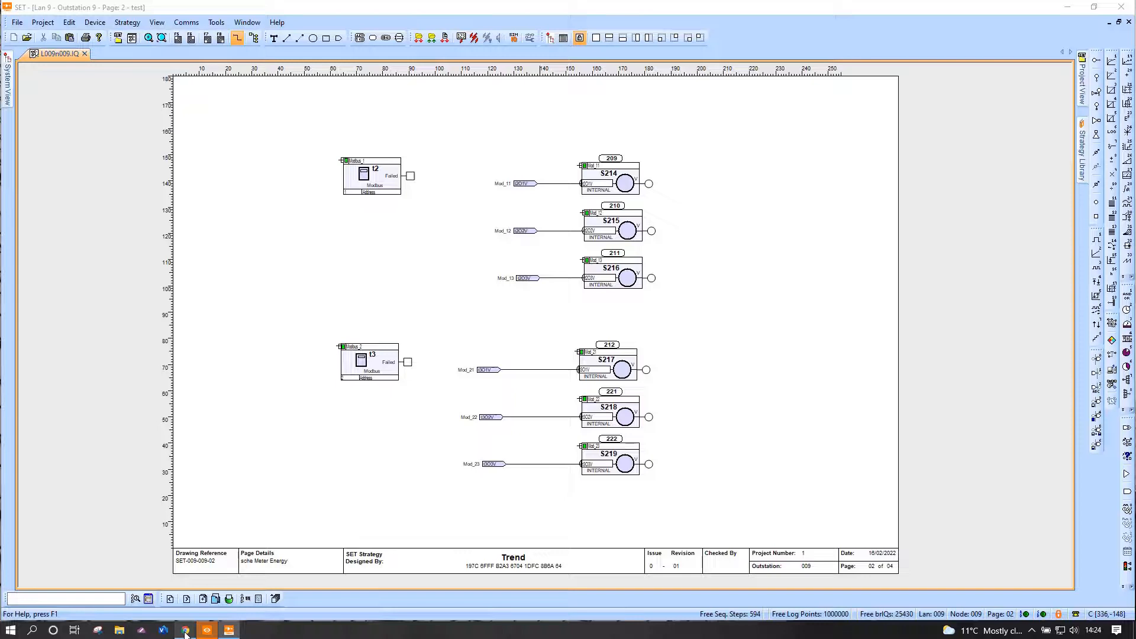
Add a connective for T1m Minutes since midnight to the page.
{"action": "left_click", "coordinate": [185, 630]}
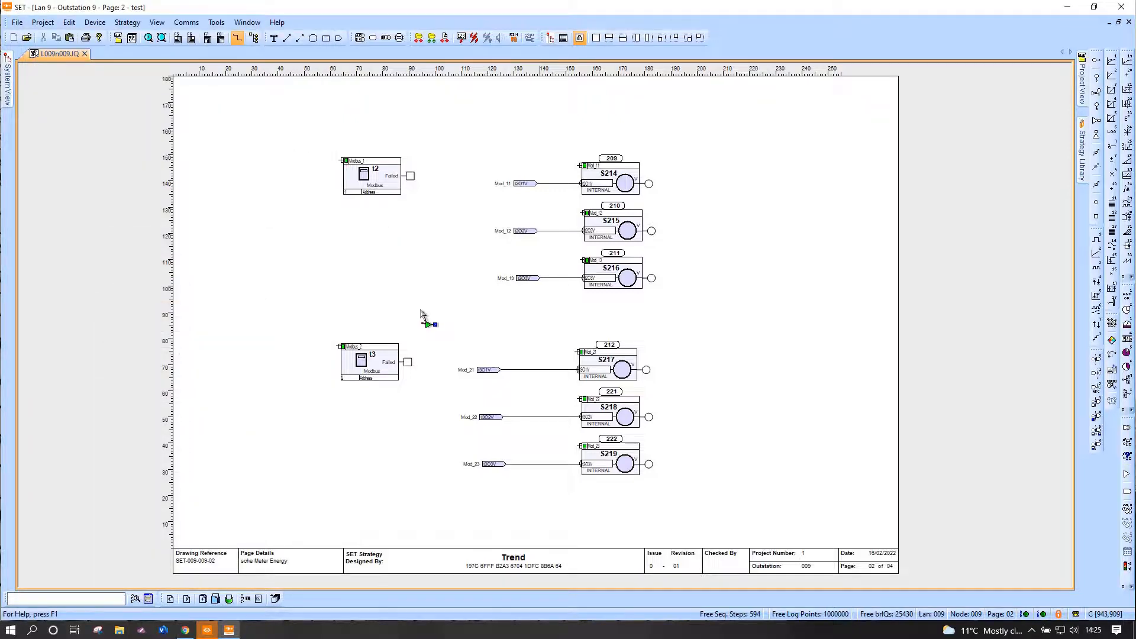
{"action": "right_click", "coordinate": [422, 316]}
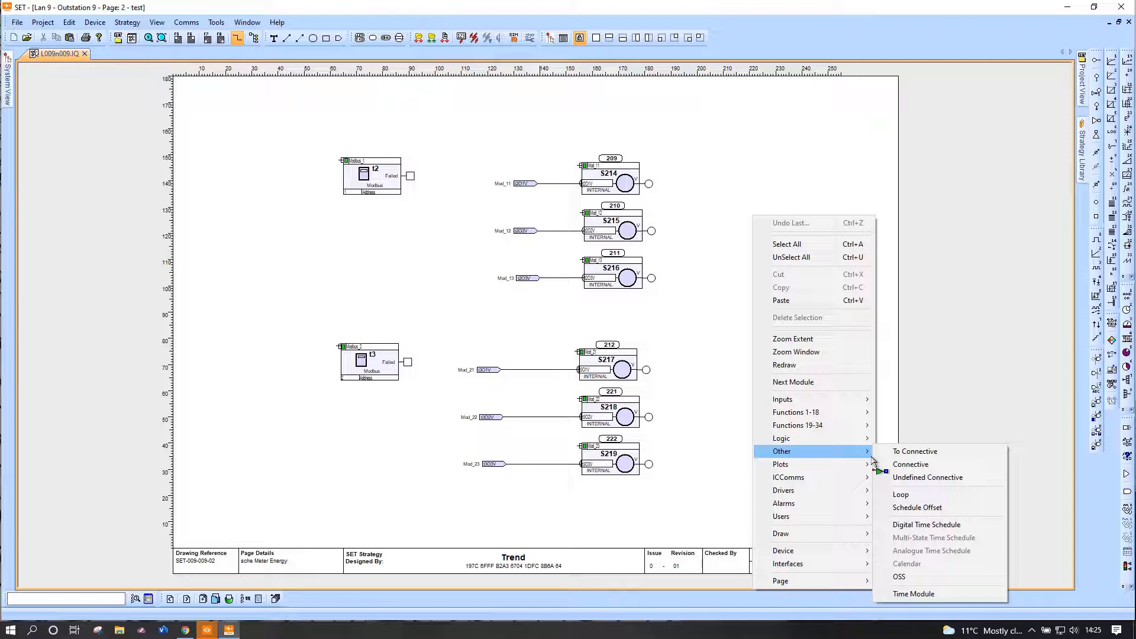
{"action": "left_click", "coordinate": [912, 465]}
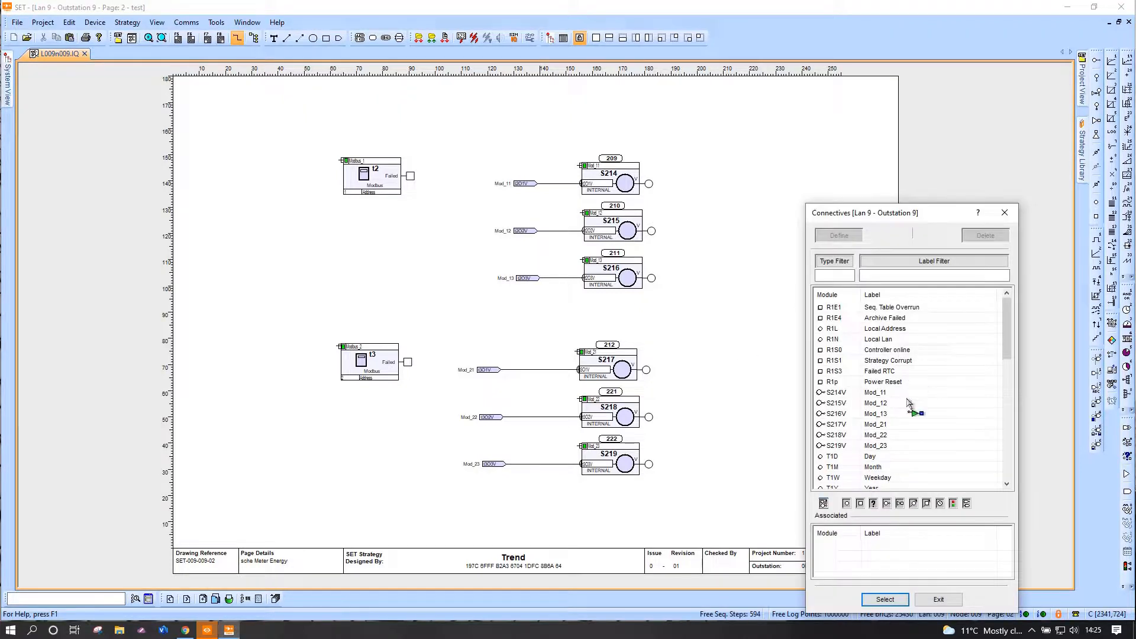
{"action": "scroll", "scroll_direction": "down", "scroll_amount": 3}
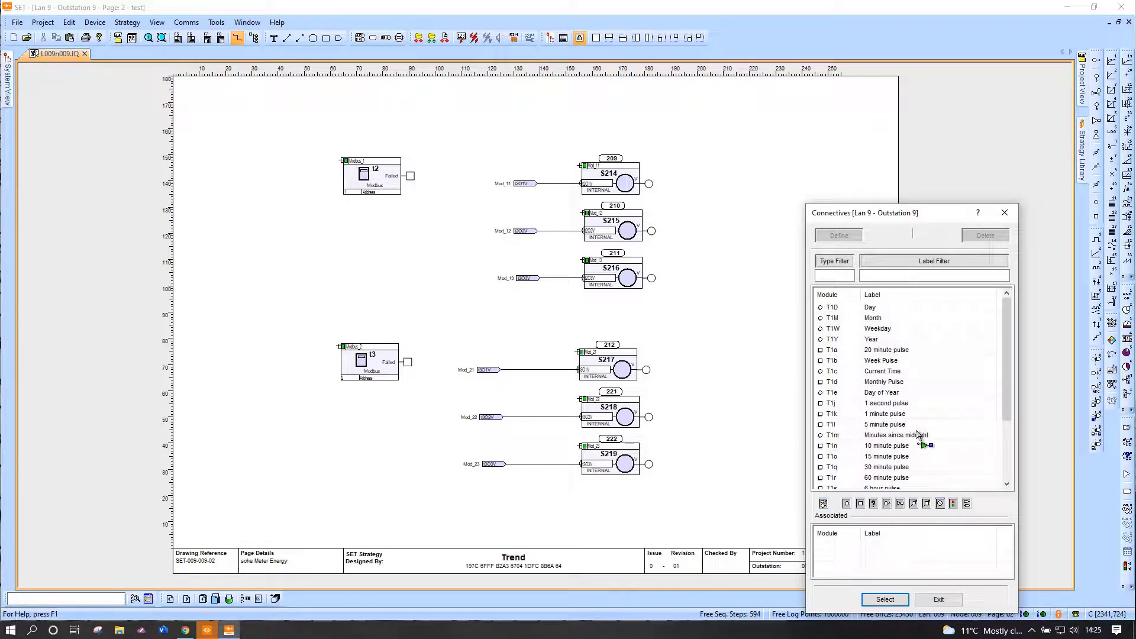
{"action": "left_click", "coordinate": [897, 435]}
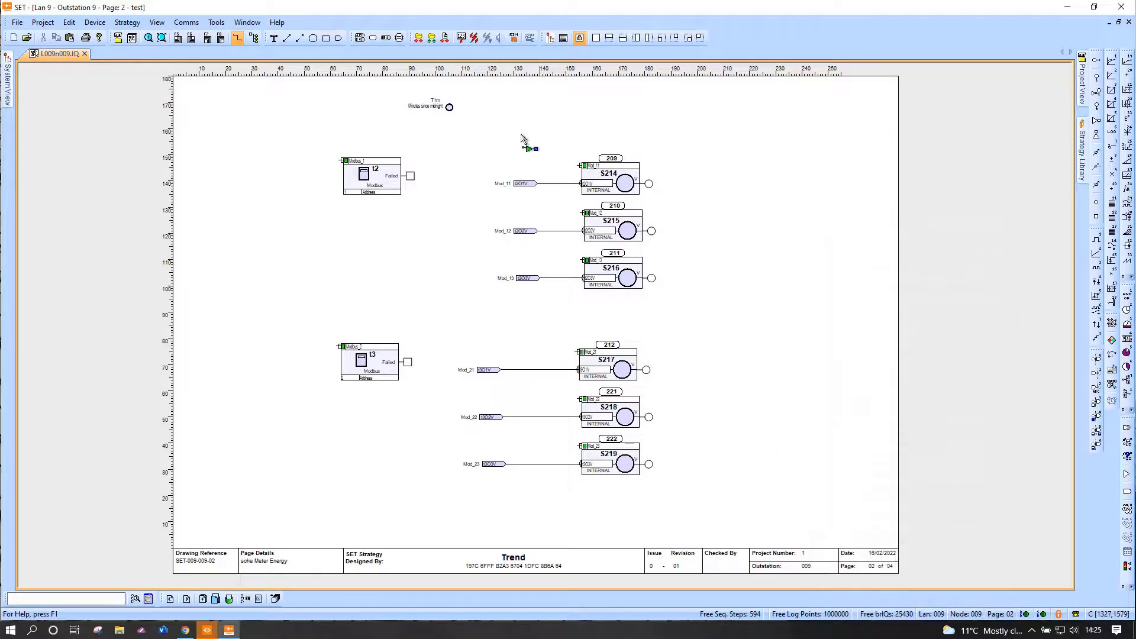
Add the interface connective t2I1V Input 1 and connect it.
{"action": "right_click", "coordinate": [523, 138]}
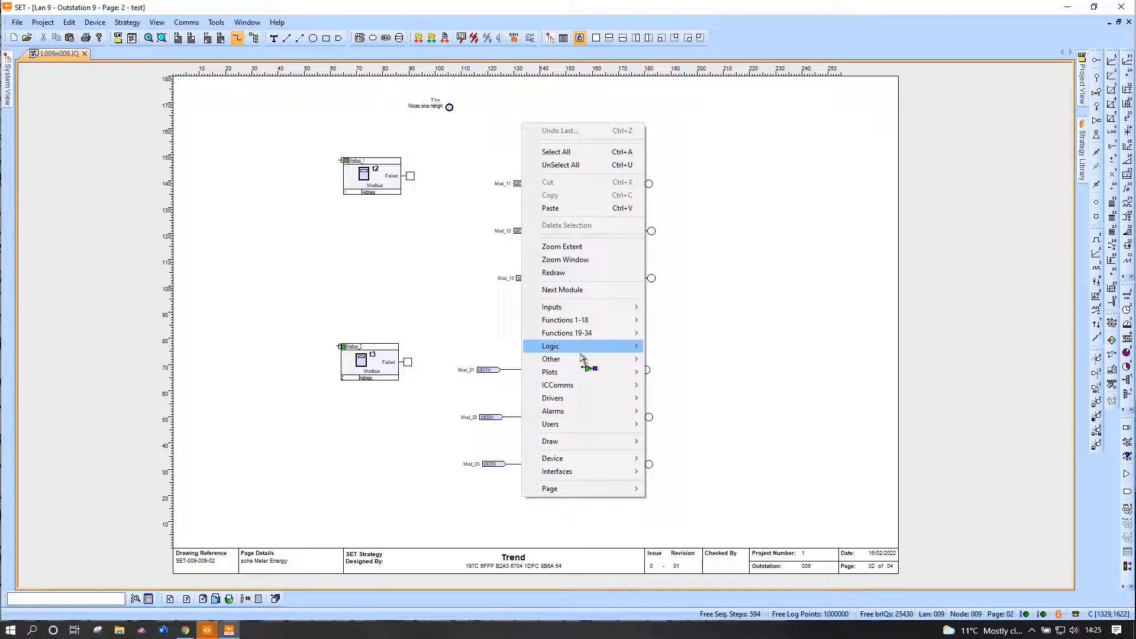
{"action": "left_click", "coordinate": [551, 346]}
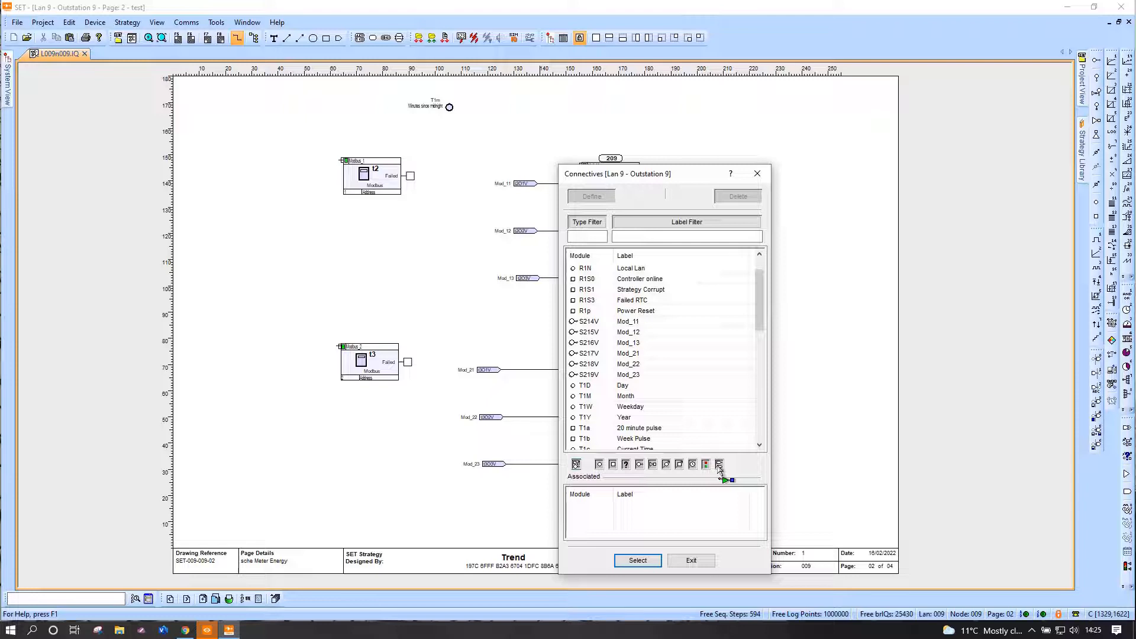
{"action": "left_click", "coordinate": [719, 464]}
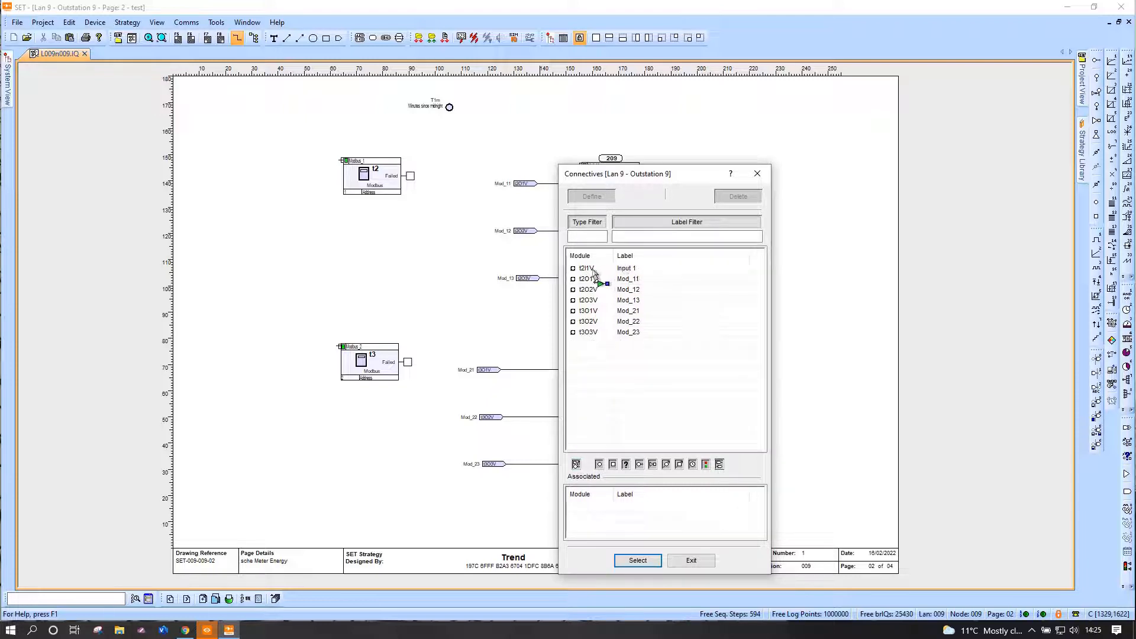
{"action": "left_click", "coordinate": [626, 268]}
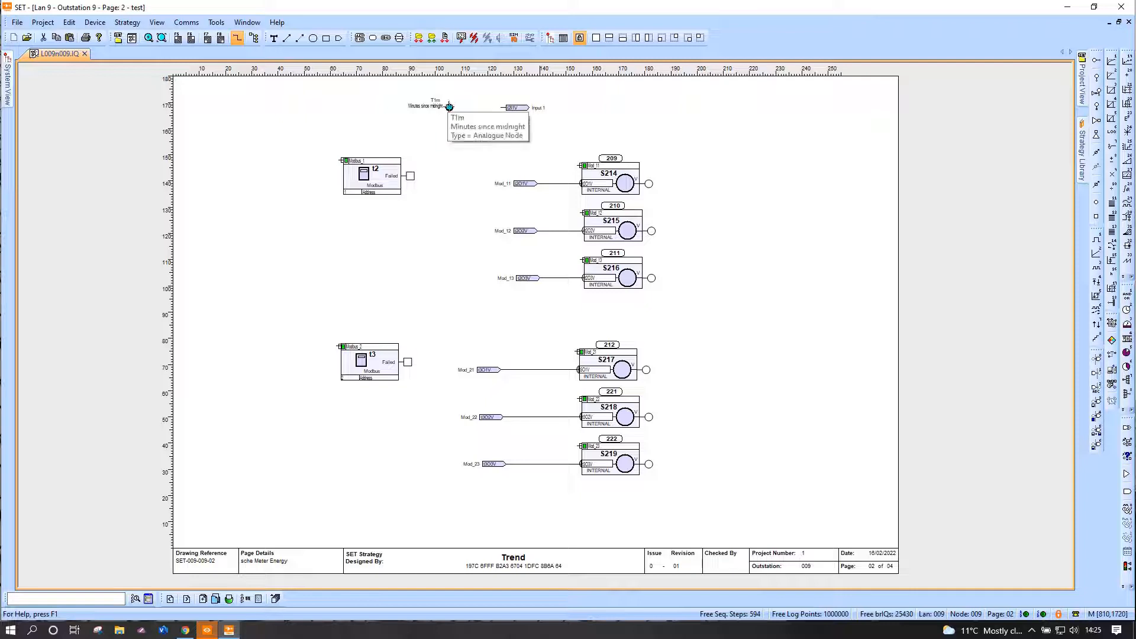
{"action": "mouse_move", "coordinate": [433, 124]}
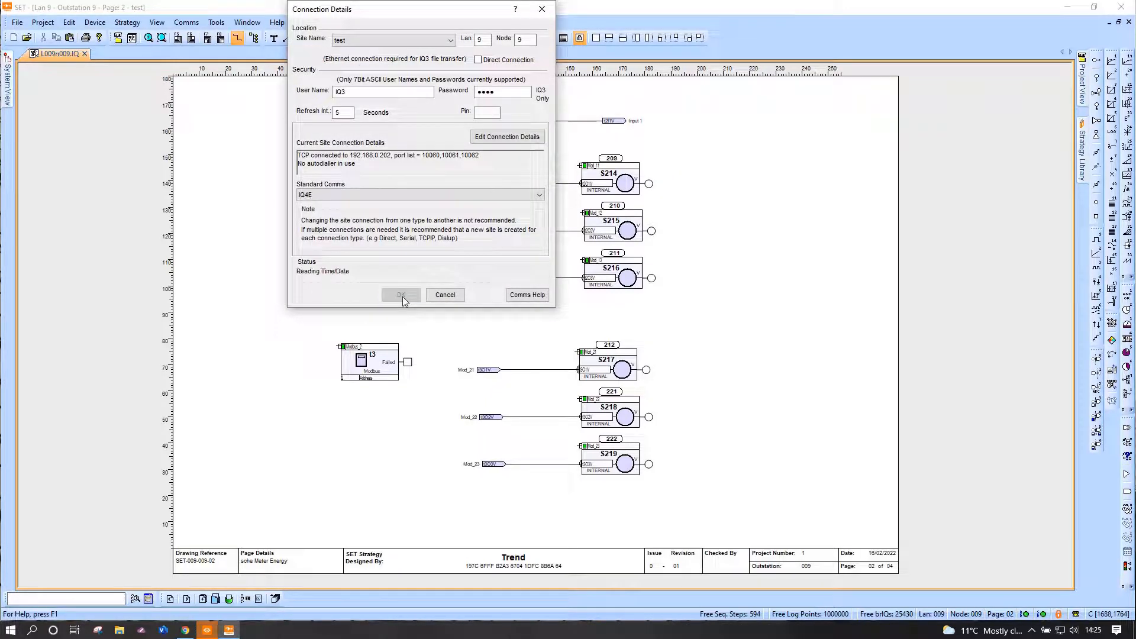
Download past the warning and check IQVision shows SentFromIQ4 reading 873.
{"action": "left_click", "coordinate": [400, 294]}
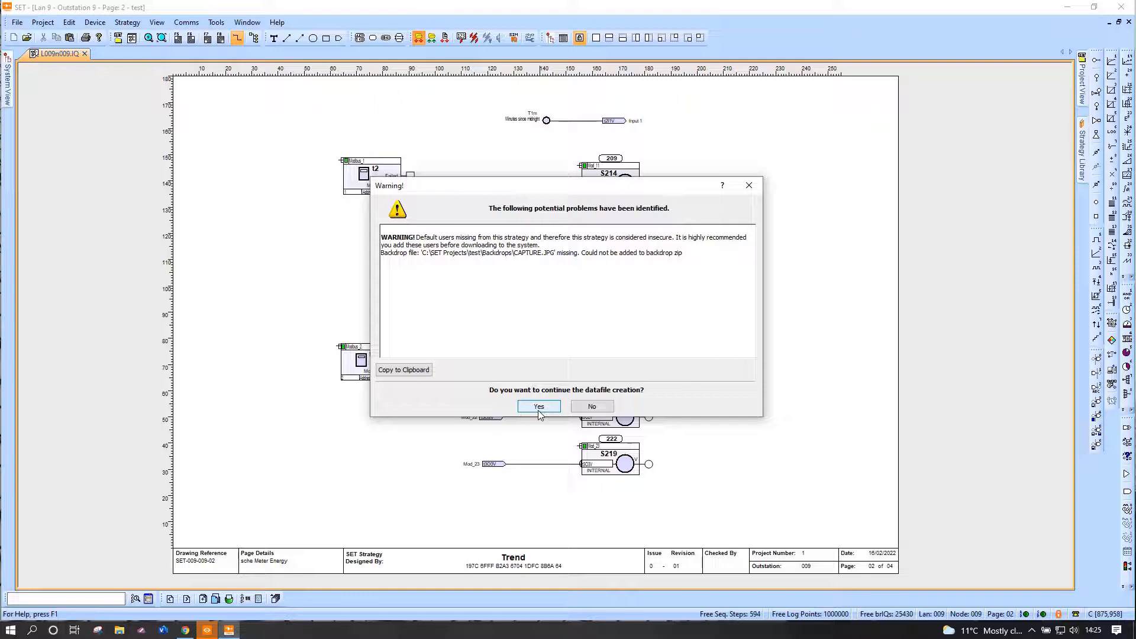
{"action": "left_click", "coordinate": [538, 406]}
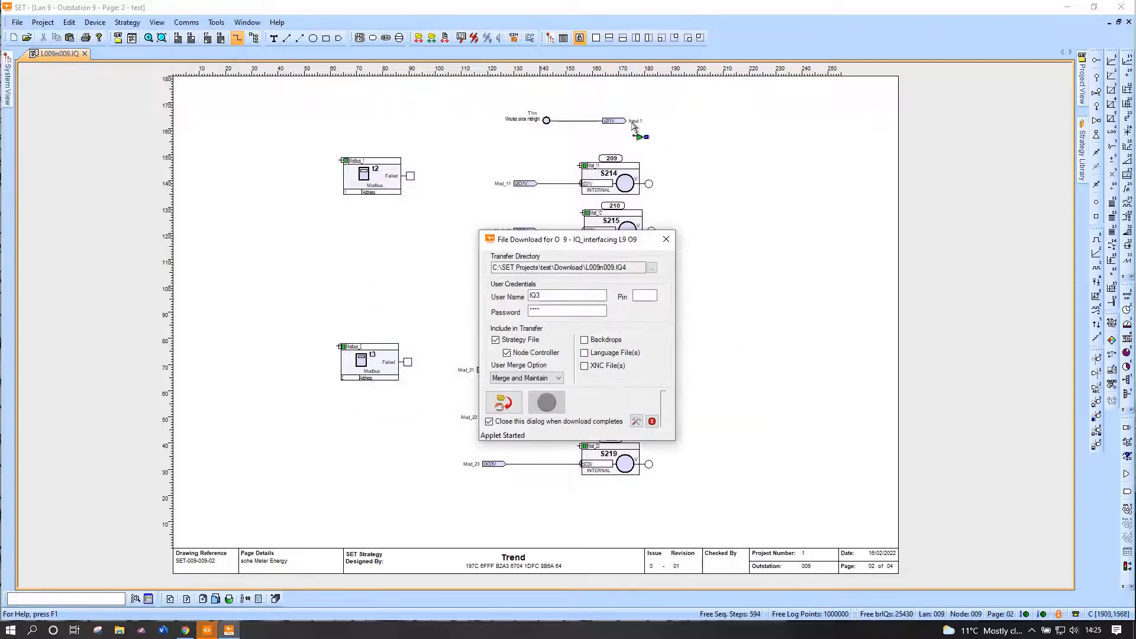
{"action": "left_click", "coordinate": [503, 403]}
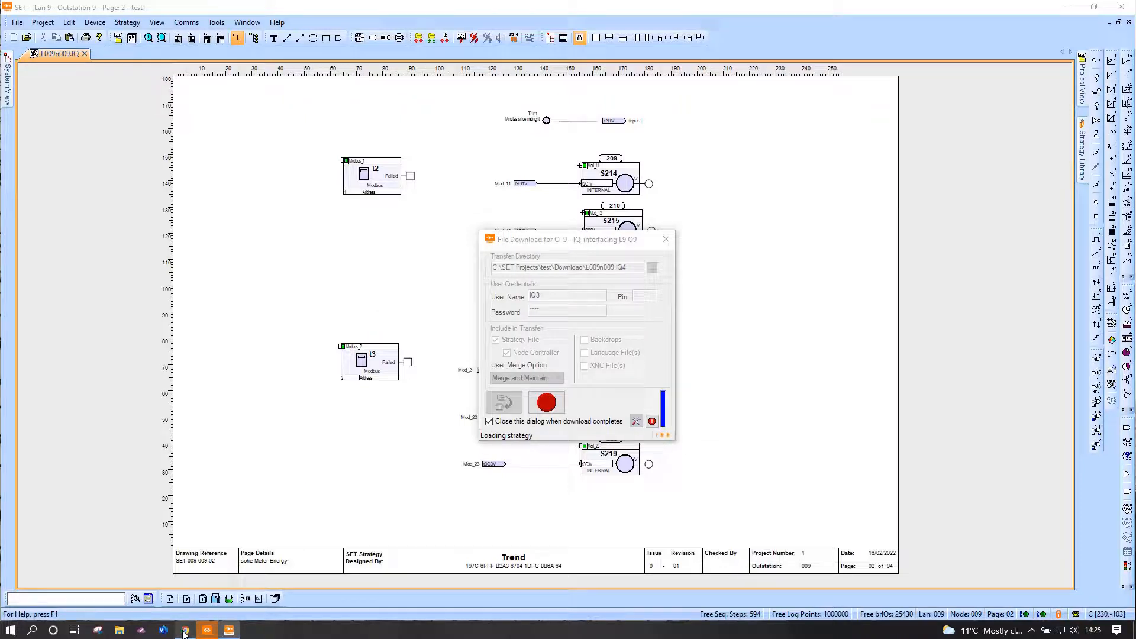
{"action": "left_click", "coordinate": [185, 629]}
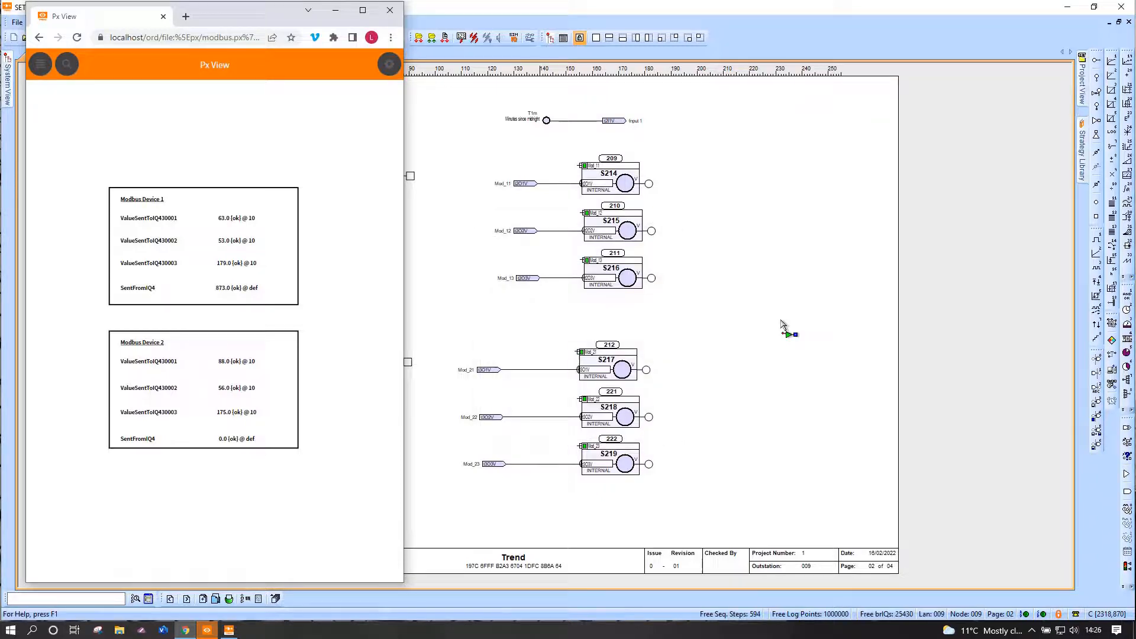
{"action": "mouse_move", "coordinate": [223, 293]}
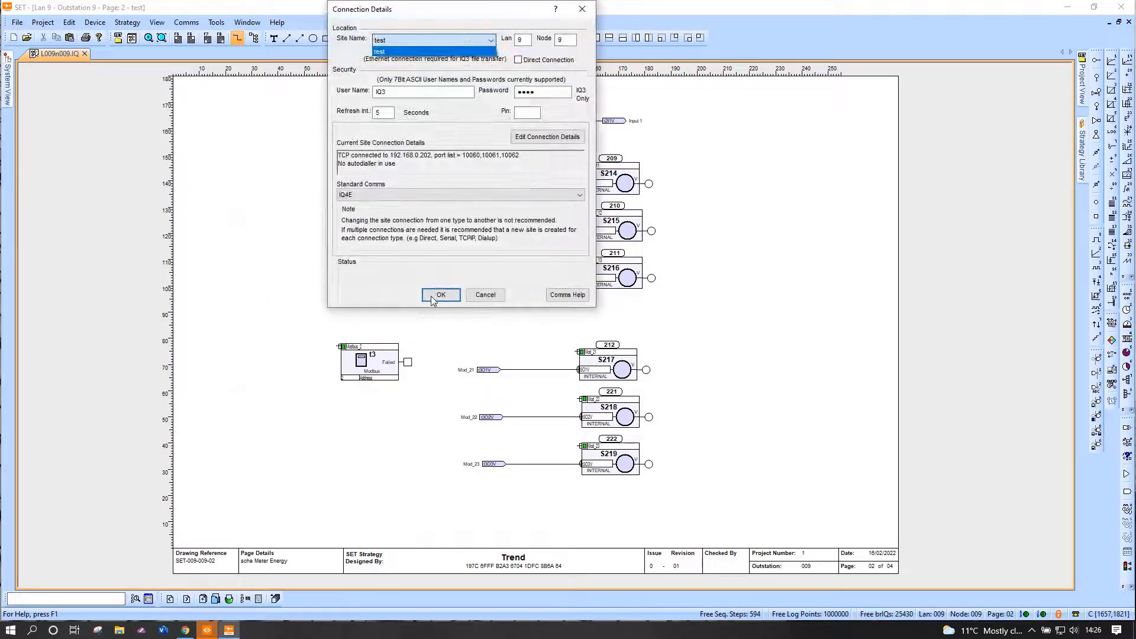
Confirm Connection Details to go online and show live values, with Input 1 reading 873.
{"action": "left_click", "coordinate": [440, 294]}
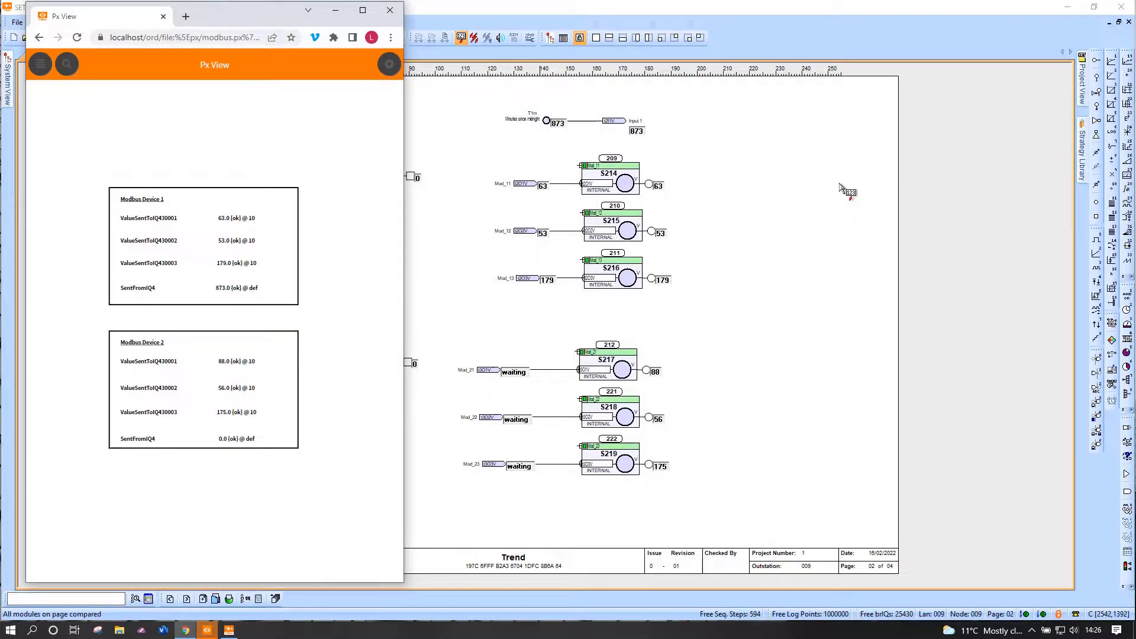
{"action": "mouse_move", "coordinate": [281, 296]}
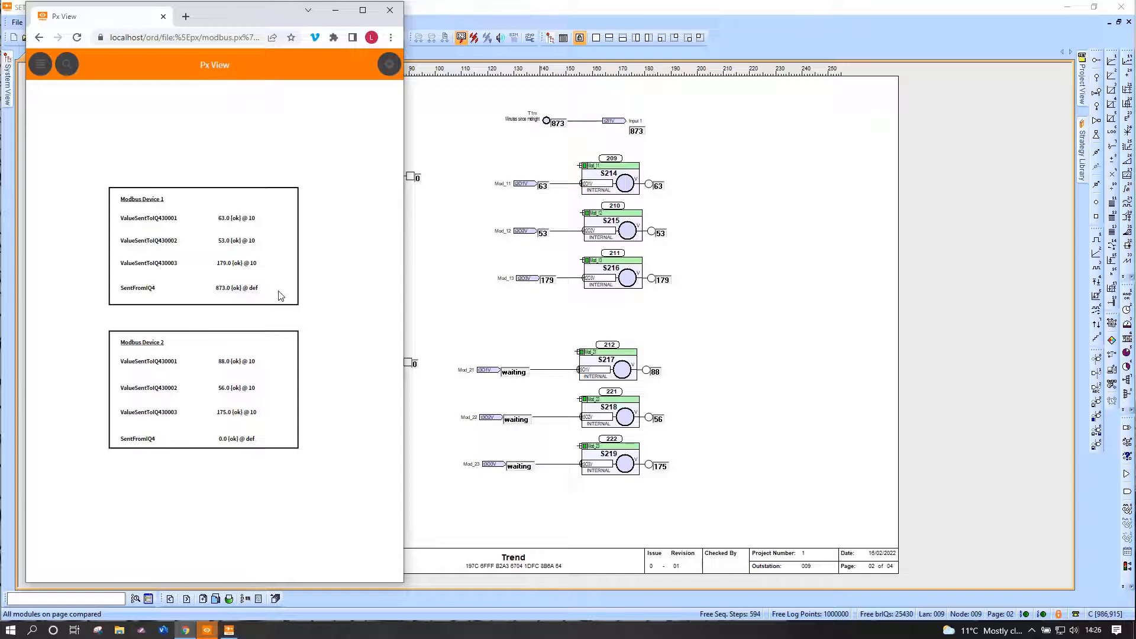
{"action": "mouse_move", "coordinate": [750, 310]}
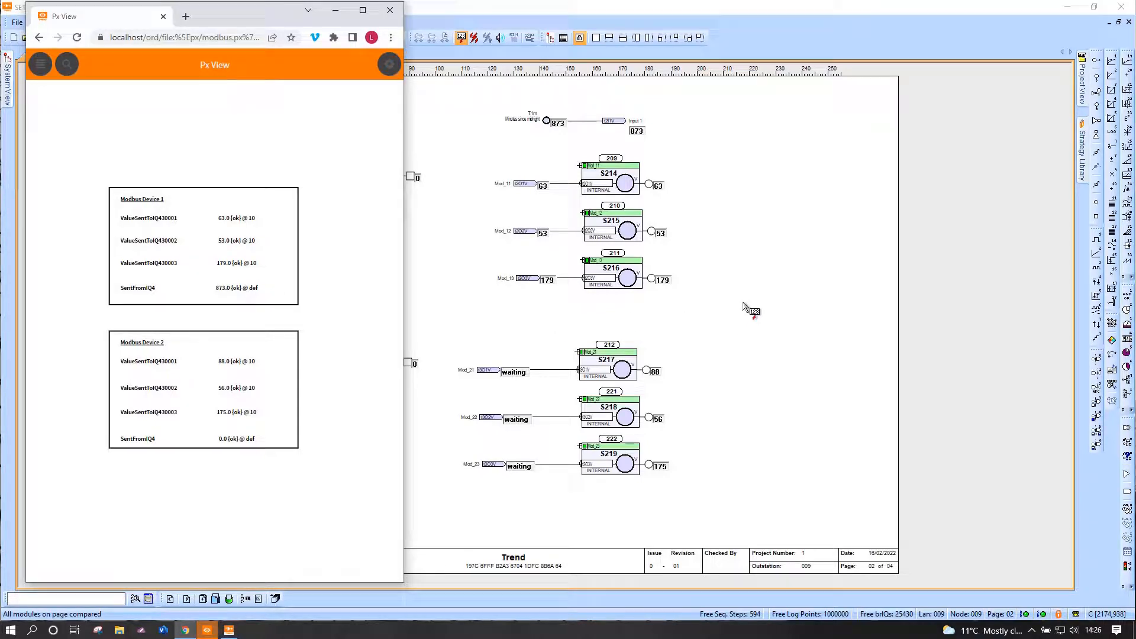